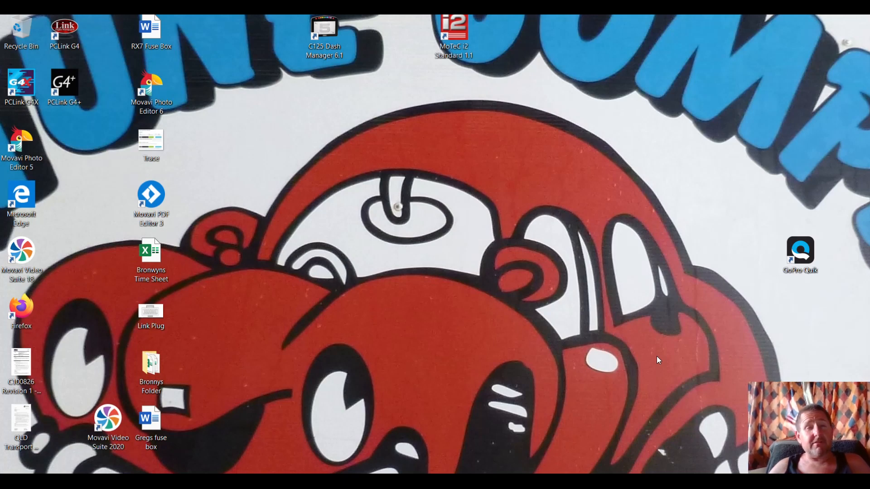
{"action": "mouse_move", "coordinate": [451, 441]}
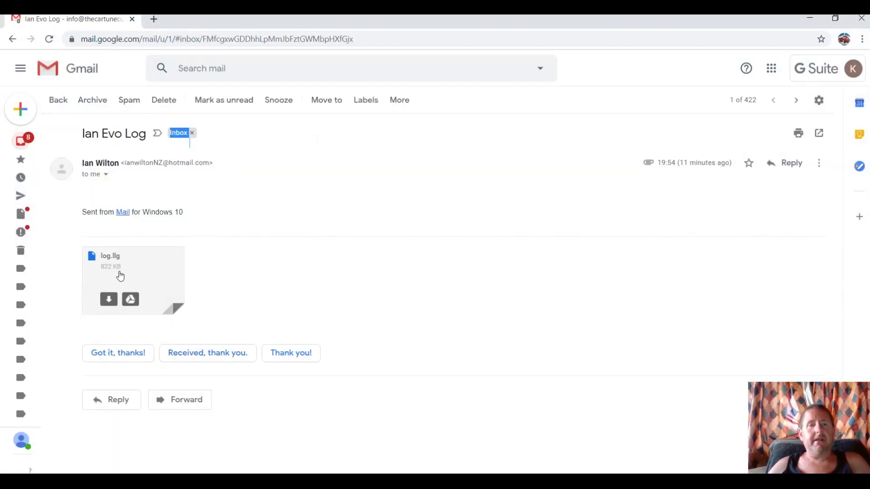
{"action": "mouse_move", "coordinate": [108, 300]}
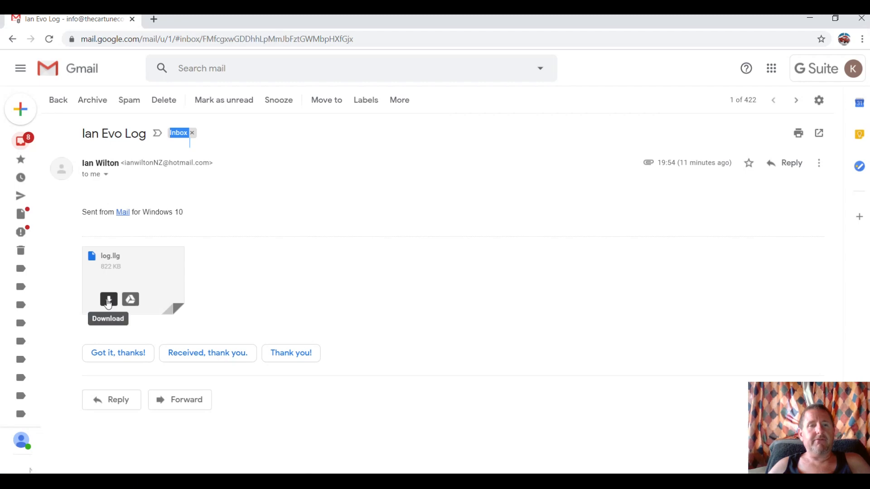
- Download the log.llg attachment from the Ian Evo Log email
{"action": "left_click", "coordinate": [108, 300]}
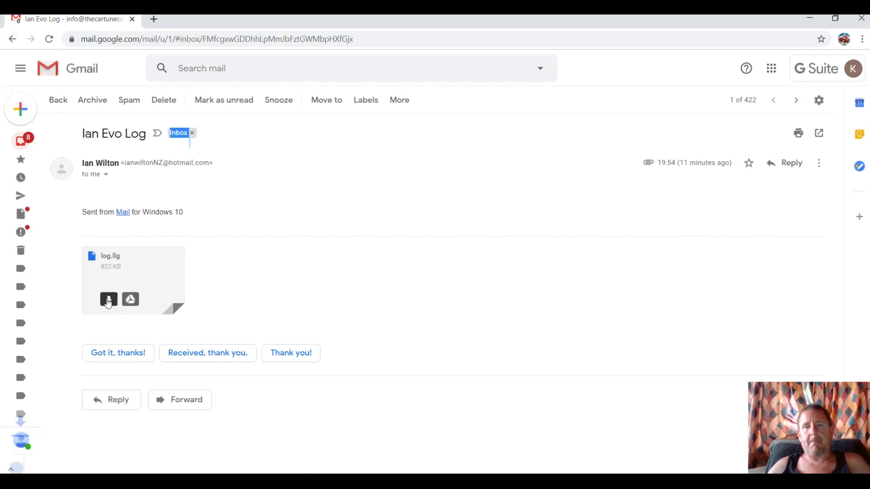
{"action": "left_click", "coordinate": [108, 300]}
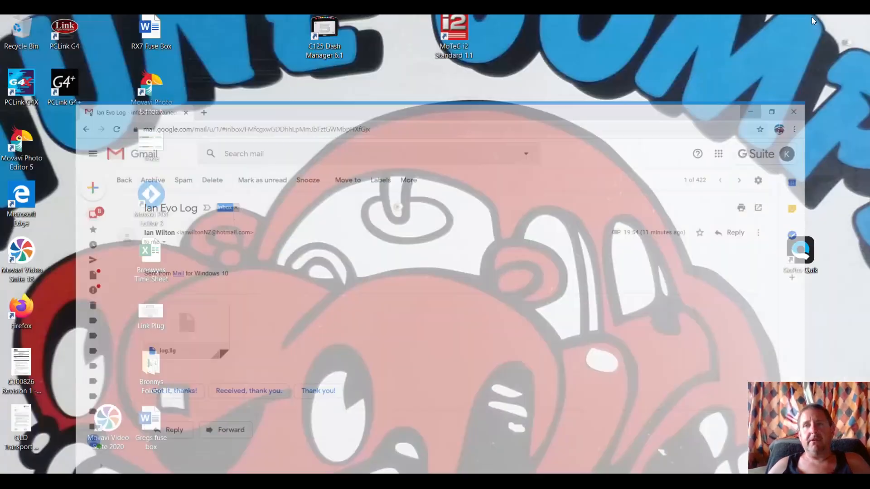
- Start opening a log file in PCLink and browse to the Downloads folder
{"action": "left_click", "coordinate": [793, 112]}
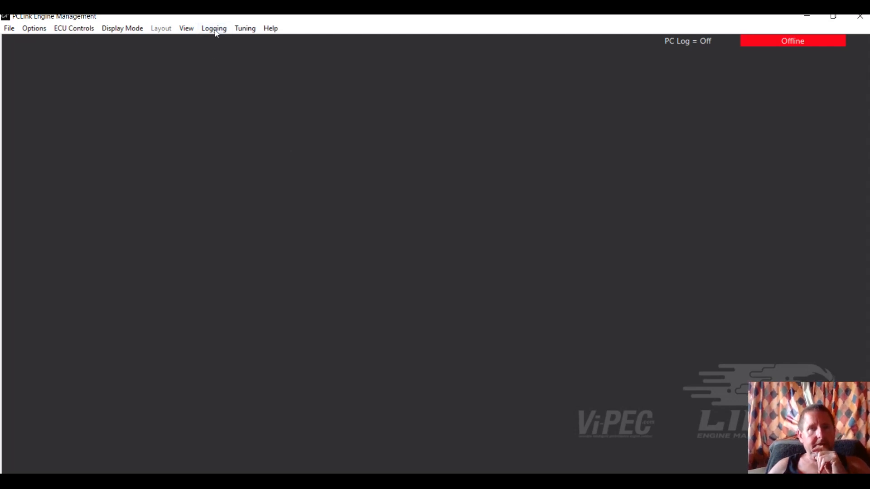
{"action": "left_click", "coordinate": [214, 28]}
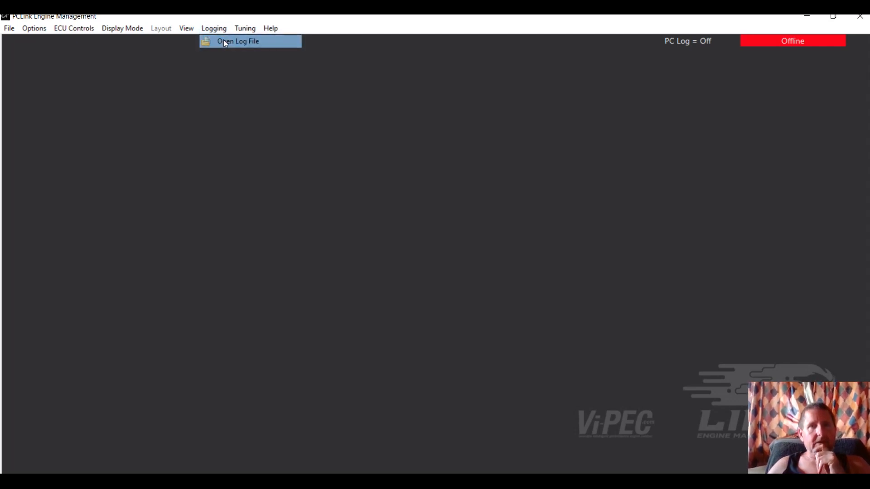
{"action": "left_click", "coordinate": [238, 41]}
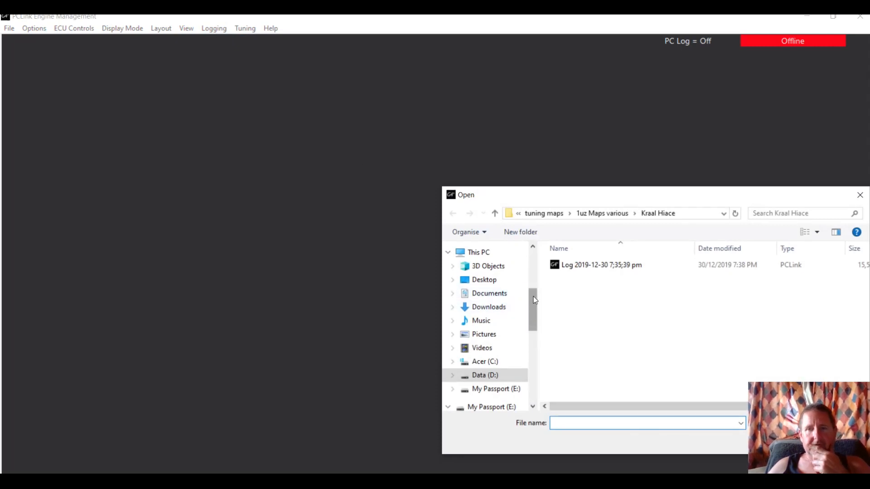
{"action": "right_click", "coordinate": [488, 307]}
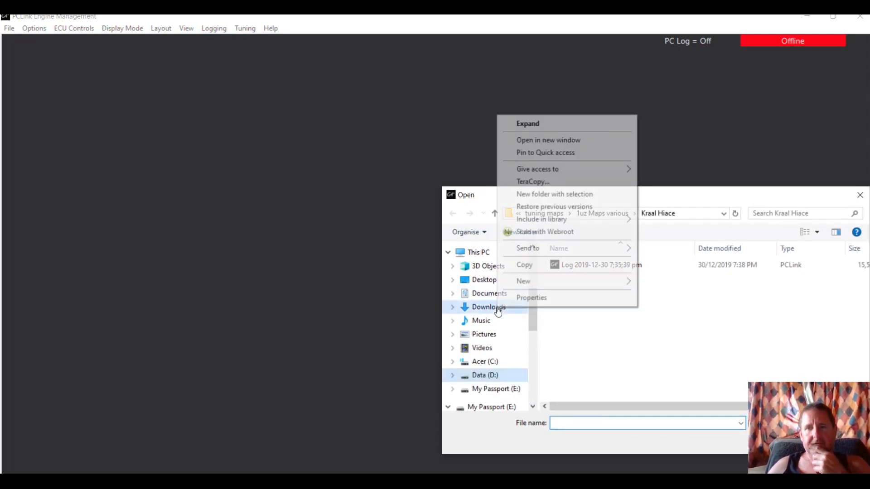
{"action": "left_click", "coordinate": [488, 307]}
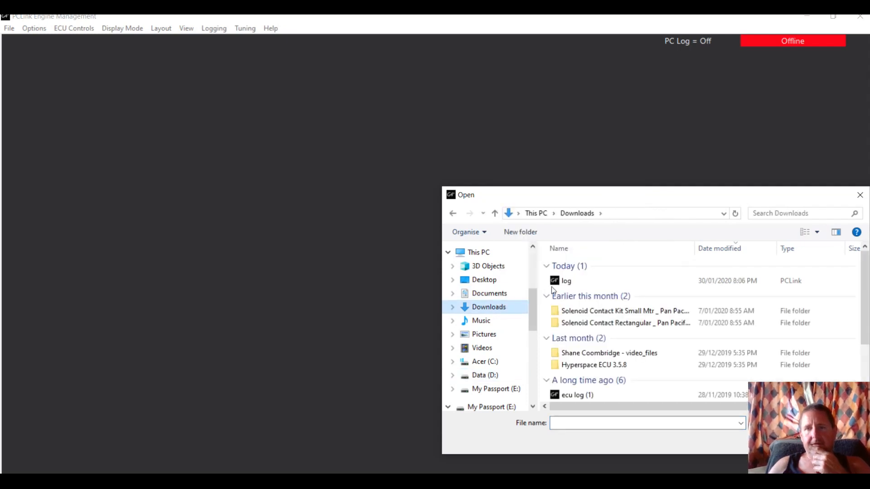
- Load the downloaded log and show the Initialising layout
{"action": "left_click", "coordinate": [565, 281]}
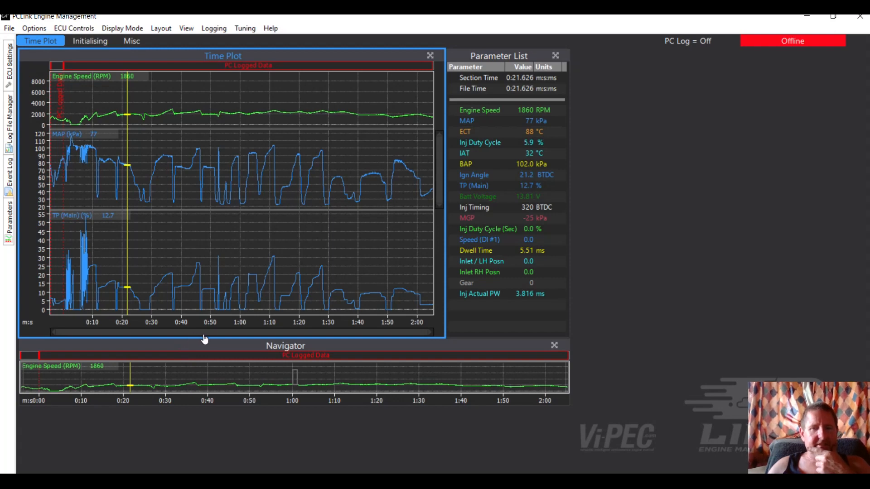
{"action": "mouse_move", "coordinate": [88, 176]}
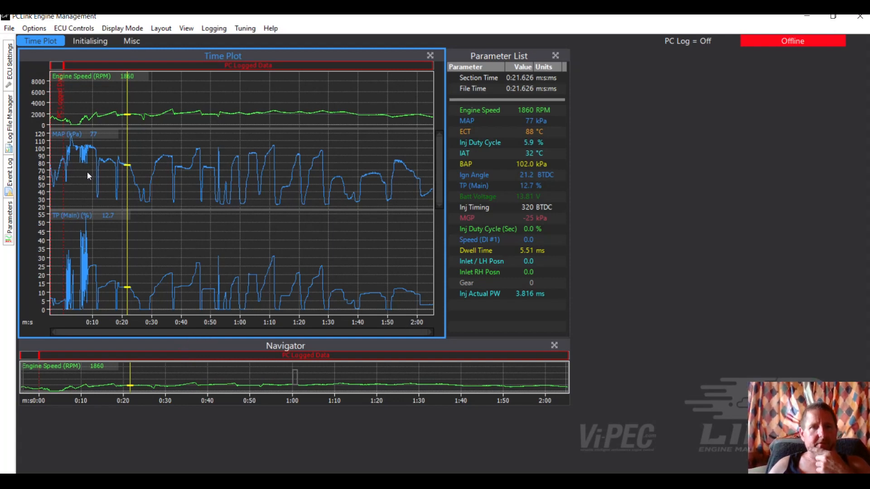
{"action": "mouse_move", "coordinate": [180, 74]}
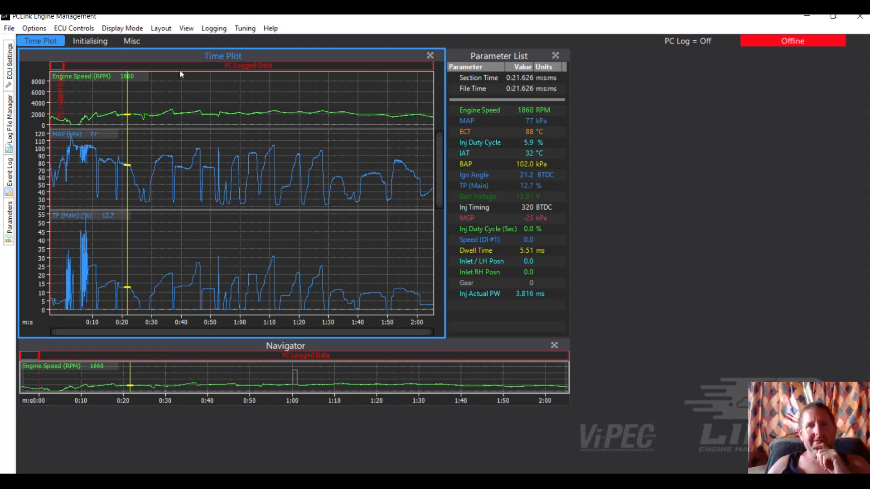
{"action": "mouse_move", "coordinate": [238, 70]}
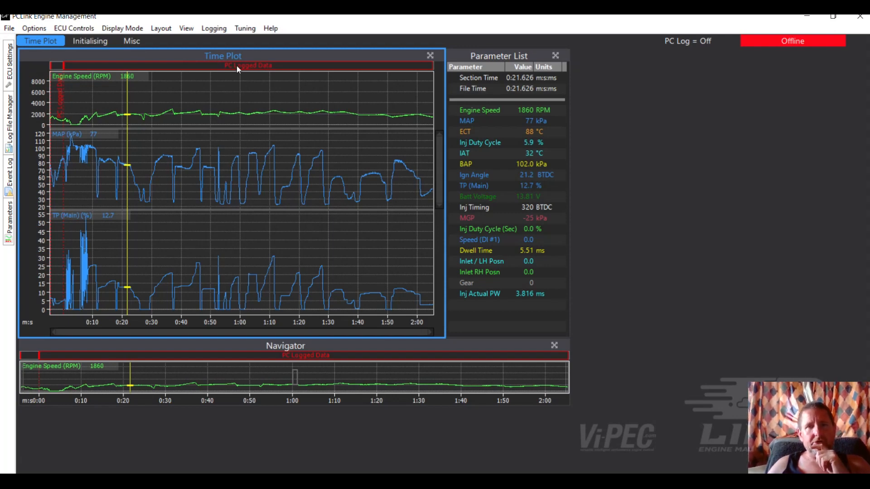
{"action": "mouse_move", "coordinate": [272, 236]}
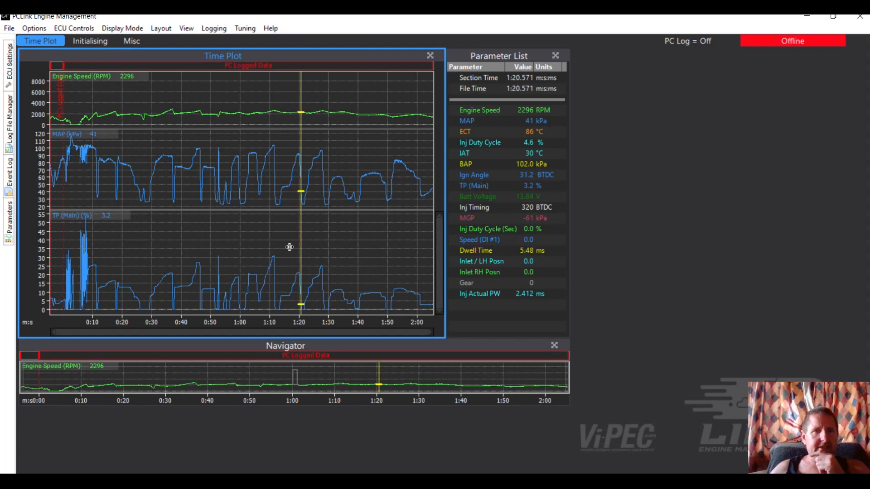
{"action": "mouse_move", "coordinate": [157, 93]}
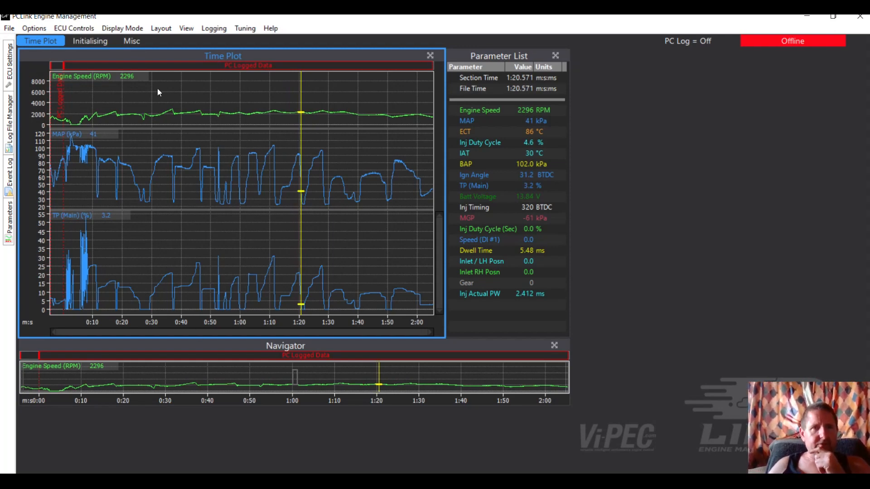
{"action": "left_click", "coordinate": [90, 41]}
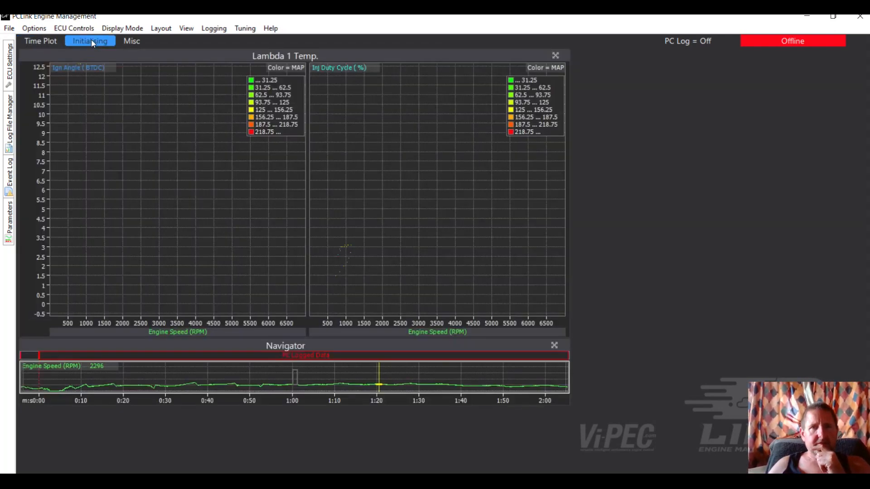
{"action": "left_click", "coordinate": [131, 41]}
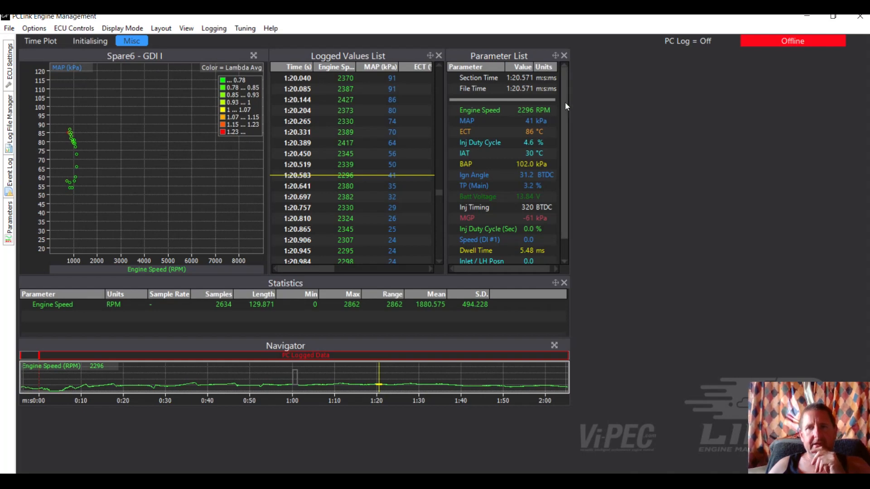
{"action": "right_click", "coordinate": [564, 107]}
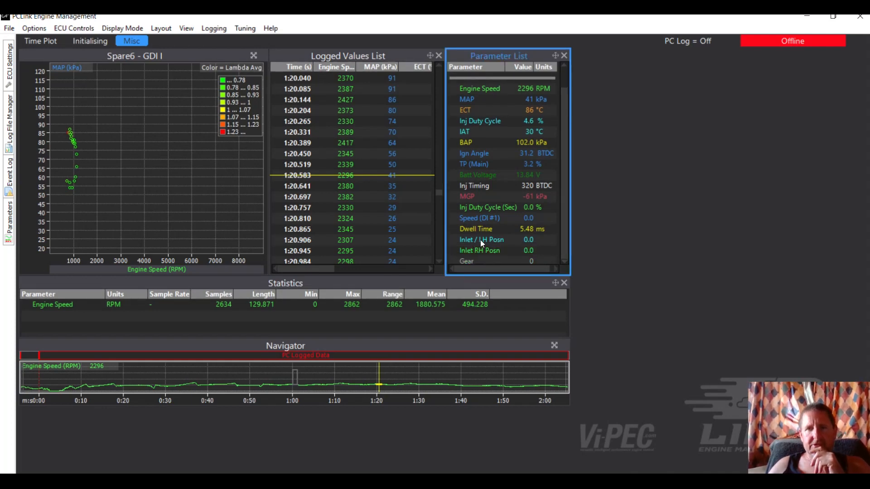
{"action": "mouse_move", "coordinate": [470, 209]}
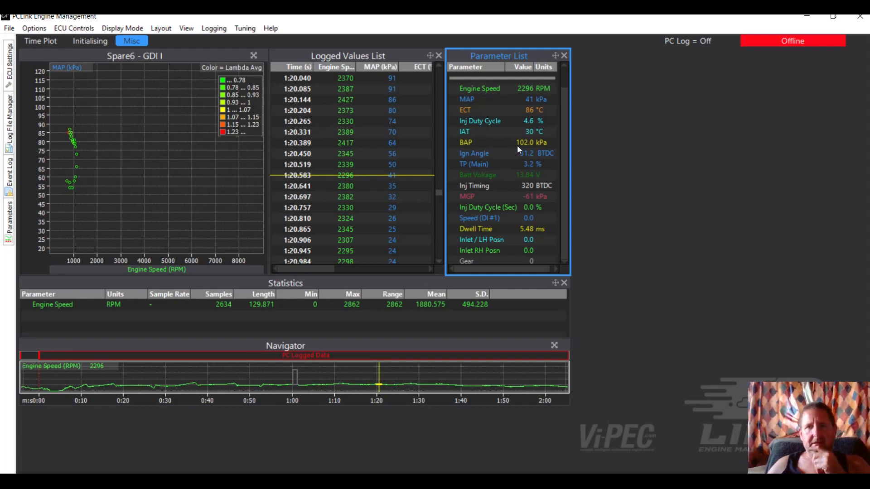
{"action": "mouse_move", "coordinate": [506, 152]}
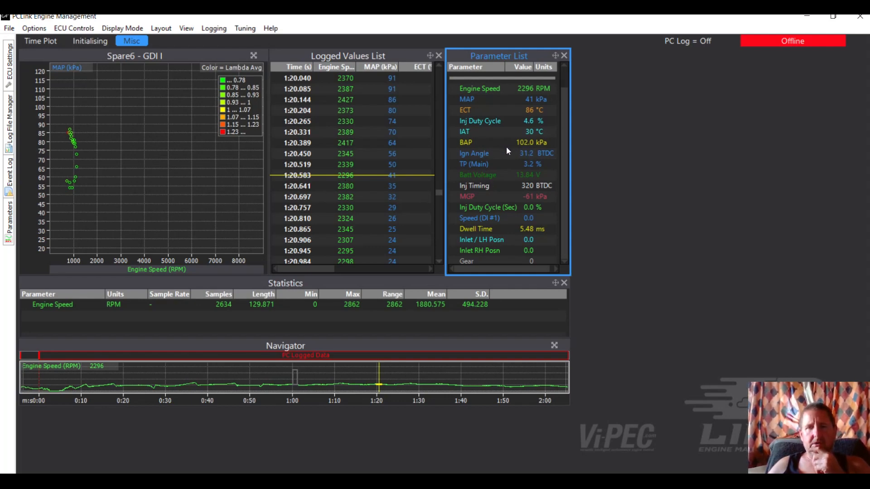
{"action": "mouse_move", "coordinate": [537, 146]}
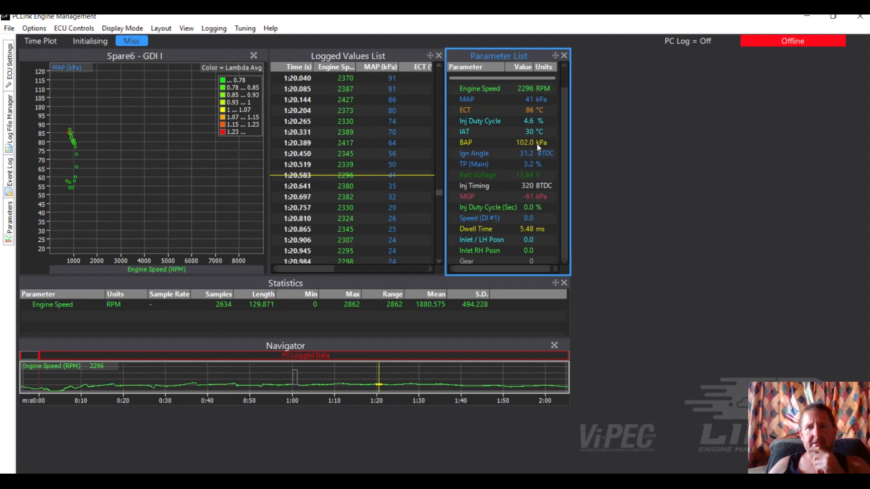
{"action": "mouse_move", "coordinate": [469, 130]}
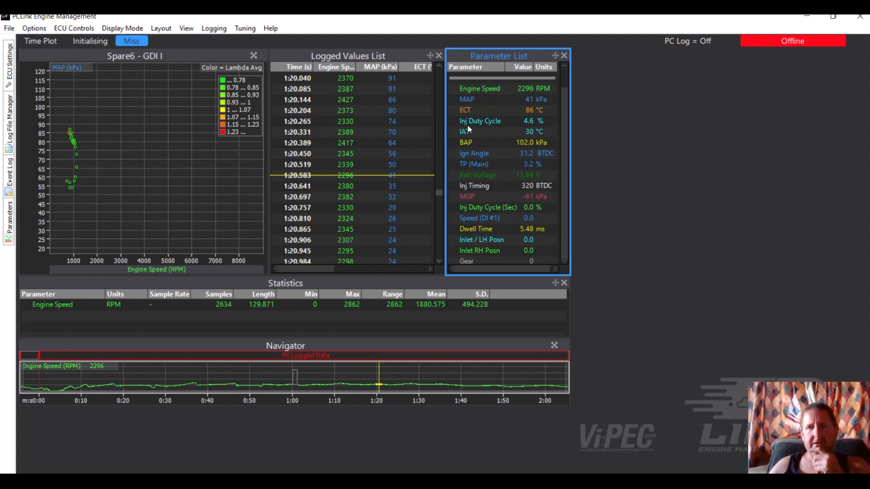
{"action": "mouse_move", "coordinate": [510, 135]}
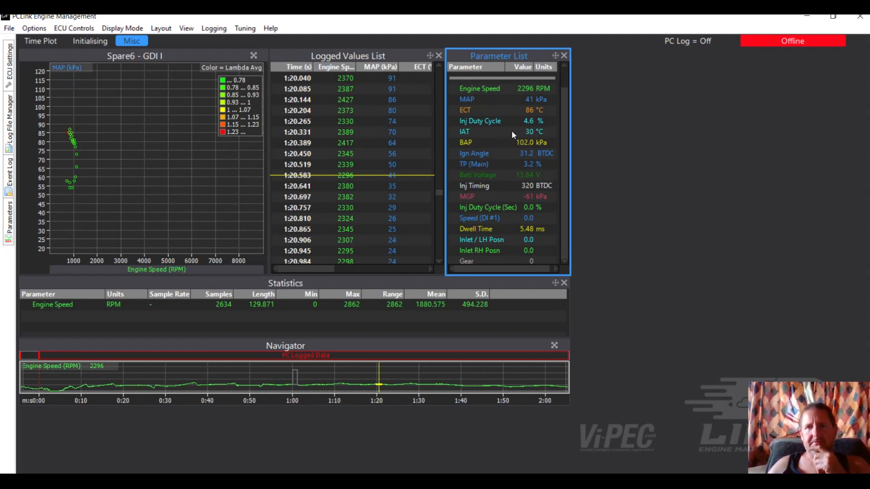
{"action": "mouse_move", "coordinate": [543, 126]}
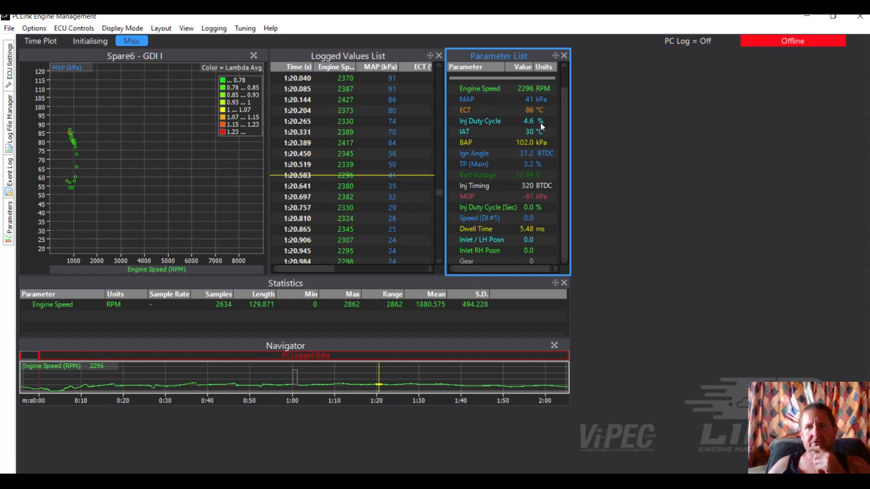
{"action": "mouse_move", "coordinate": [534, 122]}
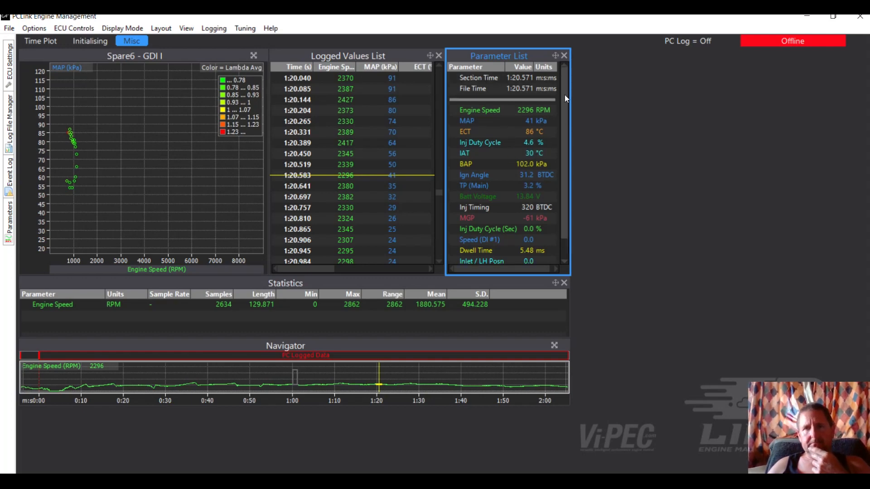
{"action": "scroll", "scroll_direction": "down", "scroll_amount": 3}
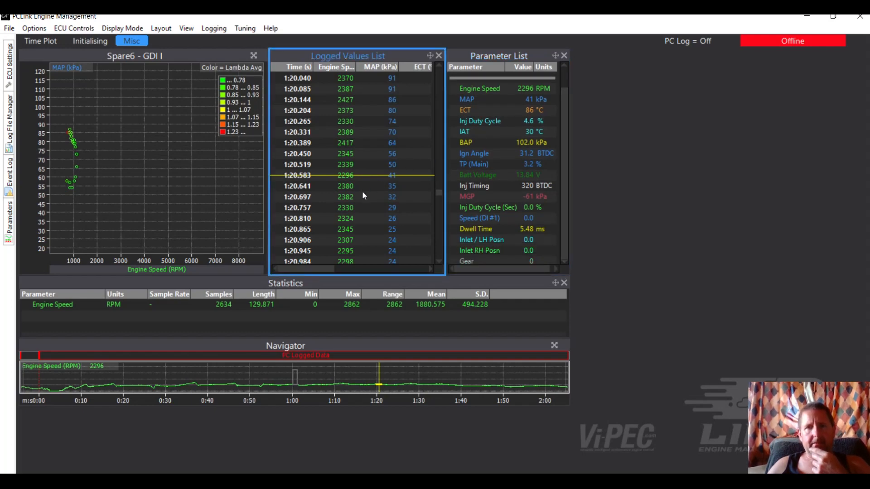
{"action": "mouse_move", "coordinate": [468, 127]}
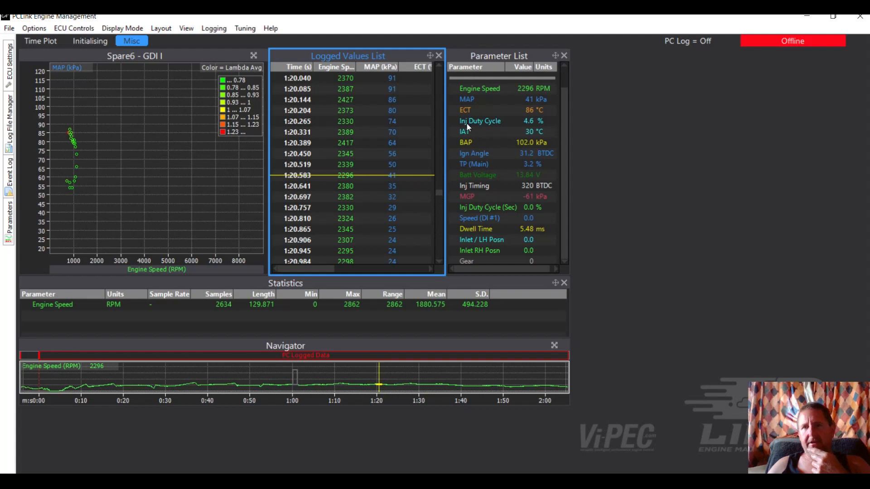
{"action": "mouse_move", "coordinate": [480, 111]}
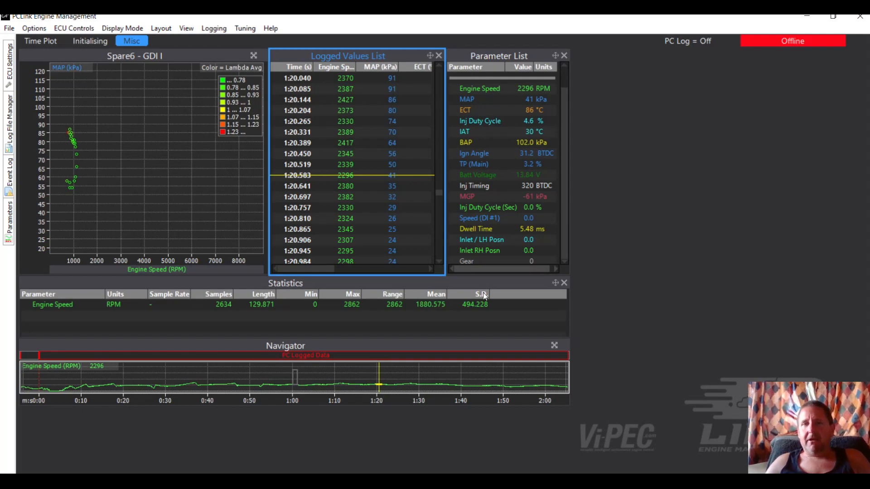
{"action": "mouse_move", "coordinate": [767, 18]}
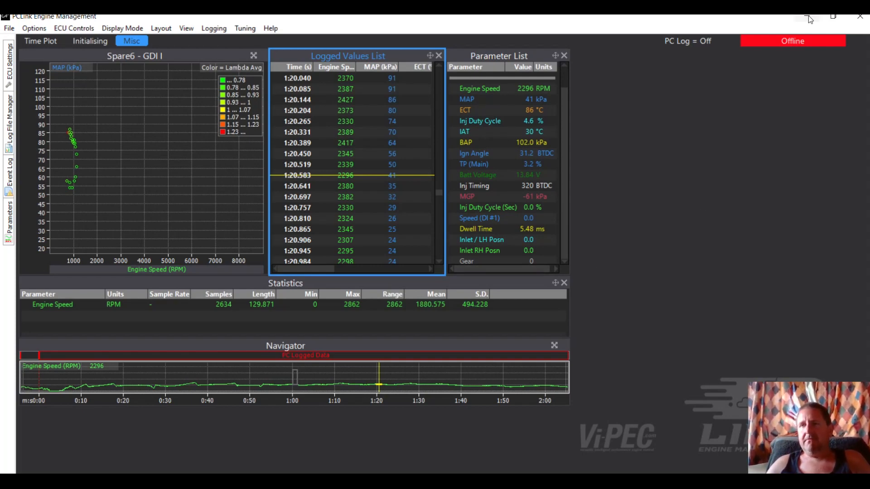
{"action": "mouse_move", "coordinate": [807, 18]}
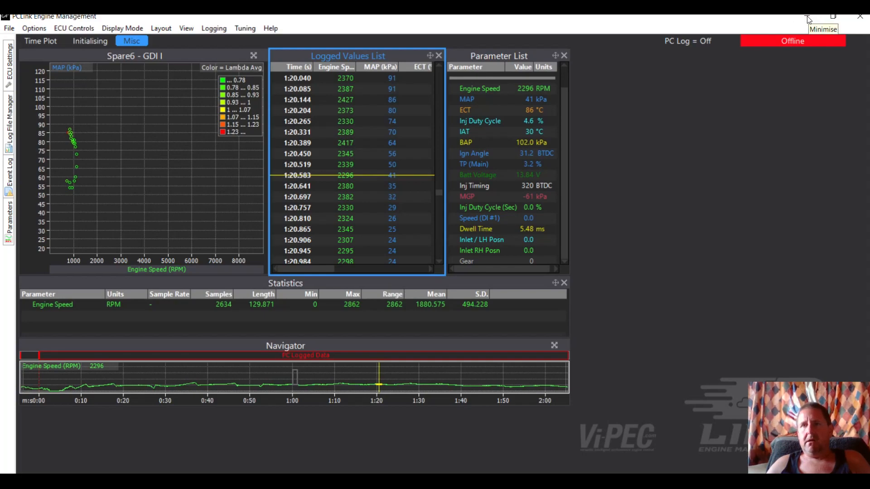
- Launch another PCLink G4+ and open the Mitsubishi EVO 1-3 G4+ Xtreme Plugin base map from Base Maps
{"action": "left_click", "coordinate": [822, 16]}
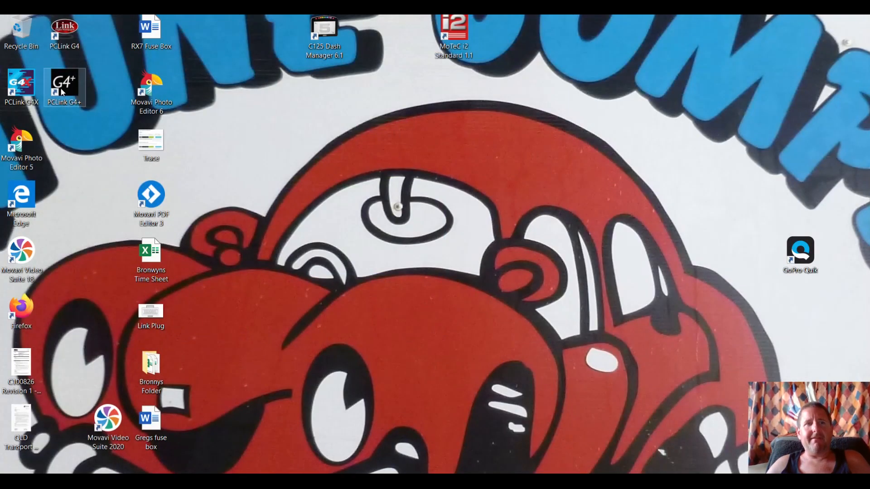
{"action": "double_click", "coordinate": [64, 87]}
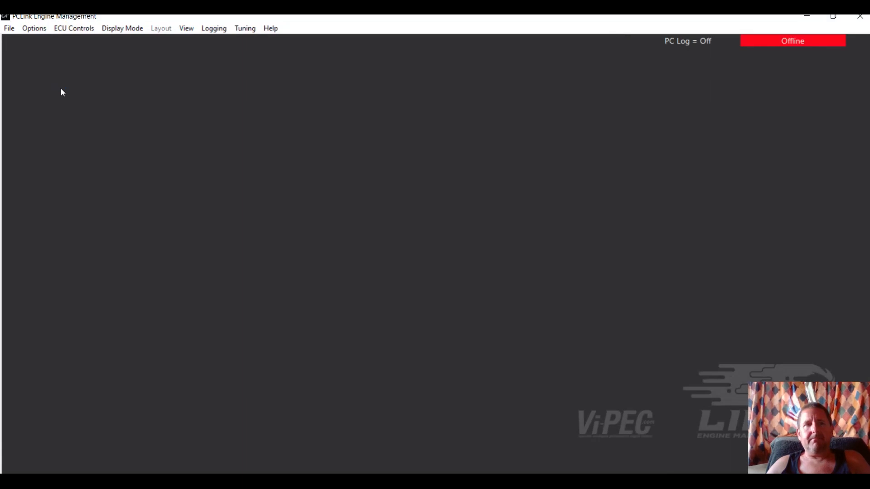
{"action": "left_click", "coordinate": [9, 28]}
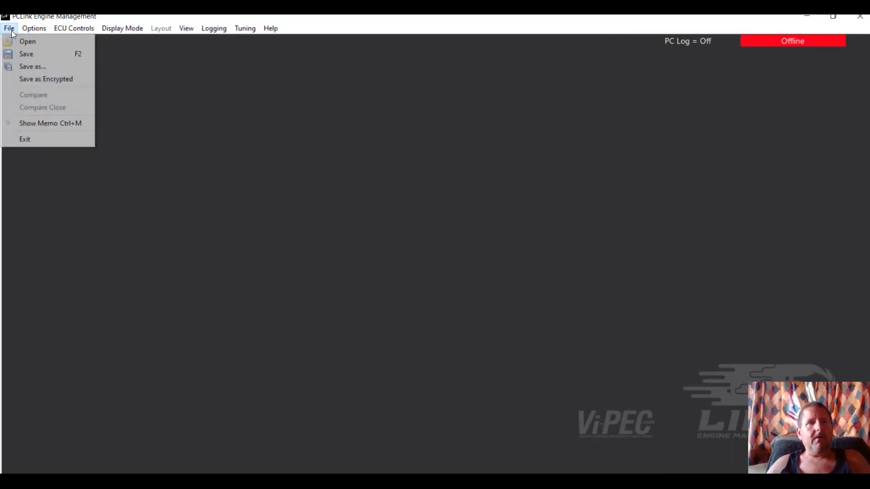
{"action": "left_click", "coordinate": [27, 41]}
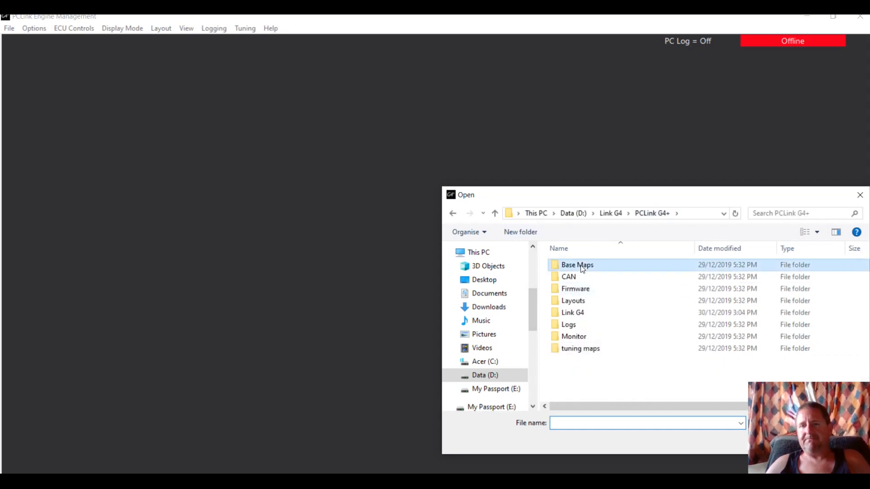
{"action": "double_click", "coordinate": [577, 265]}
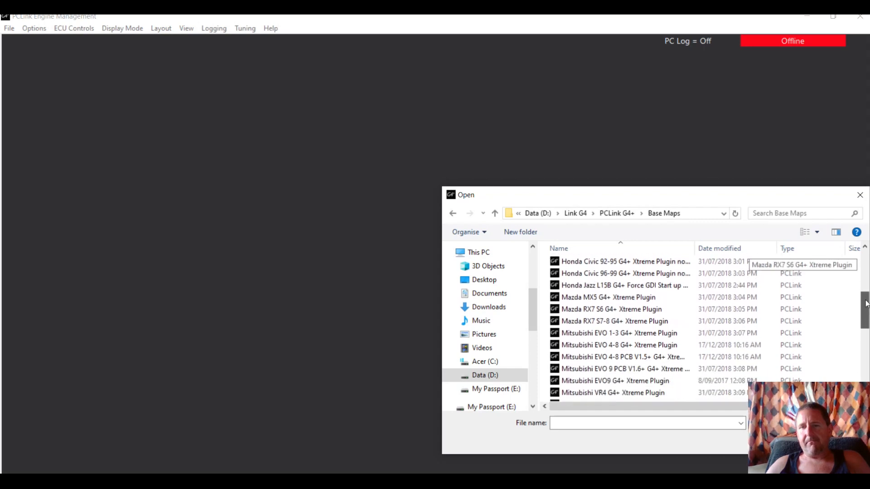
{"action": "left_click", "coordinate": [618, 332]}
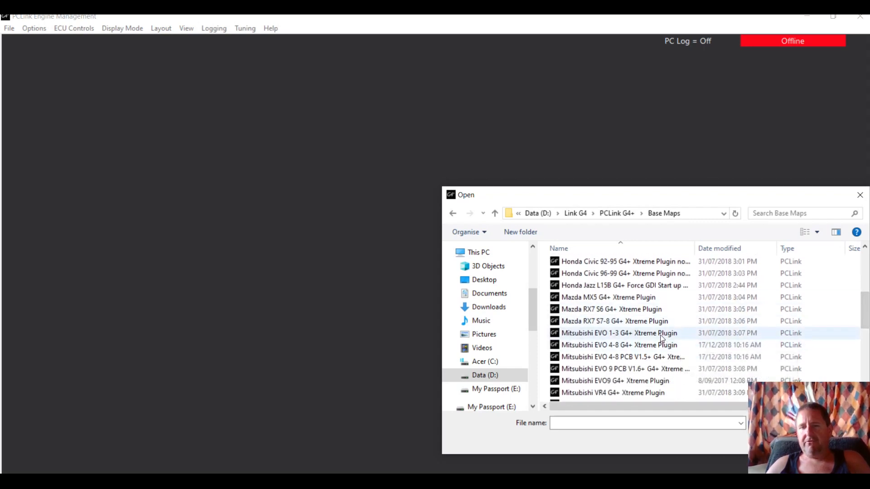
{"action": "left_click", "coordinate": [614, 332]}
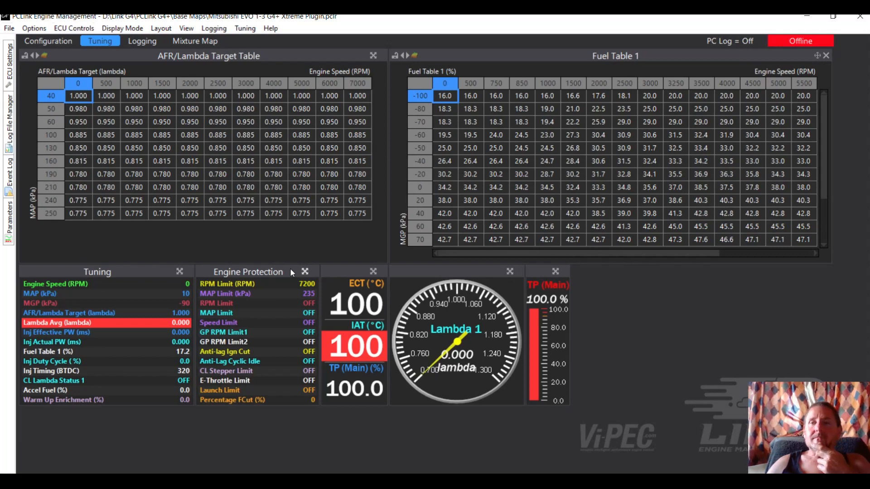
{"action": "mouse_move", "coordinate": [47, 39]}
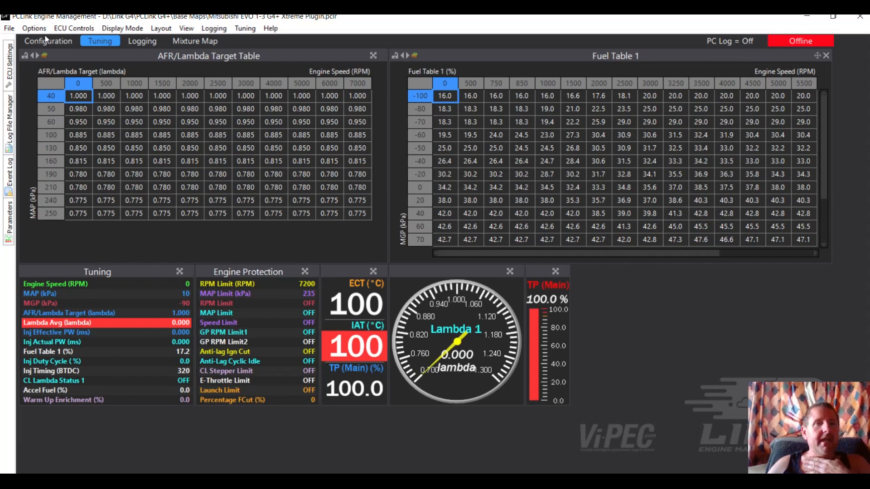
- In Fuel Main, change Master Fuel from 10 ms to 11 ms
{"action": "left_click", "coordinate": [48, 41]}
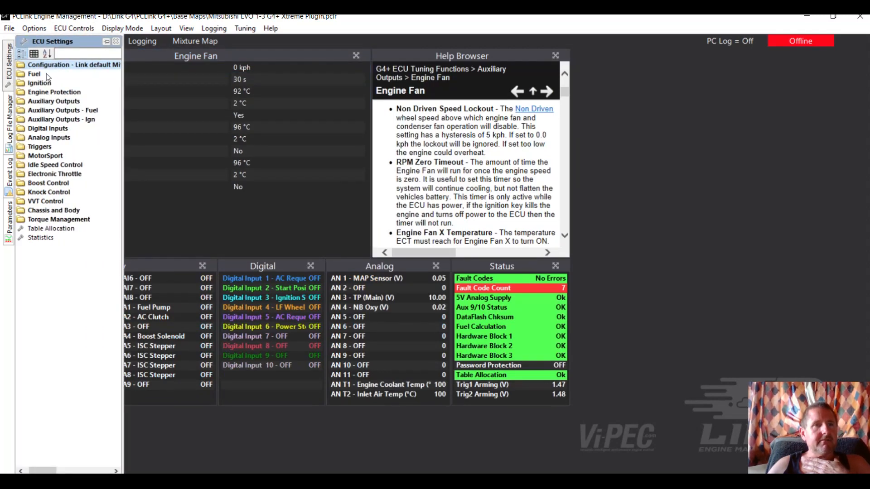
{"action": "left_click", "coordinate": [33, 74]}
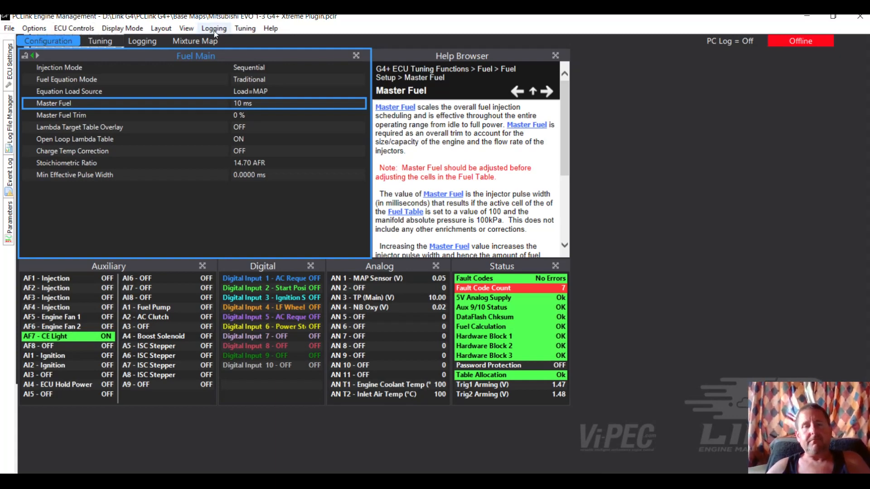
{"action": "mouse_move", "coordinate": [241, 106]}
{"action": "type", "text": "=11"}
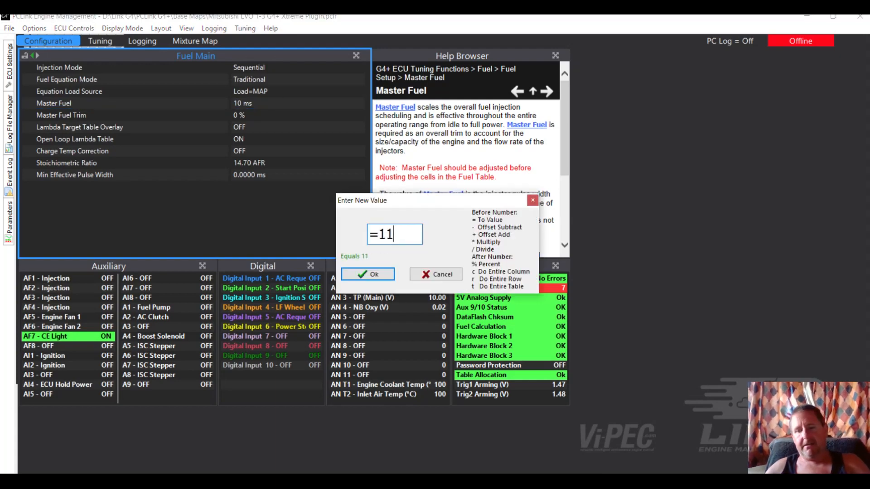
{"action": "left_click", "coordinate": [368, 274]}
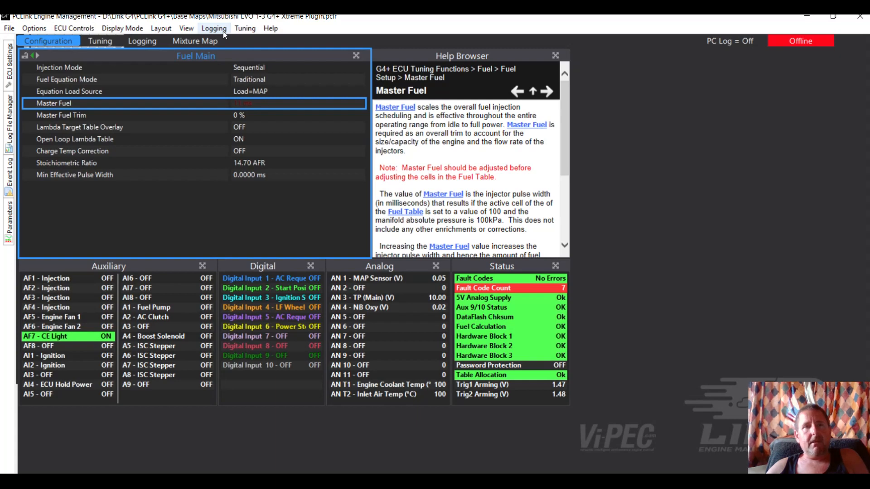
- Review the PC Logging logged-parameters list in Setup Logging, then close it
{"action": "left_click", "coordinate": [214, 28]}
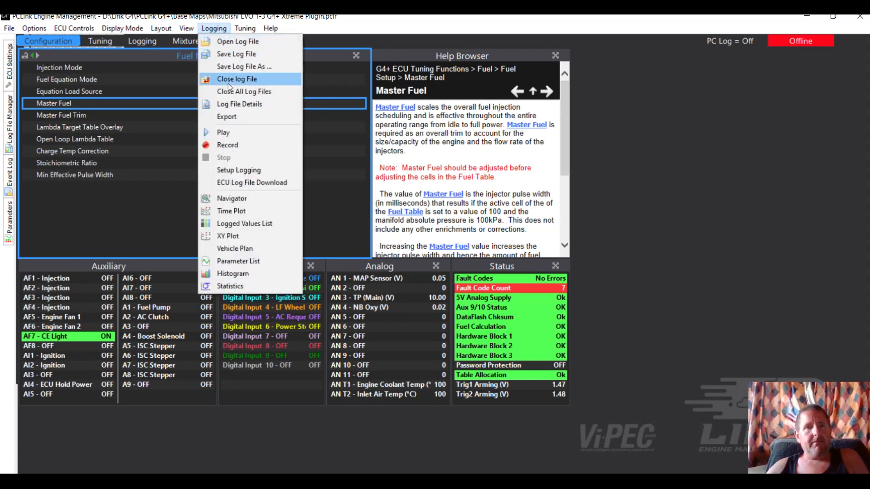
{"action": "mouse_move", "coordinate": [244, 66]}
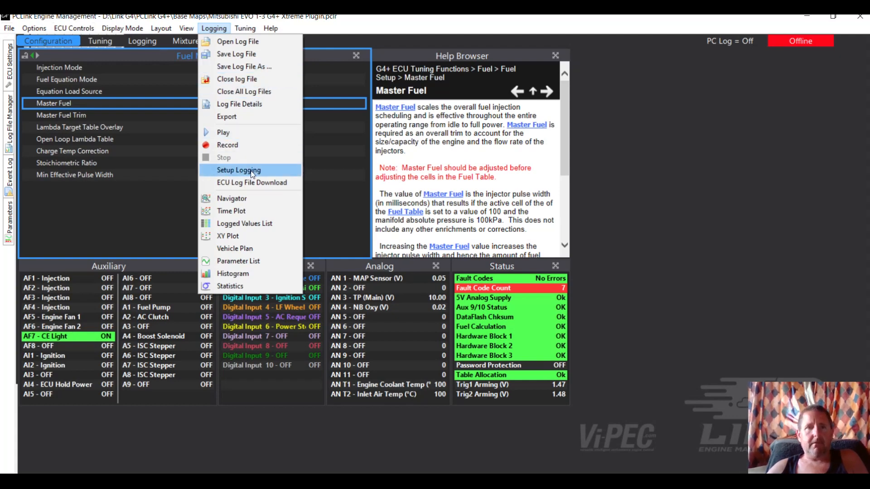
{"action": "left_click", "coordinate": [238, 170]}
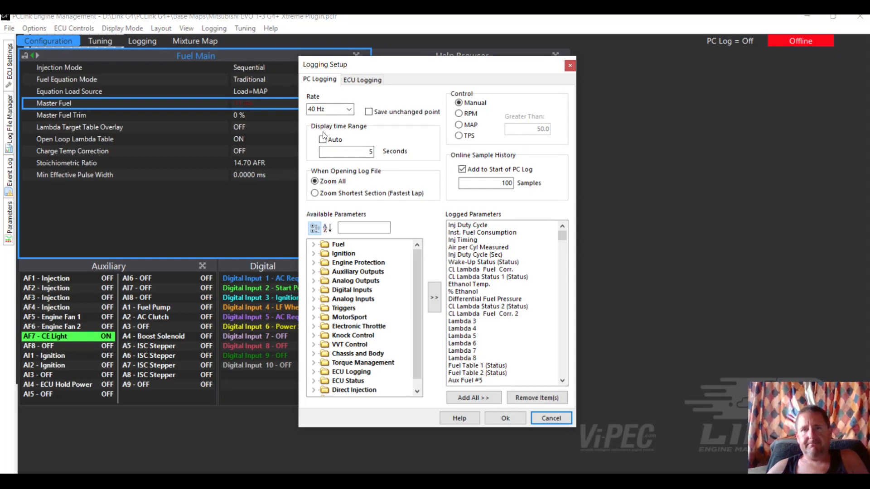
{"action": "left_click", "coordinate": [322, 139]}
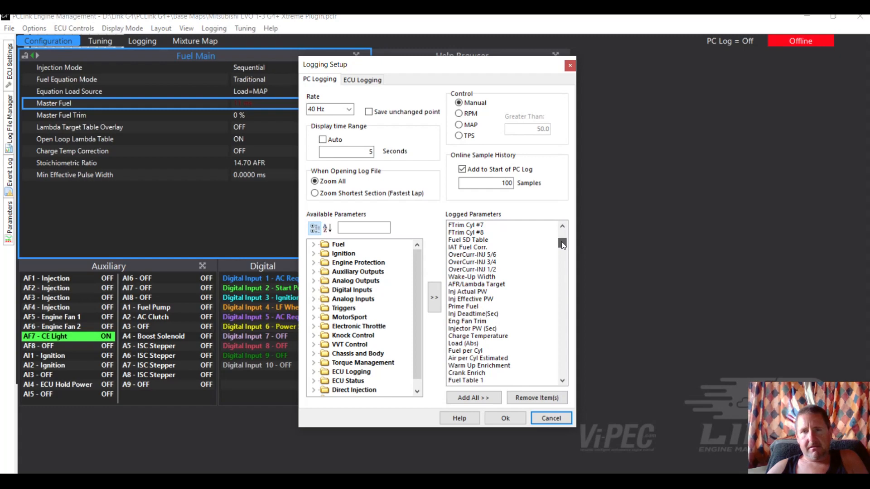
{"action": "scroll", "scroll_direction": "down", "scroll_amount": 3}
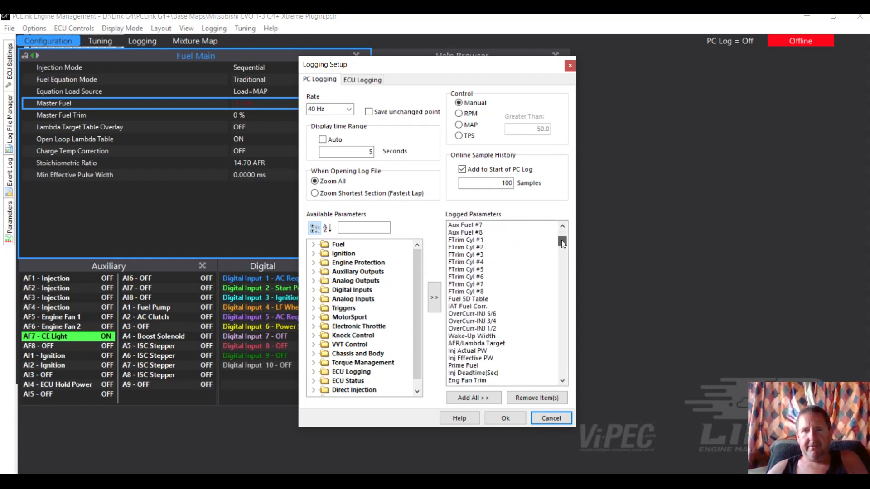
{"action": "scroll", "scroll_direction": "down", "scroll_amount": 3}
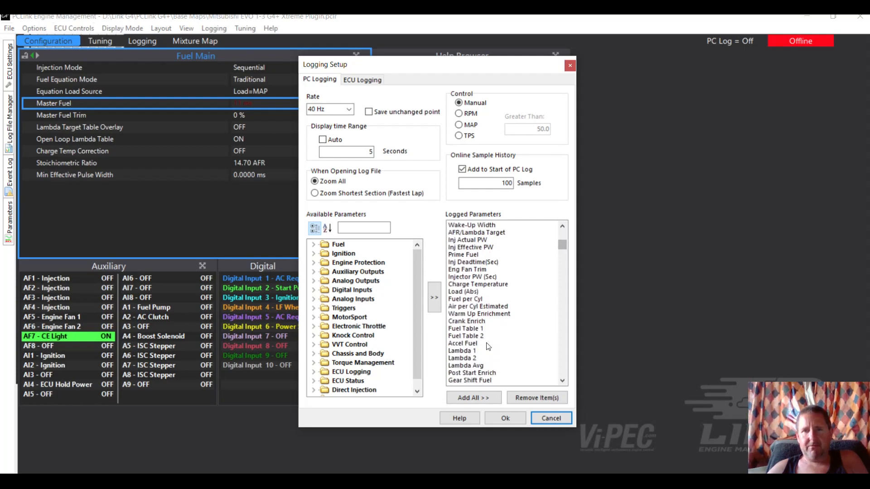
{"action": "left_click", "coordinate": [462, 351]}
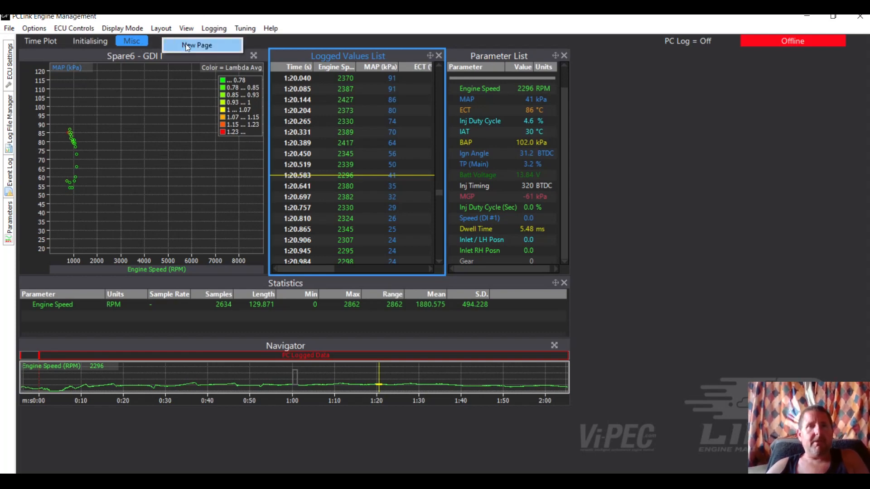
- Add a new log page named Fueling and switch to it
{"action": "left_click", "coordinate": [196, 45]}
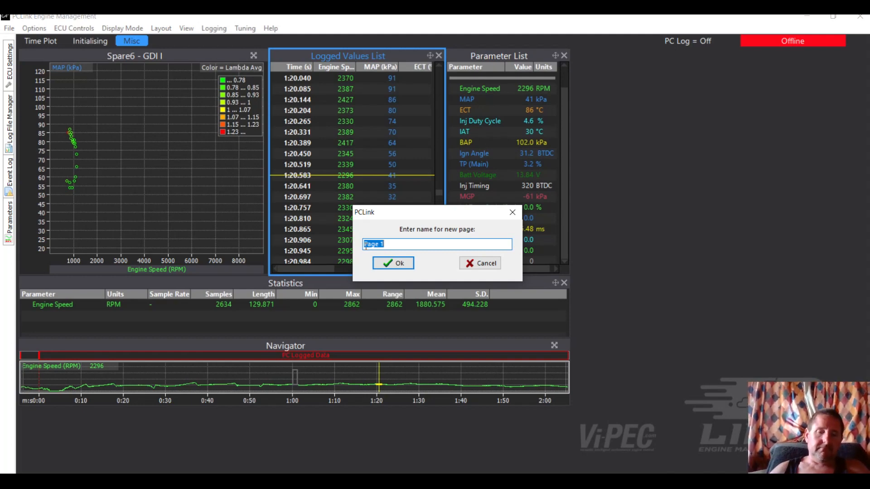
{"action": "type", "text": "Fuel"}
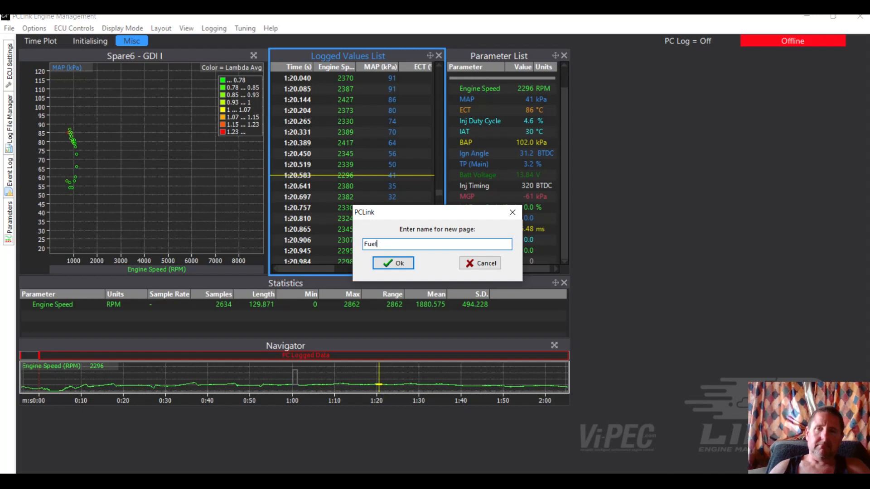
{"action": "left_click", "coordinate": [392, 262]}
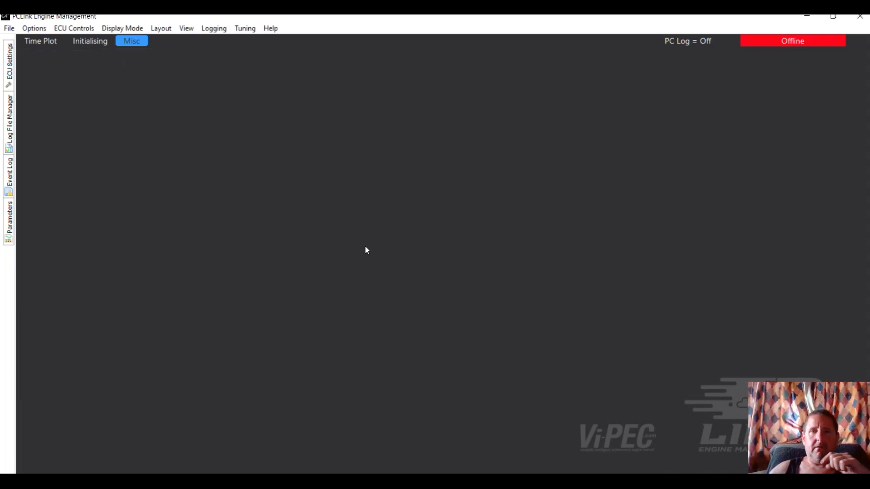
{"action": "left_click", "coordinate": [169, 41]}
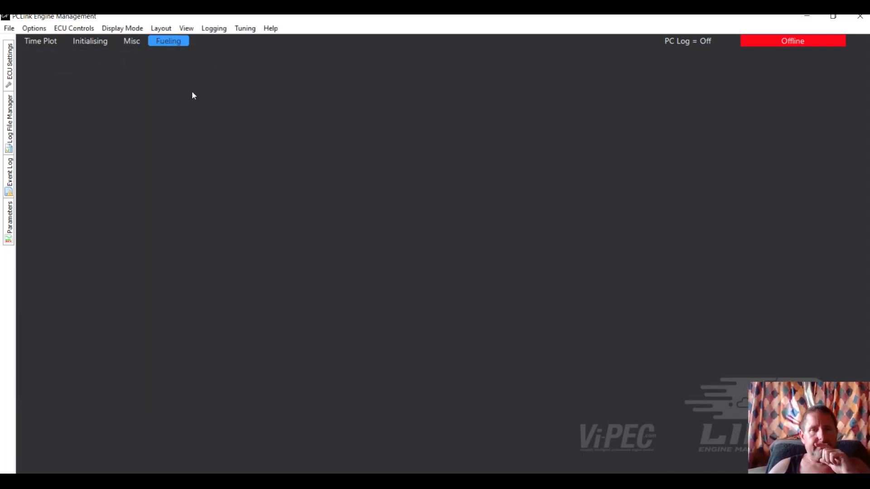
- Look through the view and log display menus for views to place on the page
{"action": "right_click", "coordinate": [194, 95]}
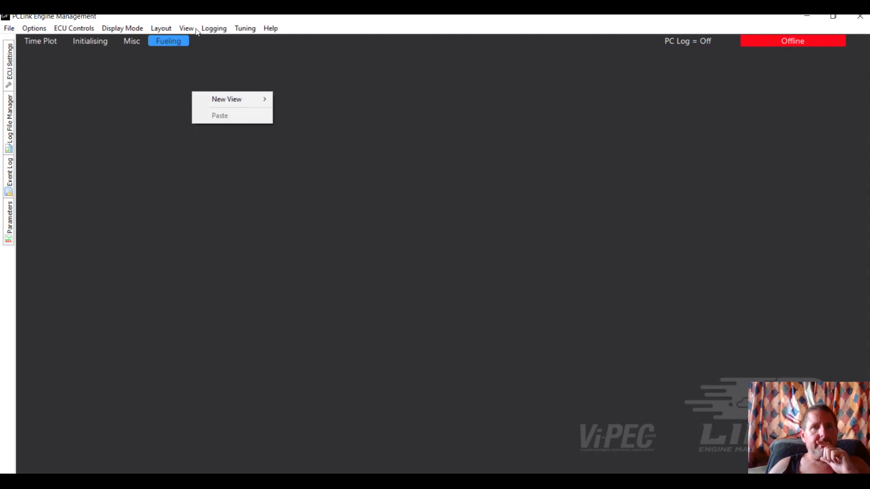
{"action": "left_click", "coordinate": [187, 28]}
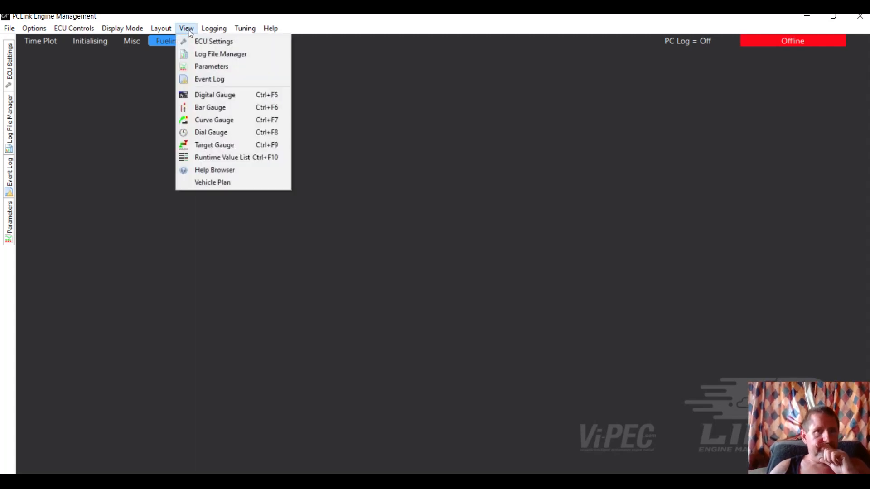
{"action": "left_click", "coordinate": [214, 28]}
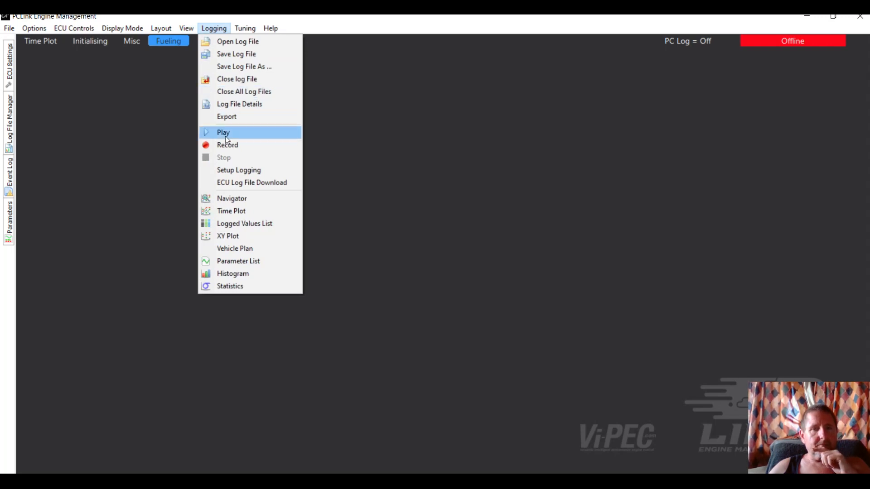
{"action": "mouse_move", "coordinate": [231, 199]}
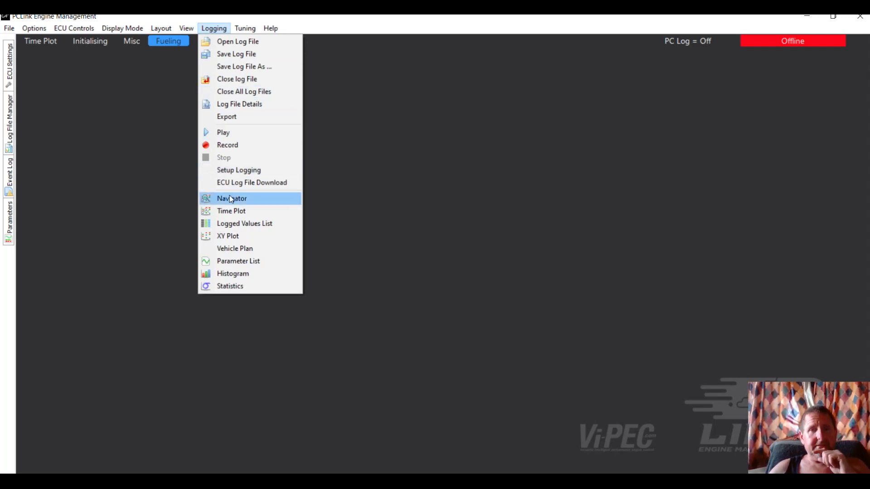
- Add a Navigator to the Fueling page with a group filled from the Triggers parameters
{"action": "left_click", "coordinate": [231, 198]}
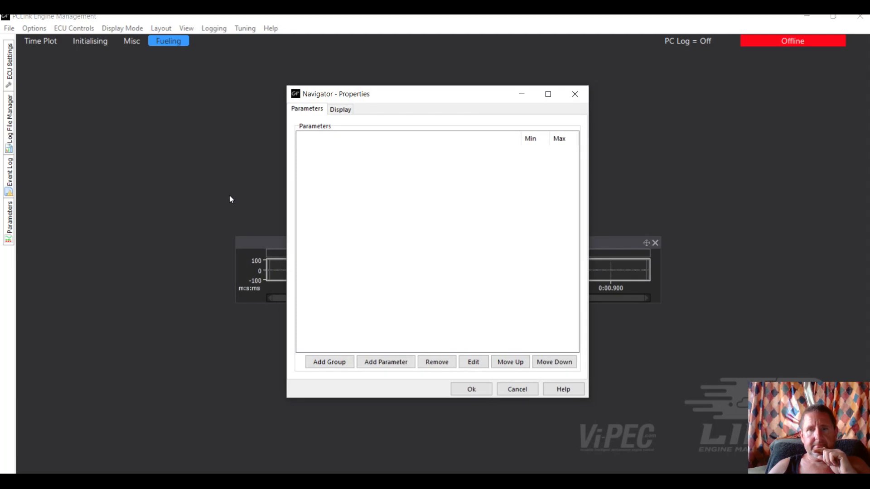
{"action": "mouse_move", "coordinate": [308, 314]}
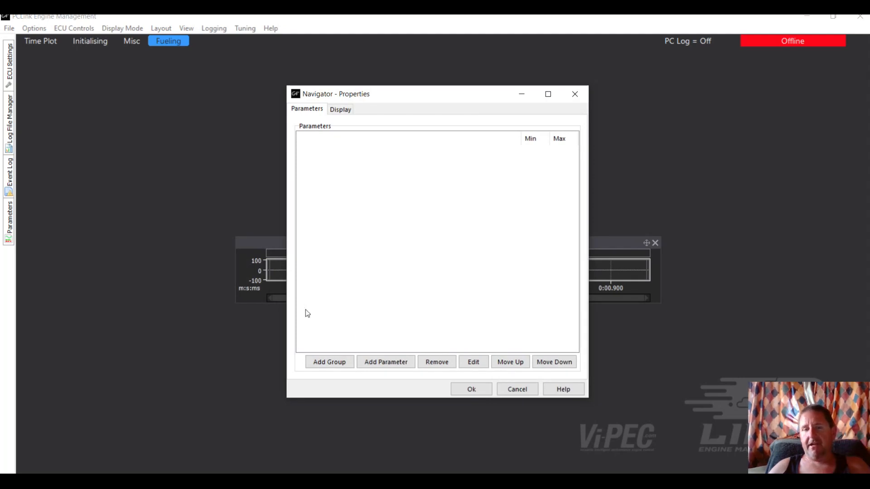
{"action": "left_click", "coordinate": [329, 361]}
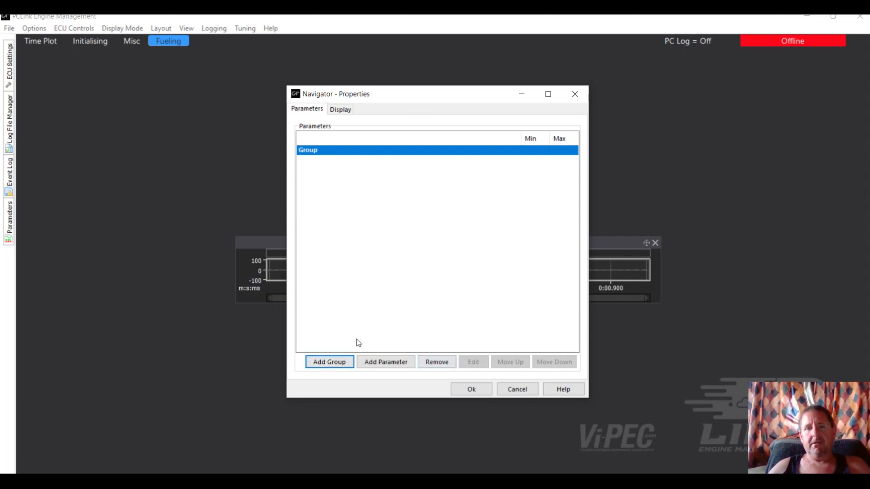
{"action": "left_click", "coordinate": [386, 362]}
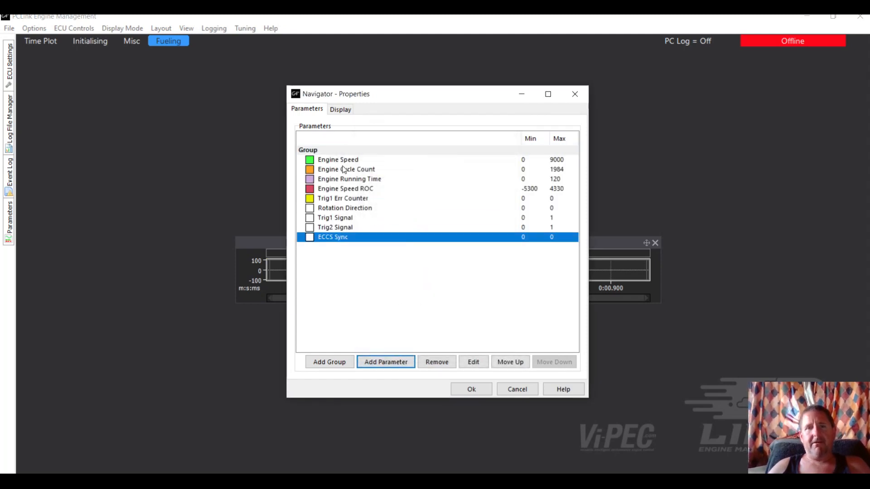
- Remove every trigger parameter except Engine Speed and apply the Navigator setup
{"action": "left_click", "coordinate": [337, 159]}
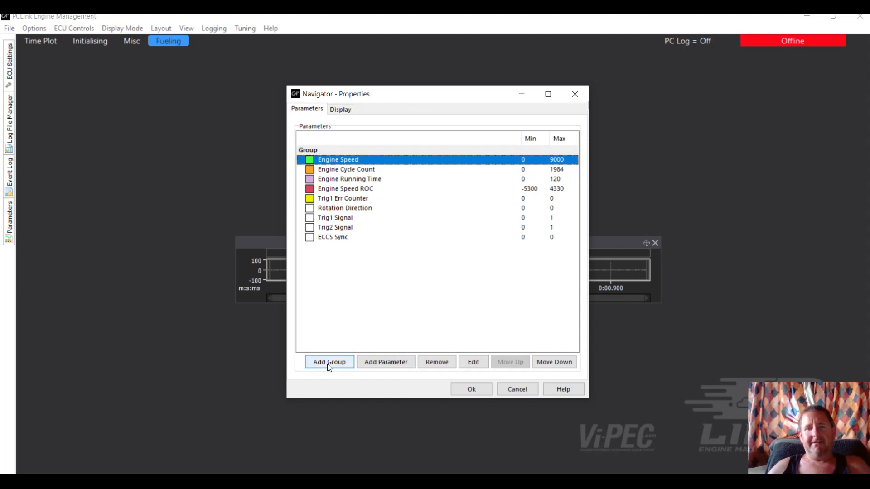
{"action": "left_click", "coordinate": [332, 236]}
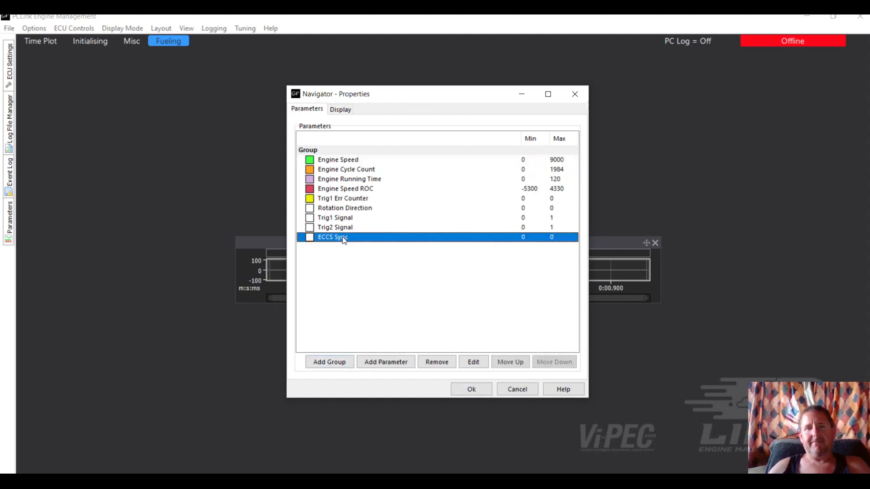
{"action": "left_click", "coordinate": [437, 361]}
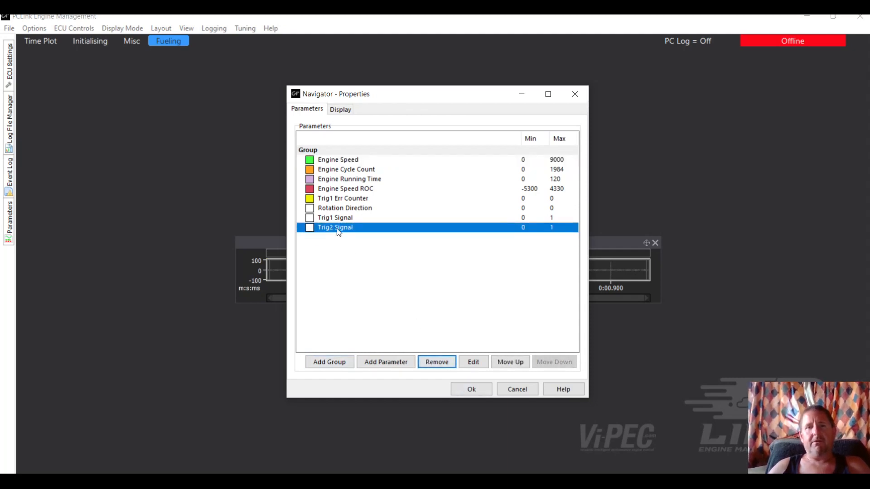
{"action": "left_click", "coordinate": [436, 361]}
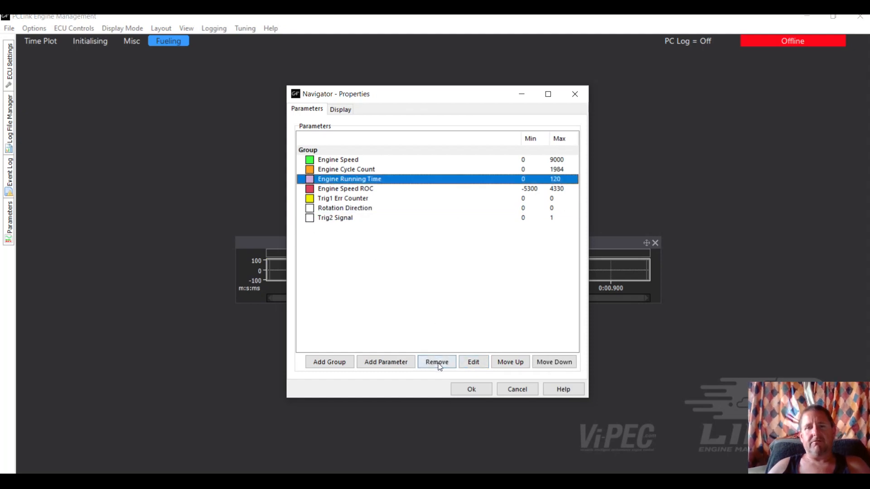
{"action": "left_click", "coordinate": [437, 362]}
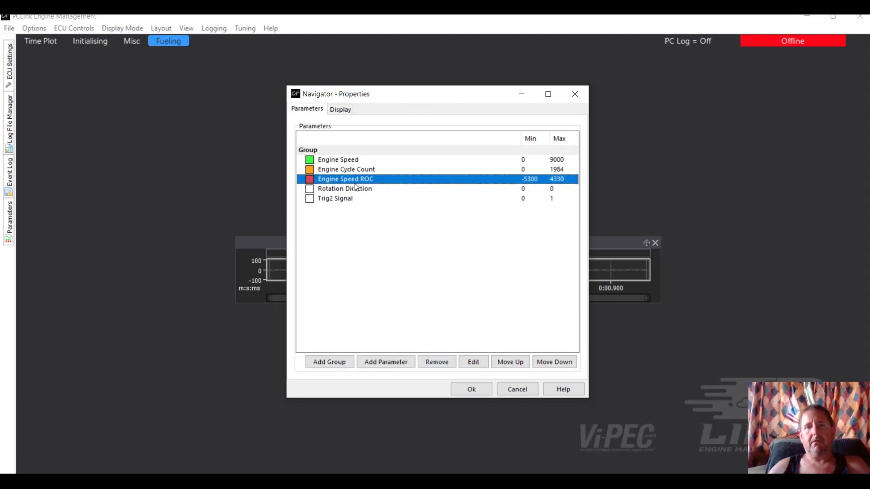
{"action": "left_click", "coordinate": [344, 188]}
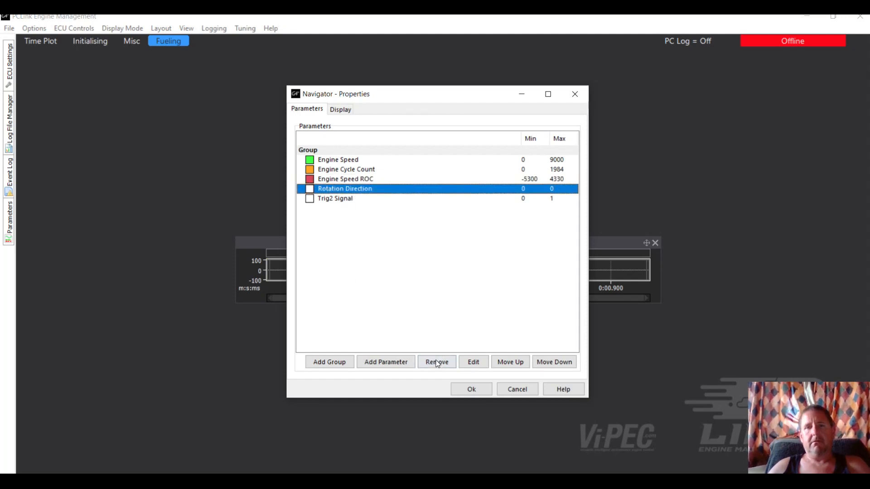
{"action": "left_click", "coordinate": [437, 362]}
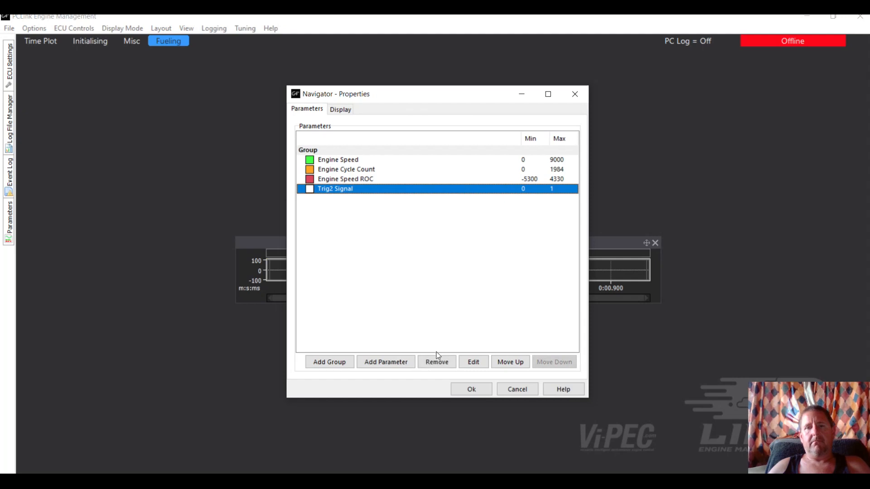
{"action": "left_click", "coordinate": [437, 362]}
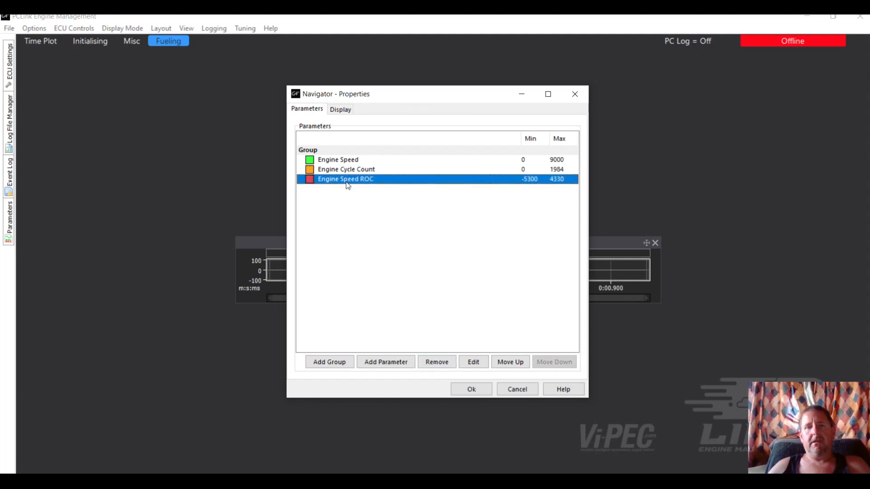
{"action": "left_click", "coordinate": [437, 361]}
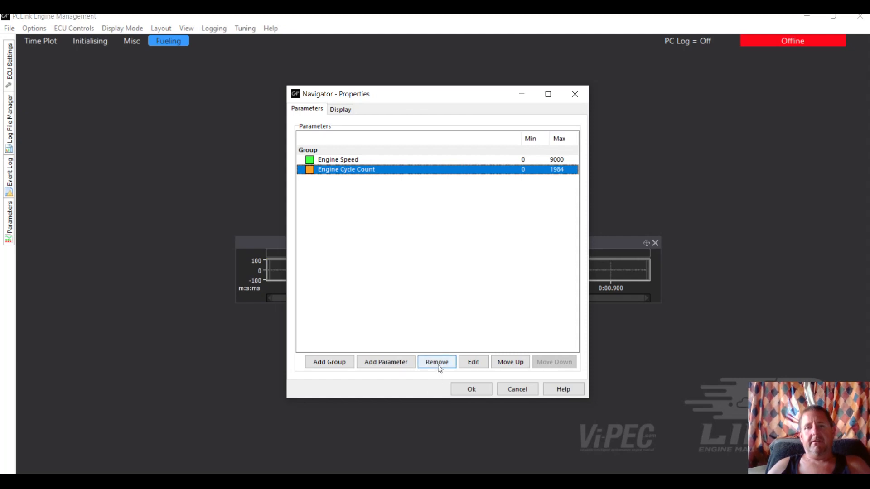
{"action": "left_click", "coordinate": [436, 362]}
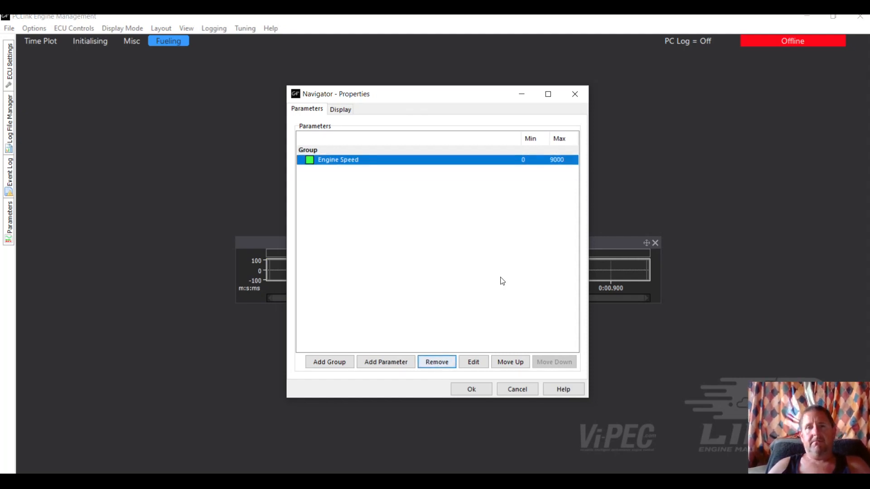
{"action": "left_click", "coordinate": [471, 388]}
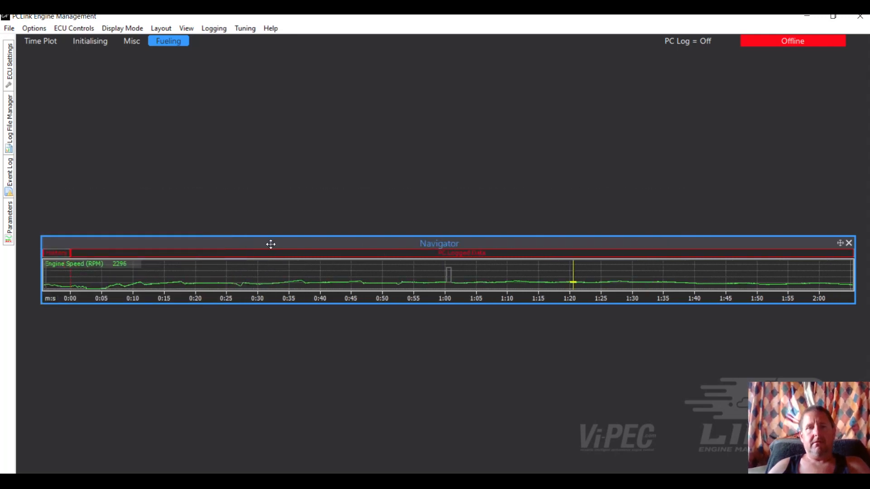
{"action": "mouse_move", "coordinate": [348, 251]}
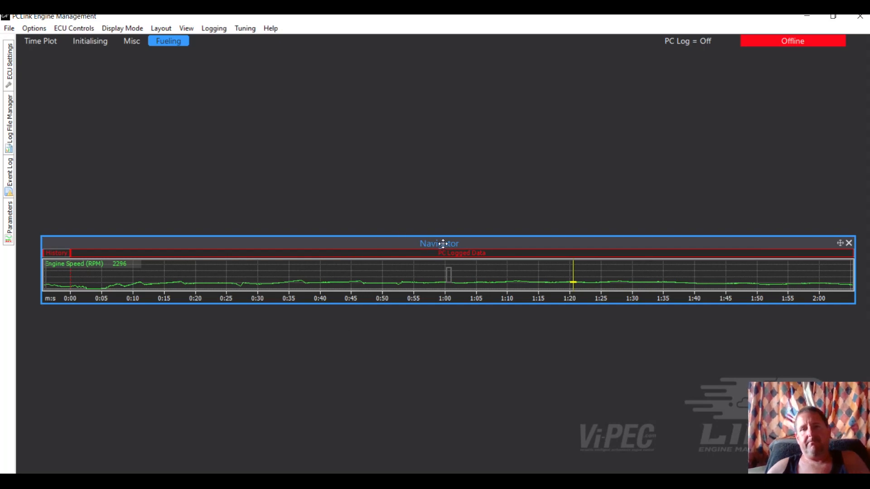
{"action": "mouse_move", "coordinate": [470, 280]}
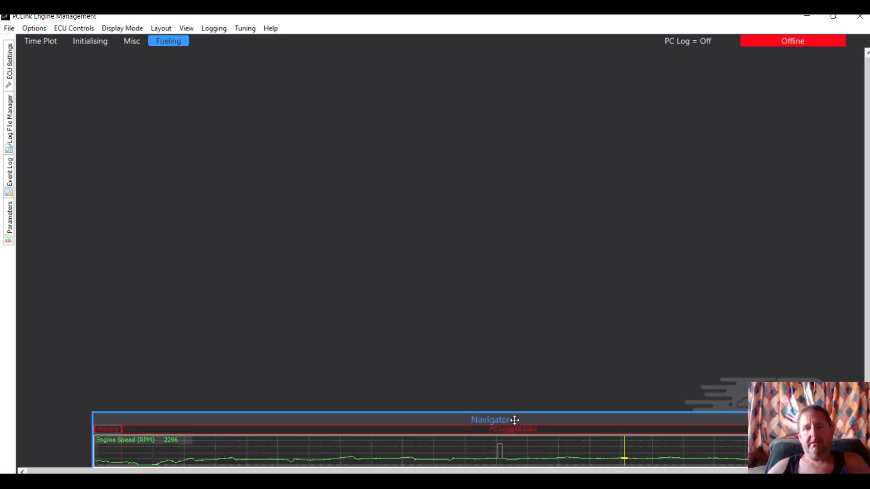
- Dock the Engine Speed Navigator along the bottom and move the log position back to about 1:10
{"action": "left_click_drag", "start_coordinate": [505, 420], "coordinate": [487, 381]}
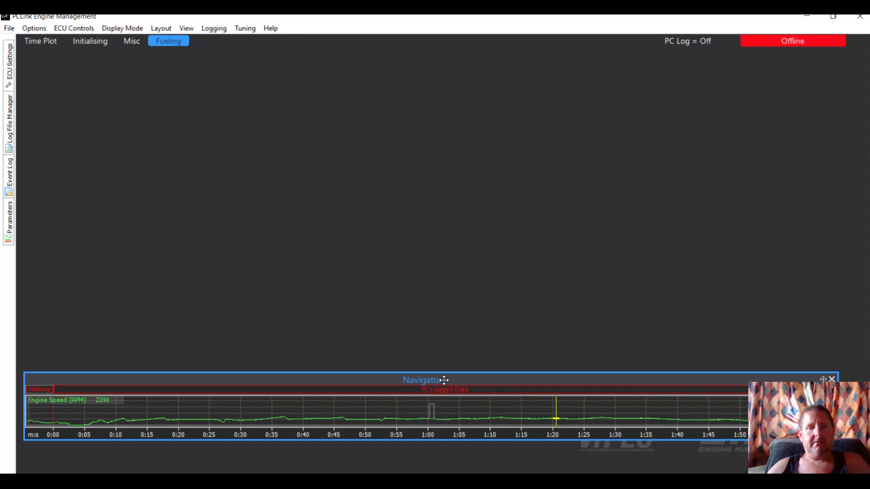
{"action": "mouse_move", "coordinate": [422, 423]}
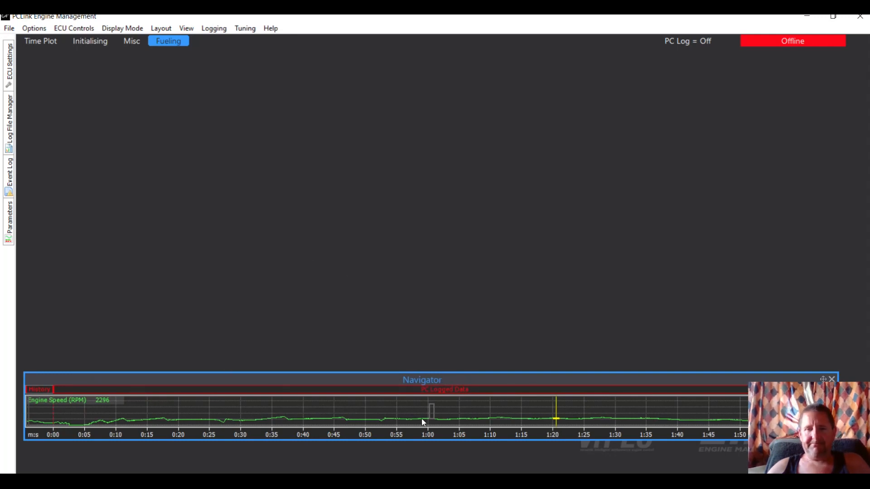
{"action": "mouse_move", "coordinate": [293, 370]}
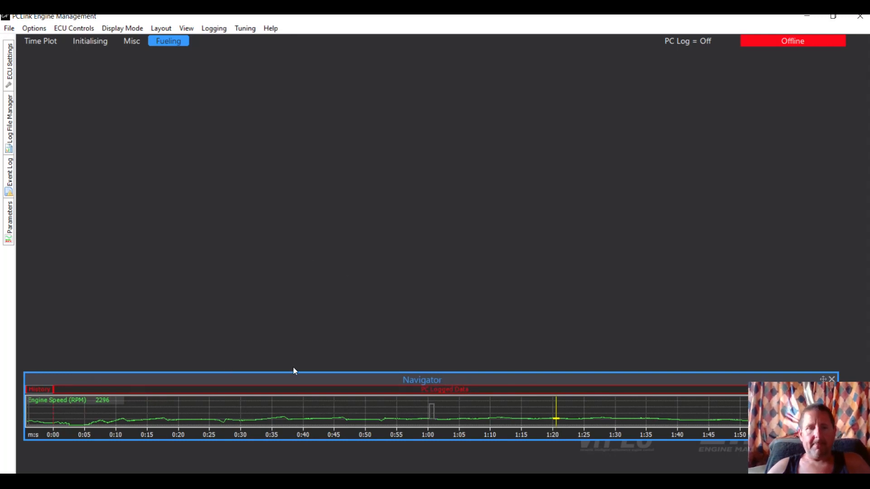
{"action": "mouse_move", "coordinate": [443, 299]}
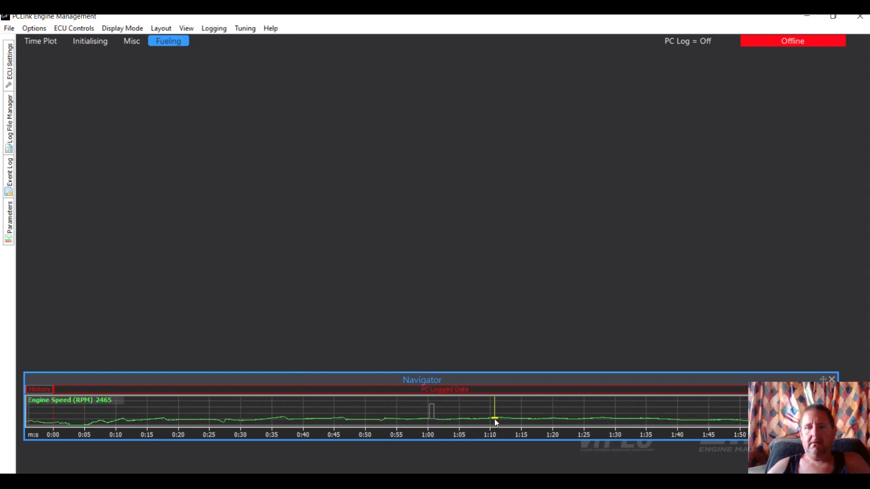
{"action": "left_click_drag", "start_coordinate": [493, 419], "coordinate": [449, 417]}
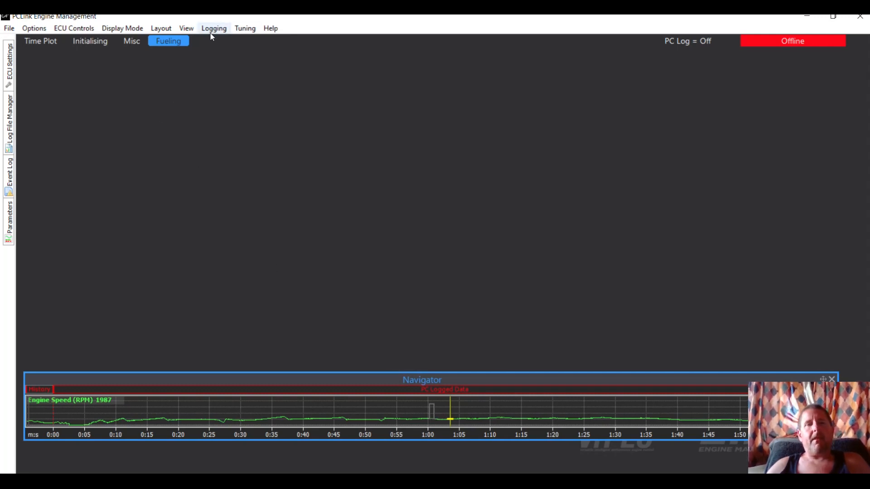
- Add a Time Plot to the Fueling page with Engine Speed from Triggers in its first group
{"action": "left_click", "coordinate": [214, 28]}
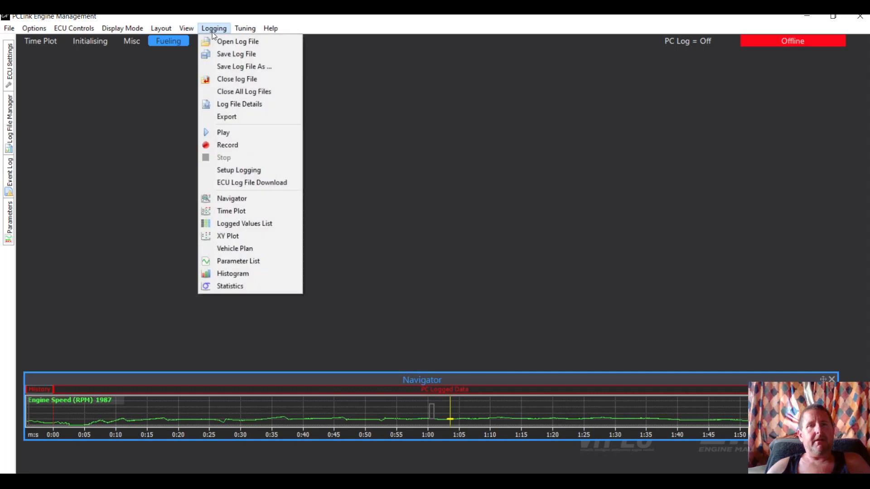
{"action": "mouse_move", "coordinate": [232, 199]}
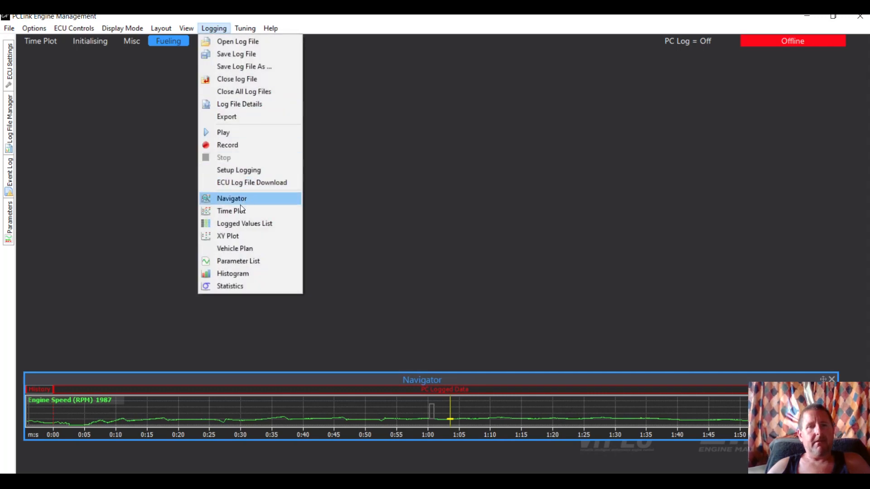
{"action": "left_click", "coordinate": [231, 211]}
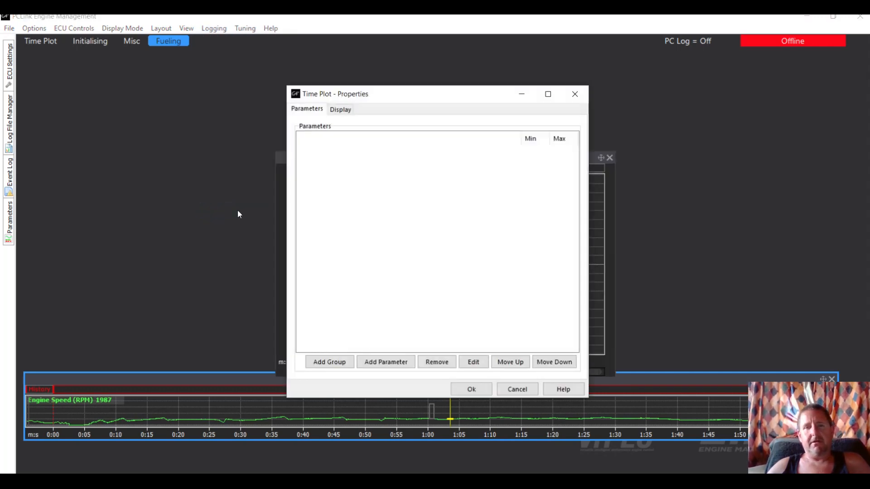
{"action": "left_click", "coordinate": [328, 362]}
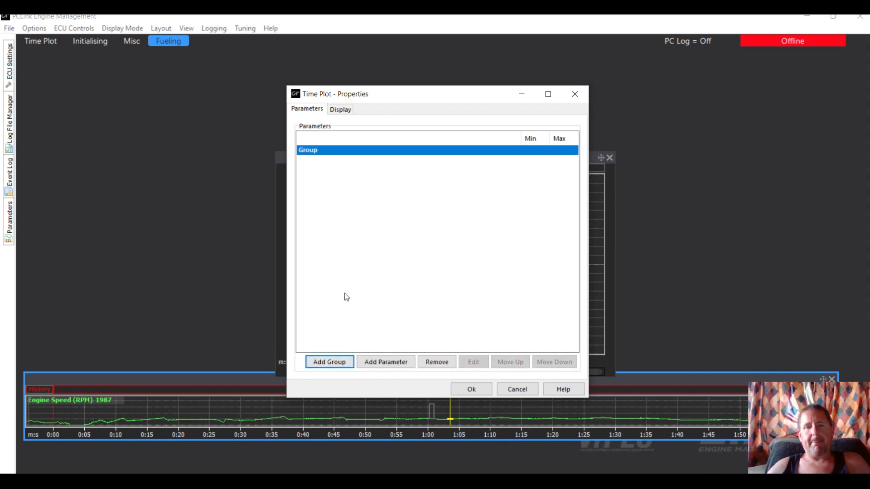
{"action": "left_click", "coordinate": [386, 361]}
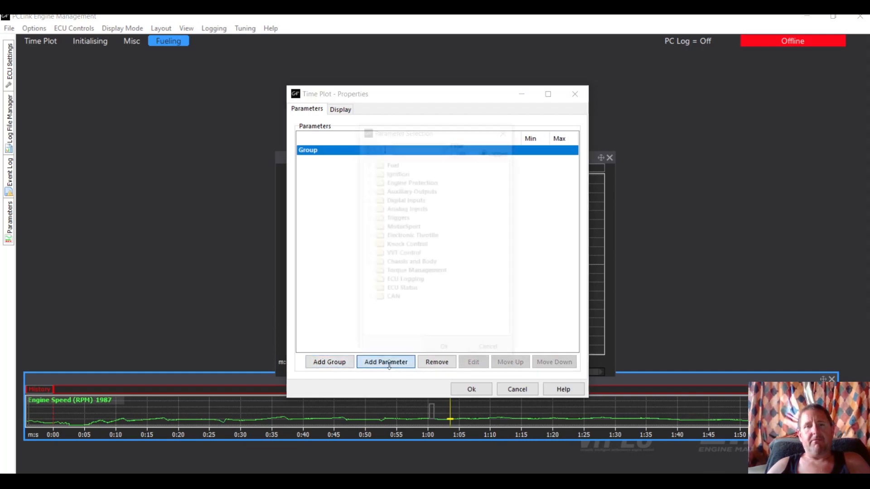
{"action": "left_click", "coordinate": [386, 361]}
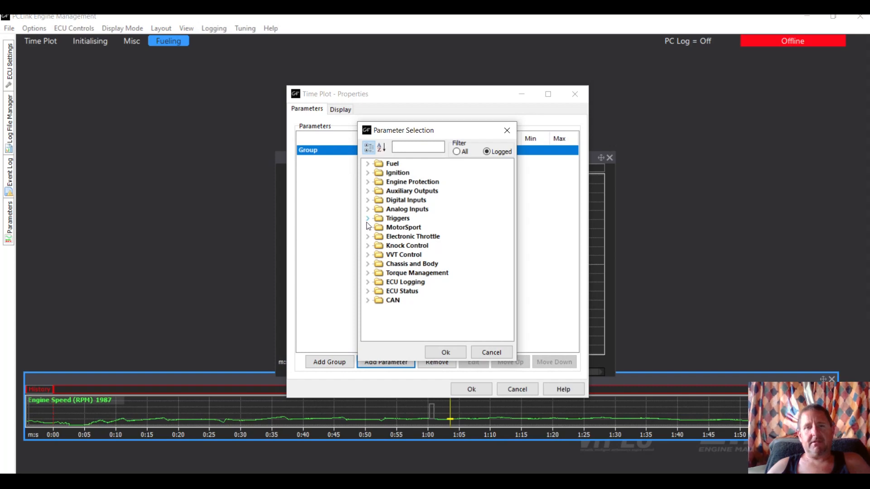
{"action": "left_click", "coordinate": [367, 218]}
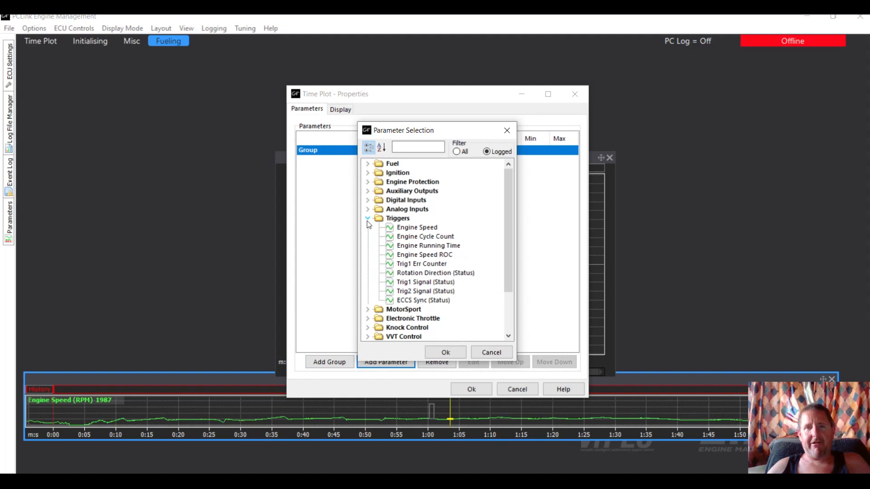
{"action": "left_click", "coordinate": [415, 227]}
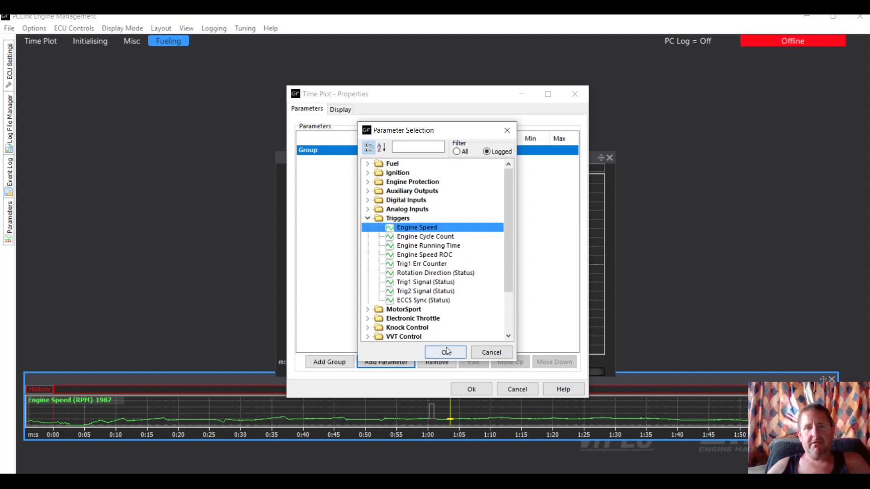
{"action": "left_click", "coordinate": [444, 353]}
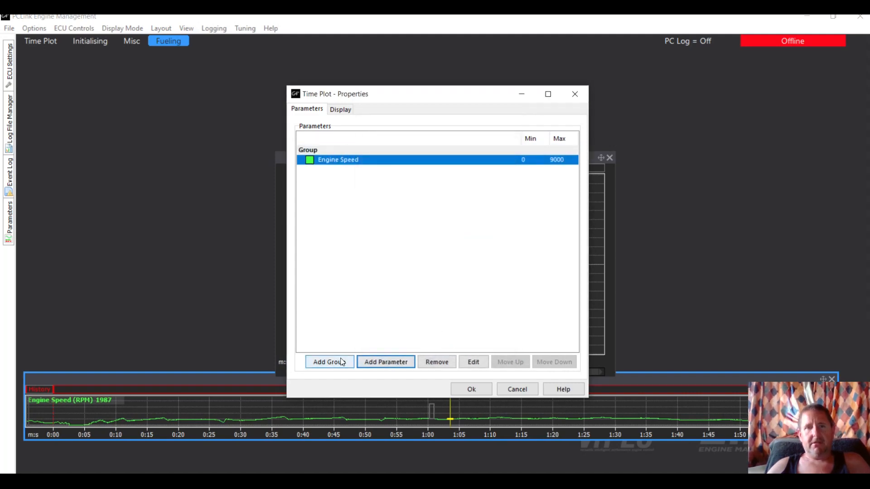
- Add Lambda 1 from the Fuel category as a second plot group
{"action": "left_click", "coordinate": [386, 362]}
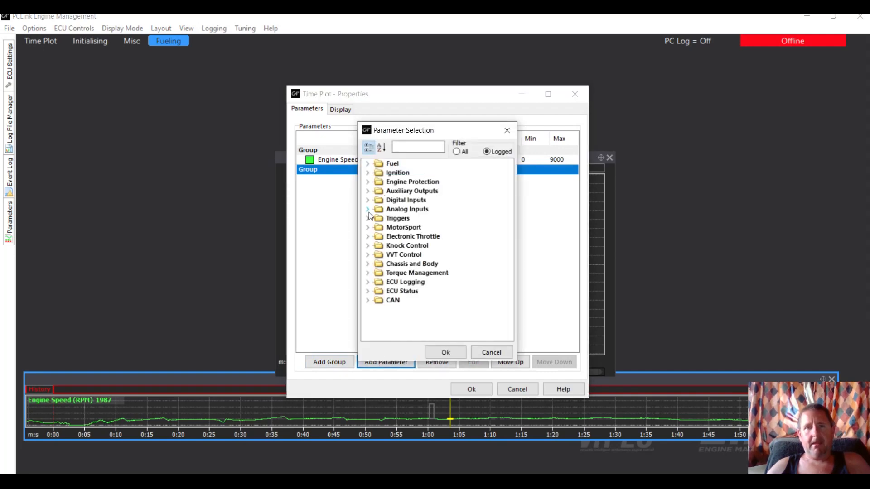
{"action": "left_click", "coordinate": [367, 163]}
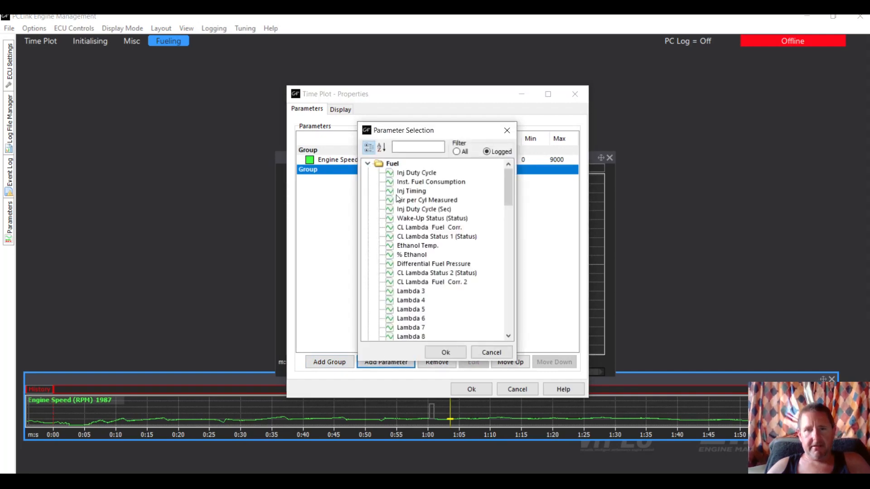
{"action": "scroll", "scroll_direction": "down", "scroll_amount": 3}
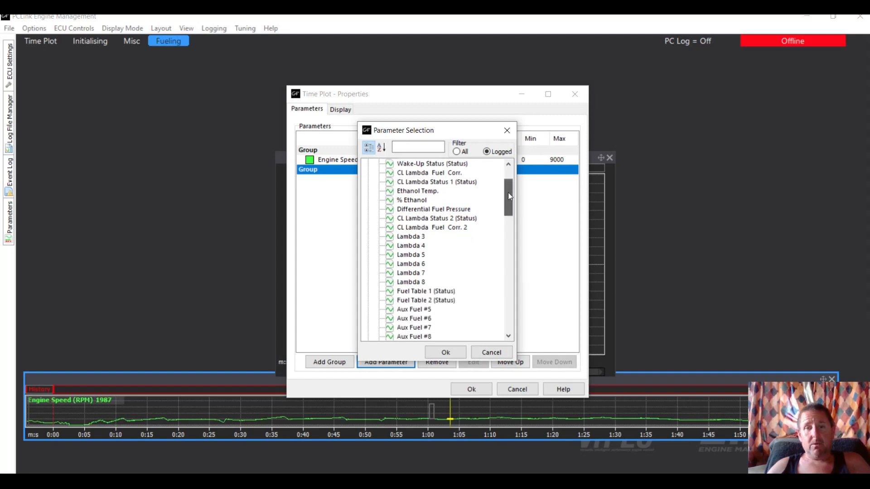
{"action": "scroll", "scroll_direction": "down", "scroll_amount": 3}
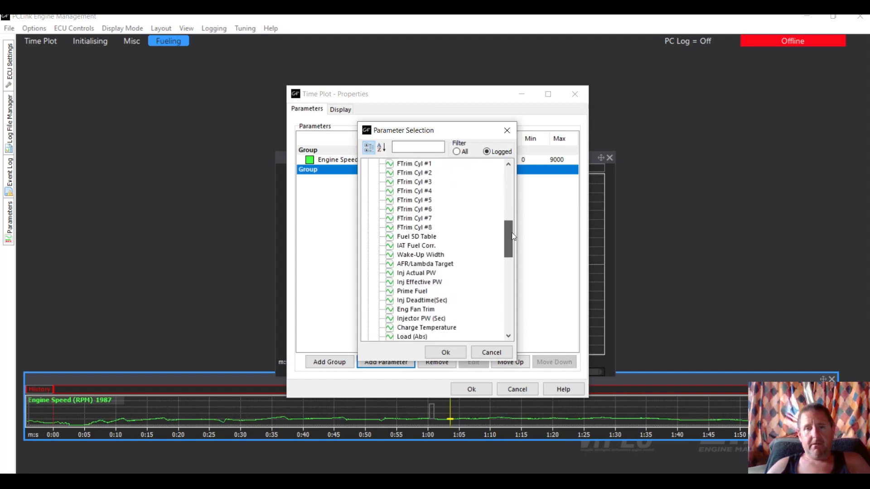
{"action": "scroll", "scroll_direction": "down", "scroll_amount": 3}
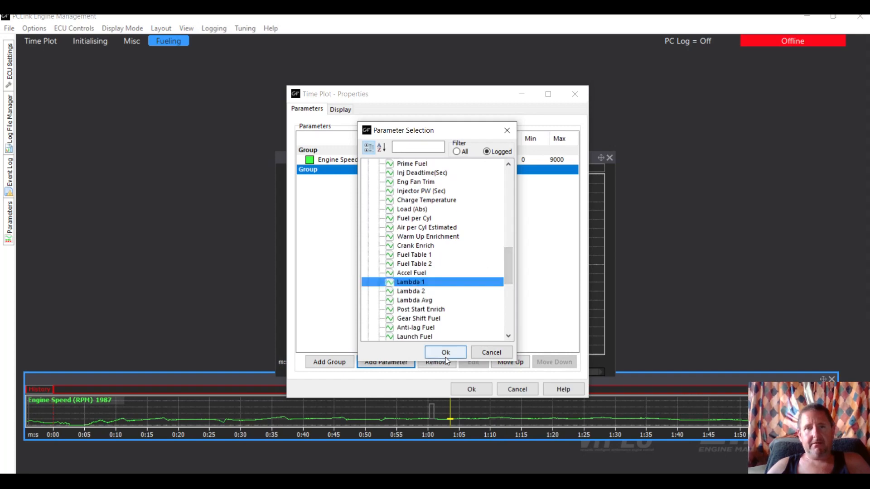
{"action": "left_click", "coordinate": [445, 353]}
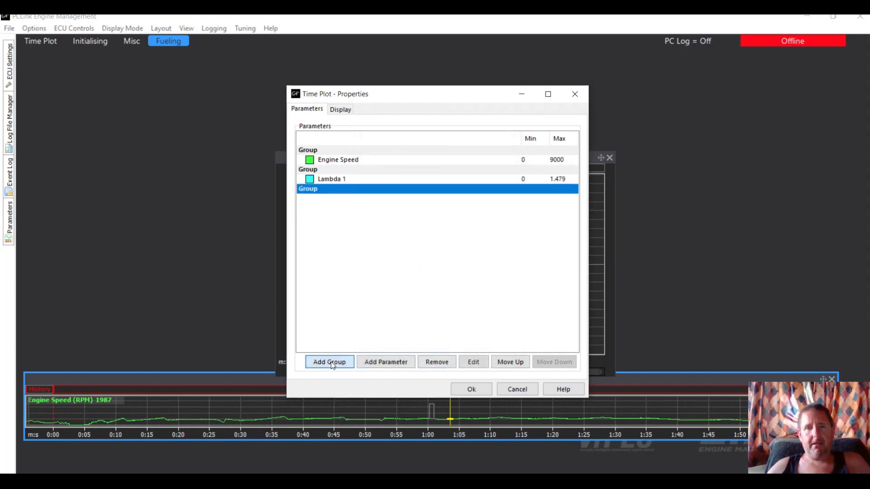
- Add MAP and TP (Main) from Analog Inputs, each in its own plot group
{"action": "left_click", "coordinate": [386, 362]}
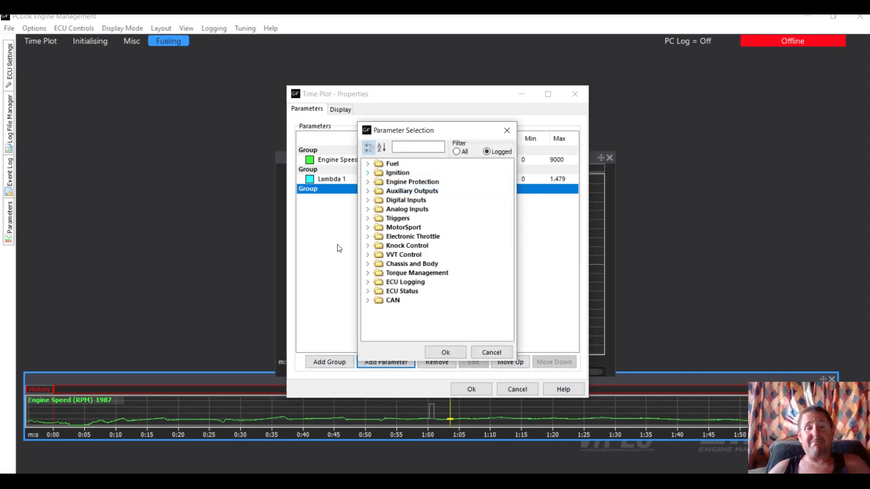
{"action": "mouse_move", "coordinate": [359, 234]}
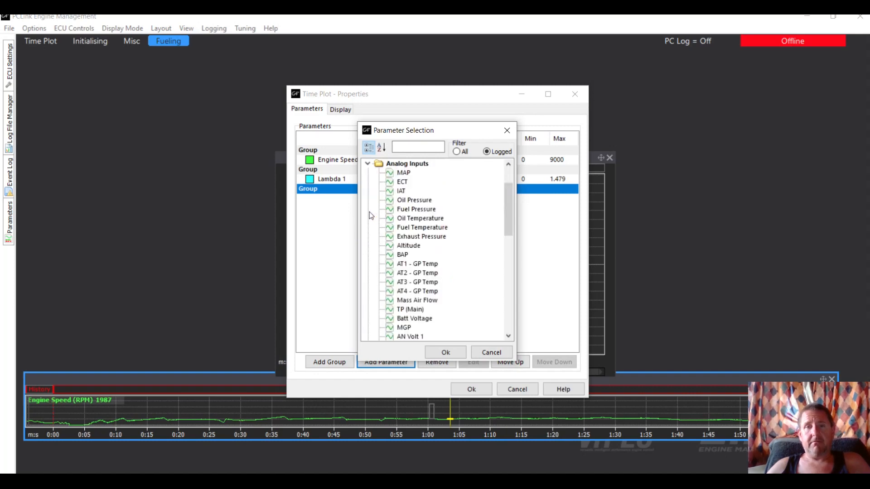
{"action": "left_click", "coordinate": [403, 172]}
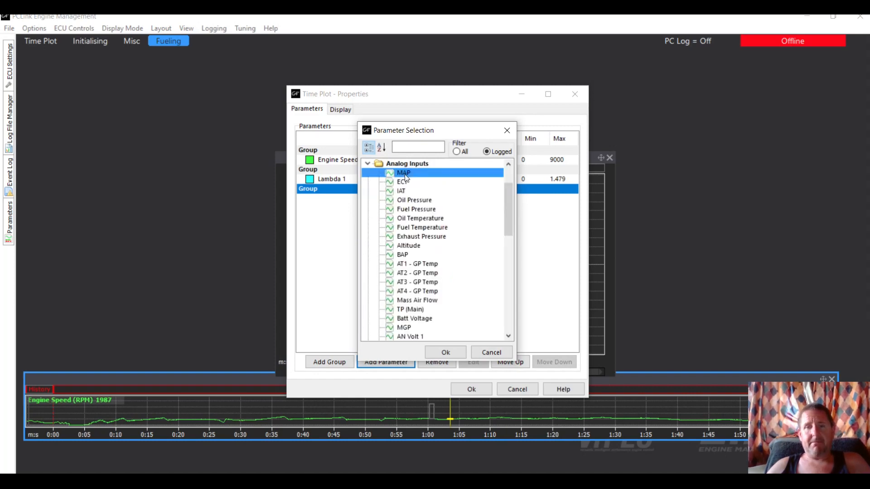
{"action": "left_click", "coordinate": [444, 353]}
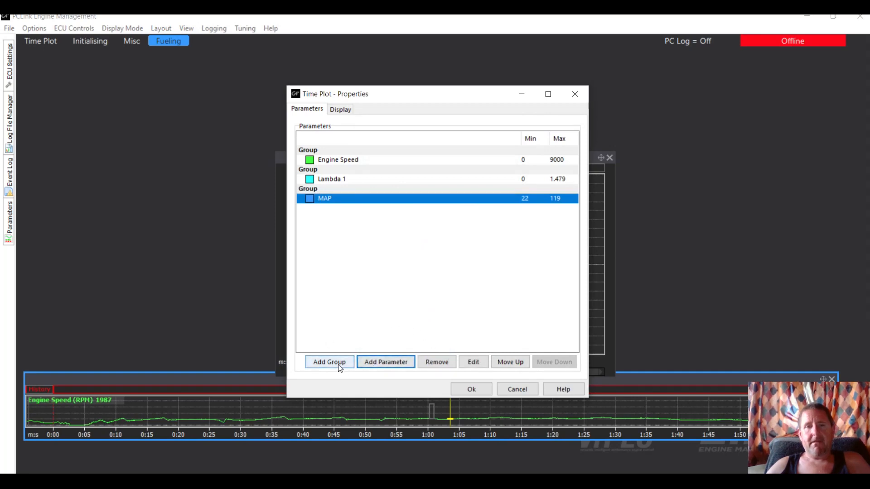
{"action": "left_click", "coordinate": [329, 361]}
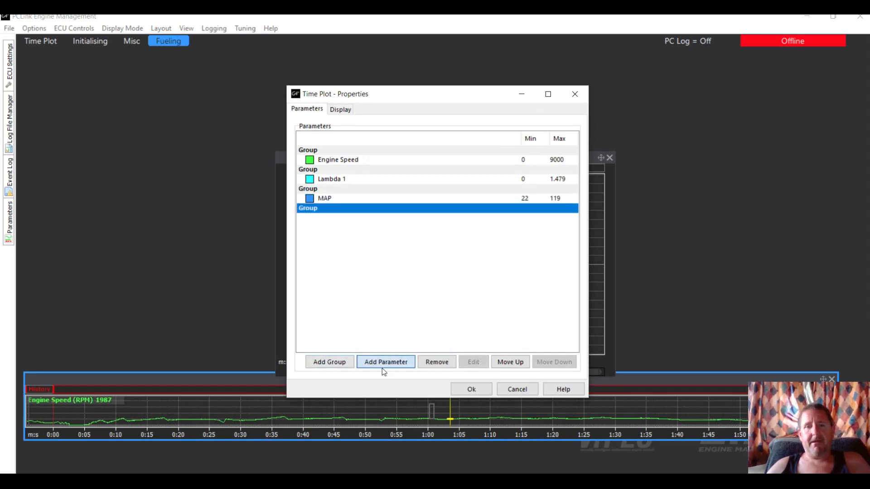
{"action": "left_click", "coordinate": [386, 362]}
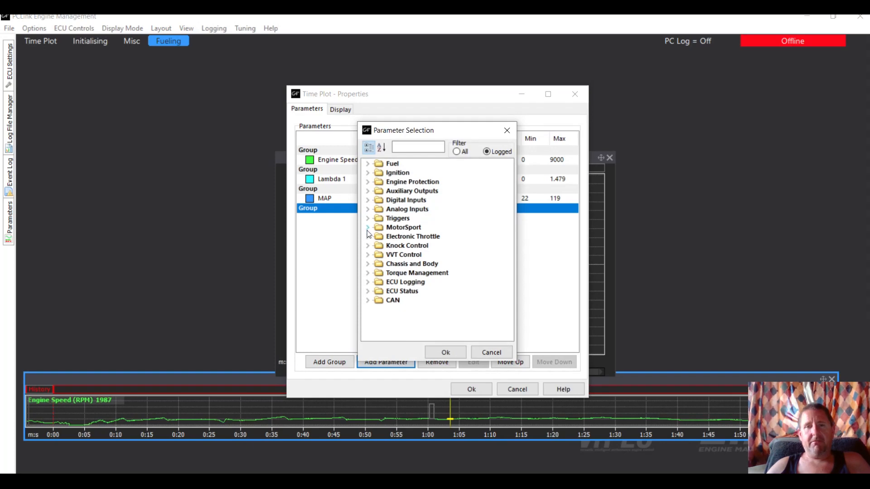
{"action": "mouse_move", "coordinate": [367, 215]}
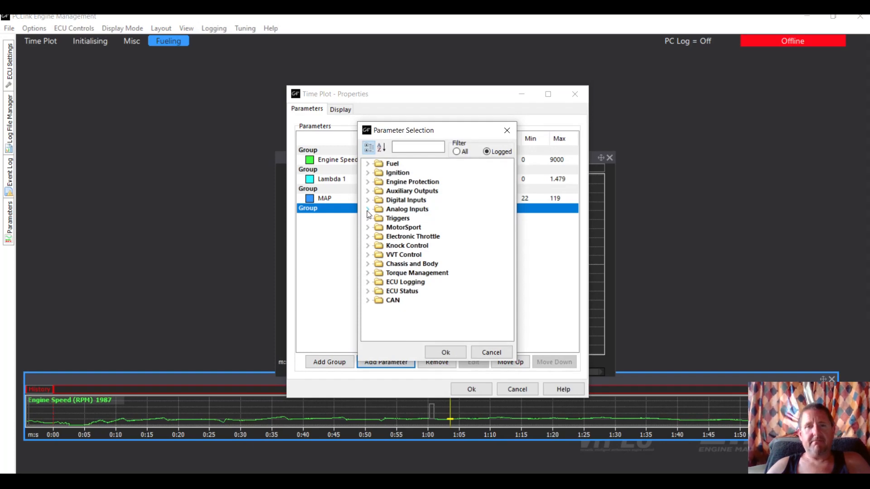
{"action": "left_click", "coordinate": [368, 210]}
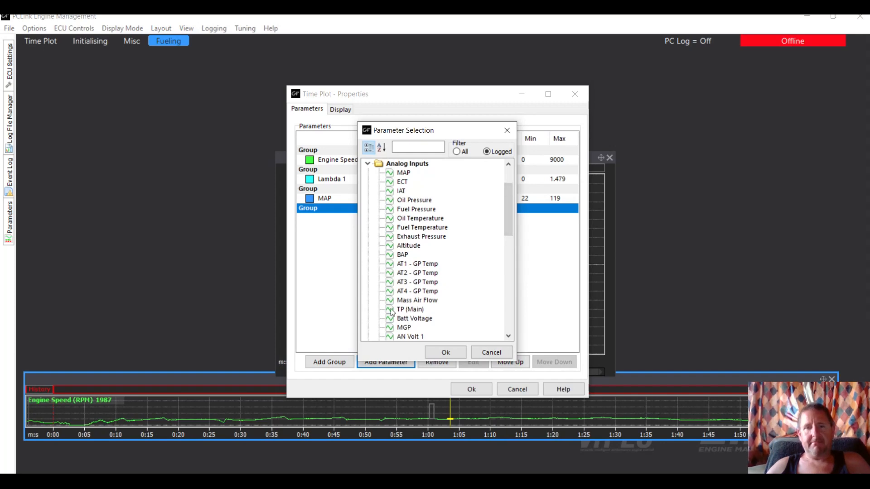
{"action": "left_click", "coordinate": [411, 309]}
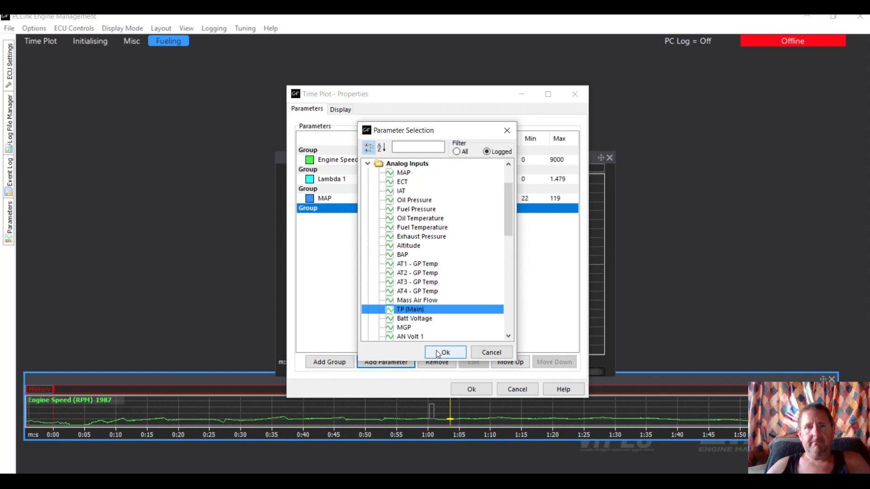
{"action": "left_click", "coordinate": [444, 353]}
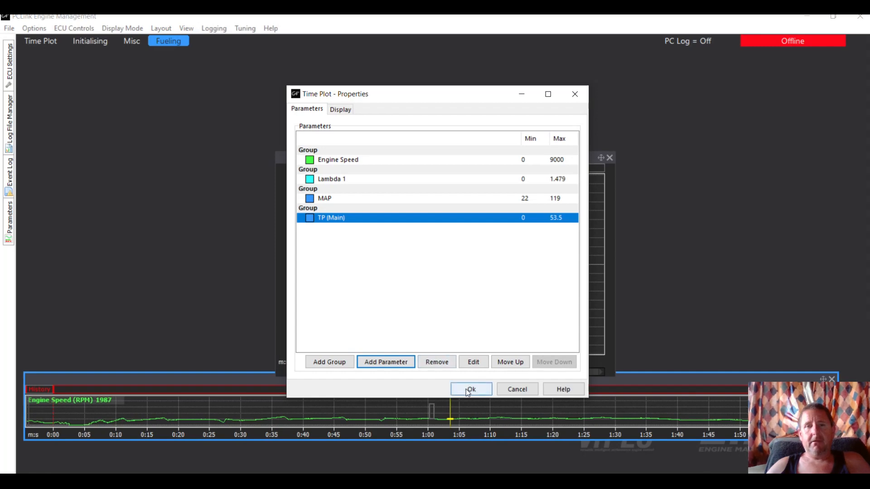
- Apply the Time Plot settings and stretch the plot wider and taller across the Fueling page
{"action": "left_click", "coordinate": [470, 389]}
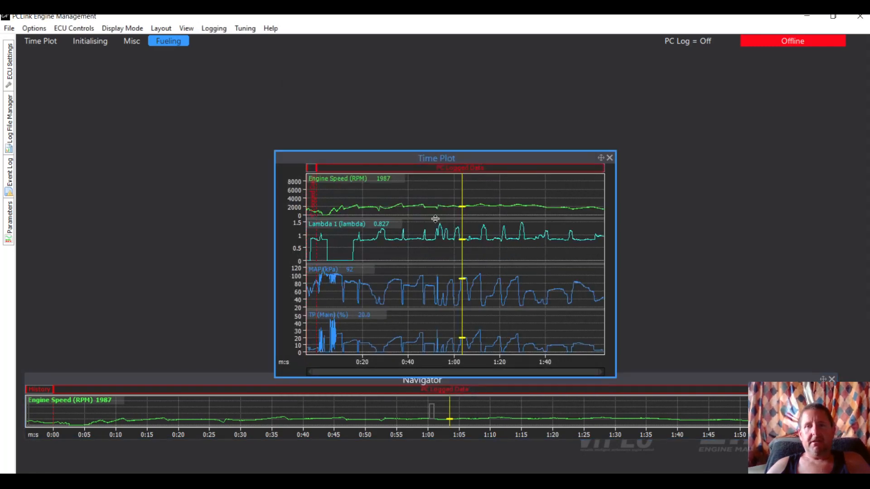
{"action": "mouse_move", "coordinate": [616, 262]}
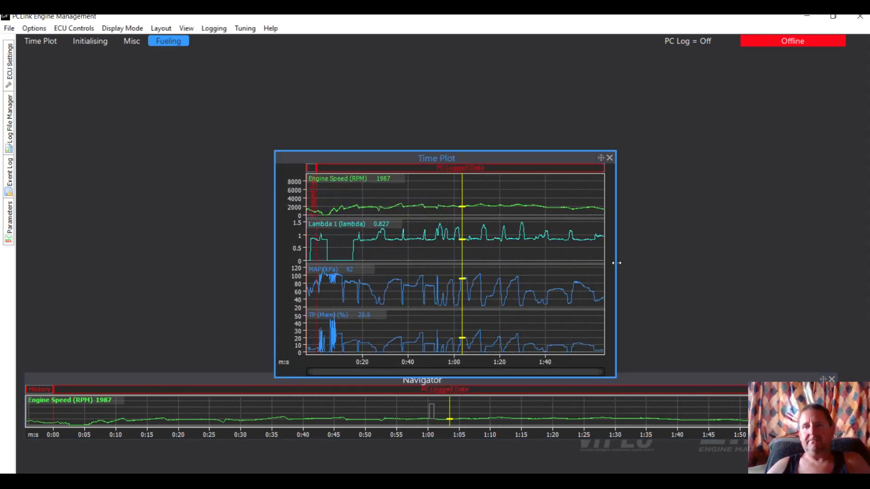
{"action": "left_click_drag", "start_coordinate": [617, 264], "coordinate": [866, 264]}
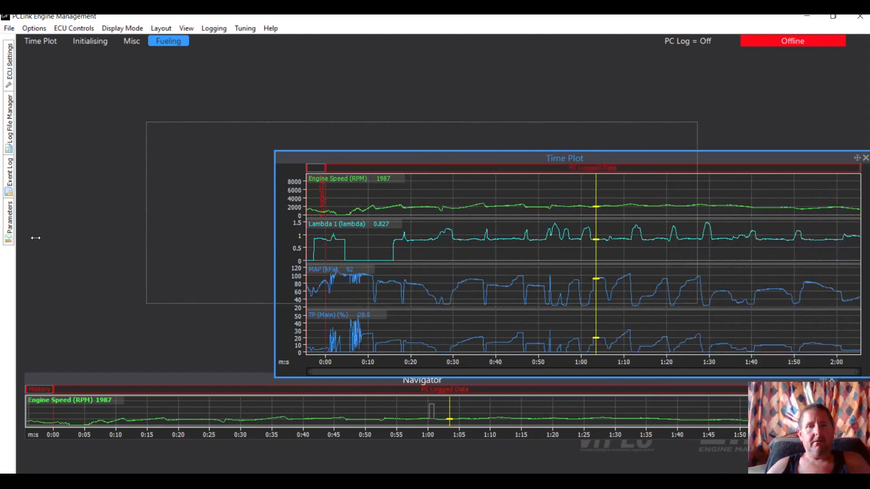
{"action": "left_click_drag", "start_coordinate": [565, 158], "coordinate": [442, 157]}
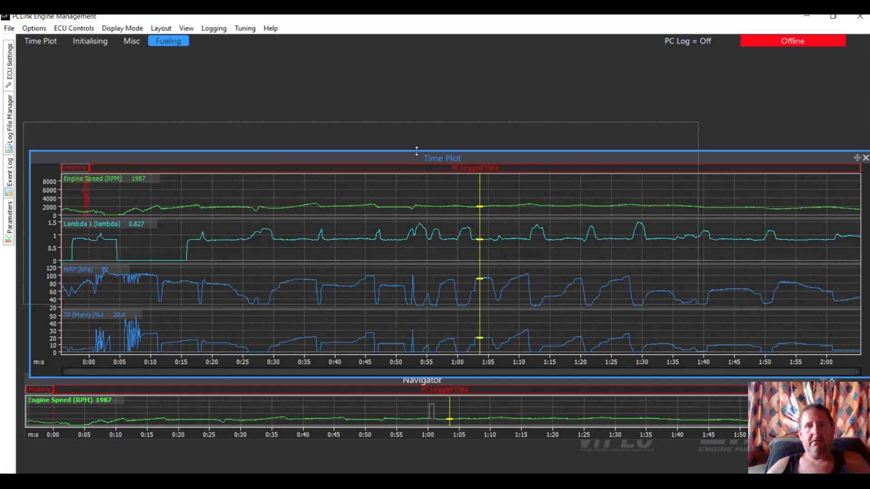
{"action": "left_click_drag", "start_coordinate": [441, 157], "coordinate": [441, 90]}
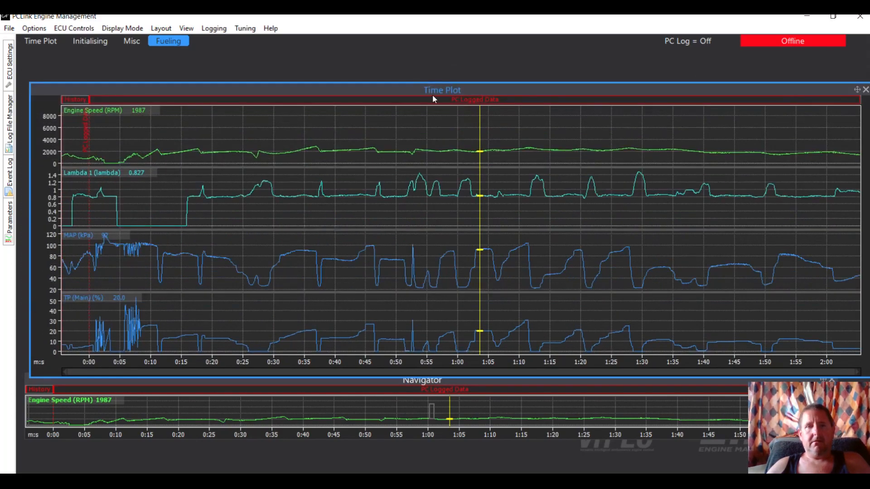
{"action": "mouse_move", "coordinate": [463, 80]}
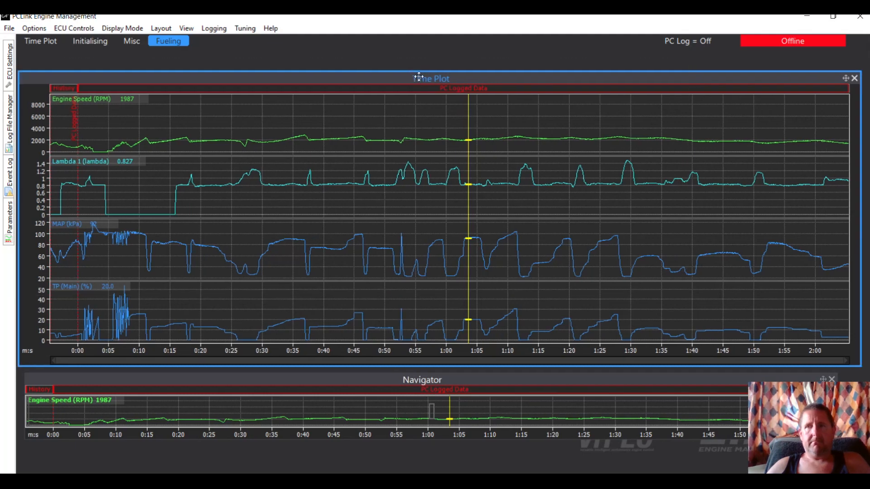
{"action": "mouse_move", "coordinate": [471, 377]}
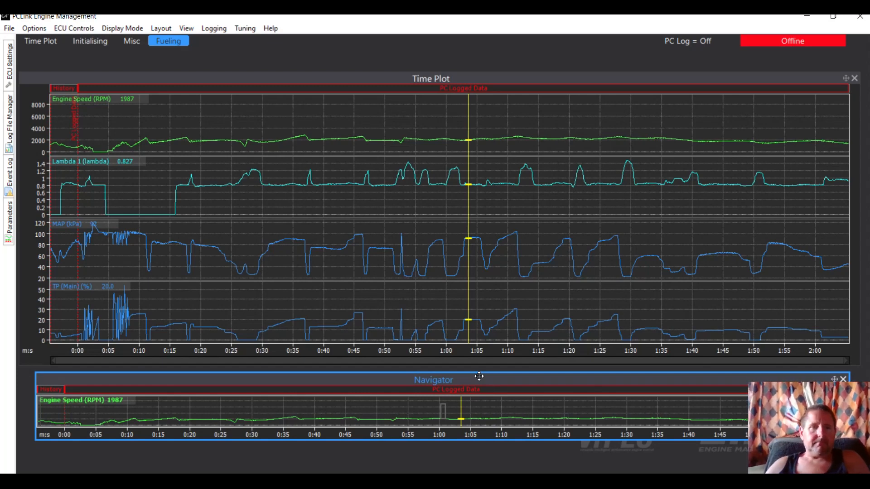
{"action": "mouse_move", "coordinate": [150, 315]}
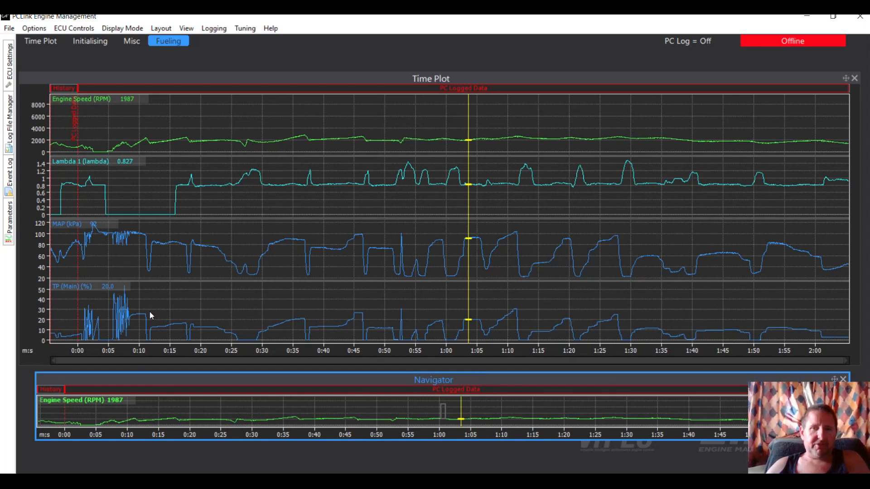
{"action": "mouse_move", "coordinate": [400, 226]}
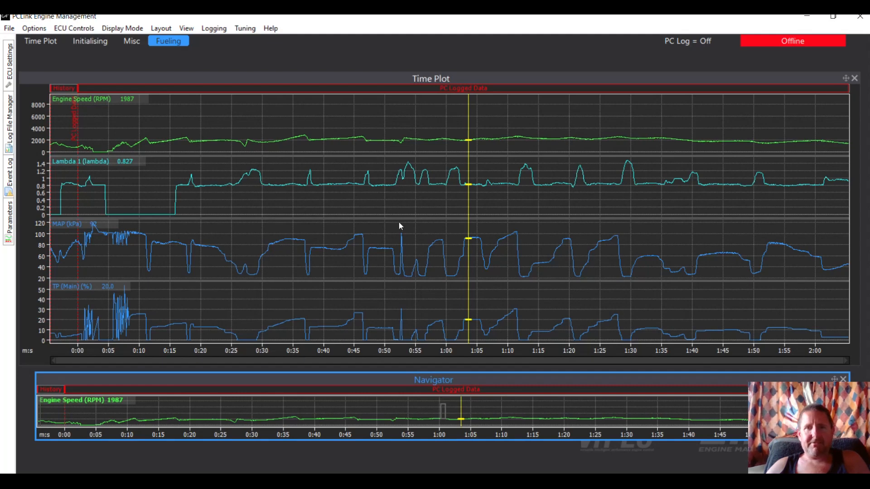
{"action": "mouse_move", "coordinate": [345, 182]}
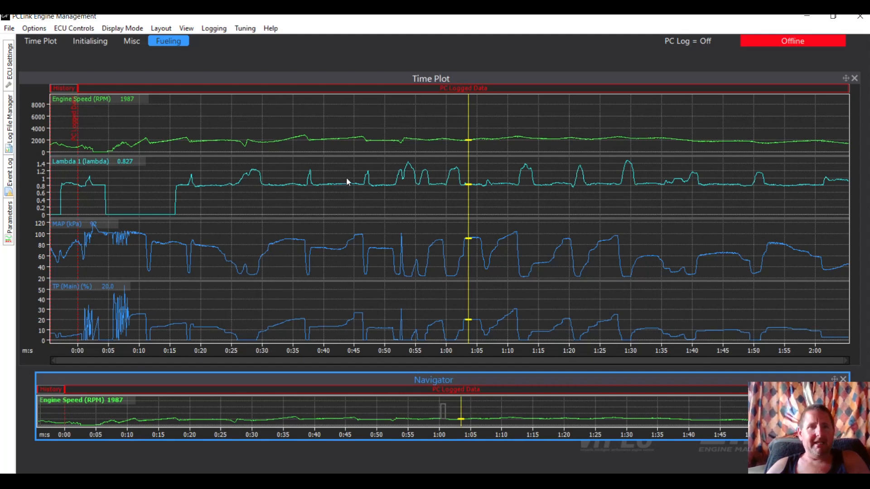
{"action": "mouse_move", "coordinate": [382, 147]}
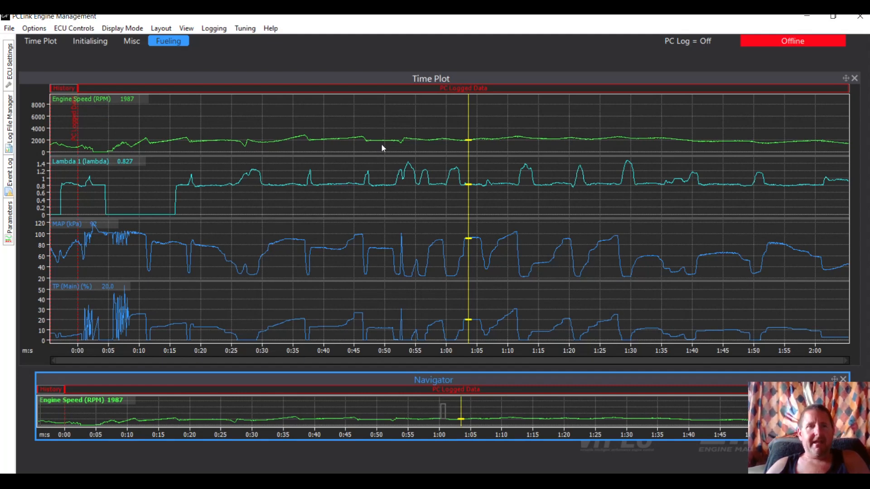
{"action": "mouse_move", "coordinate": [392, 120]}
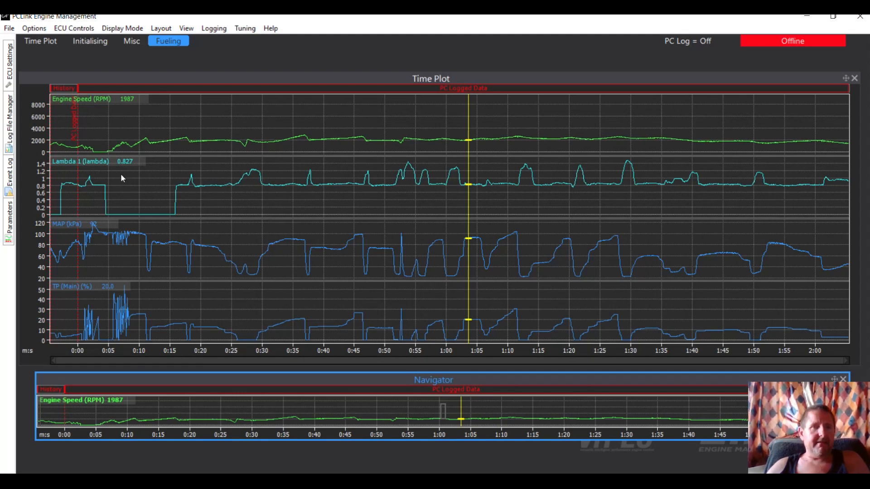
{"action": "mouse_move", "coordinate": [128, 157]}
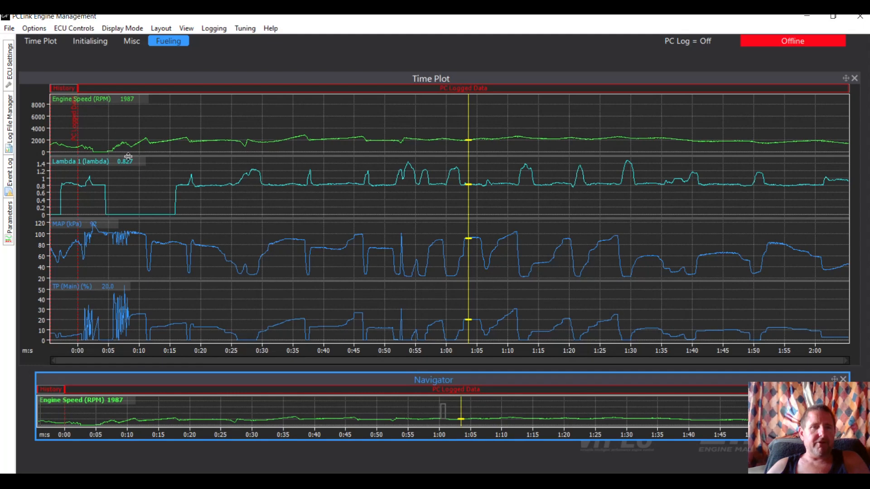
{"action": "mouse_move", "coordinate": [128, 166]}
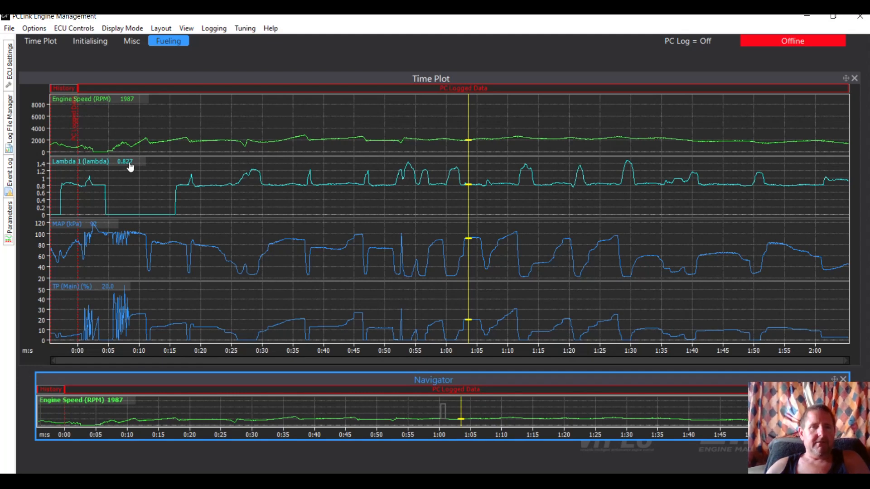
- Reach the Lambda 1 parameter settings from the Time Plot properties
{"action": "right_click", "coordinate": [129, 167]}
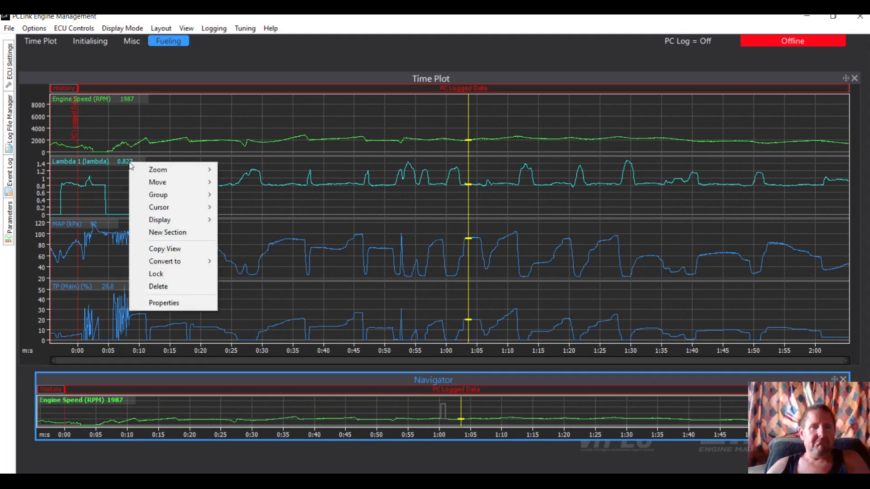
{"action": "left_click", "coordinate": [164, 302]}
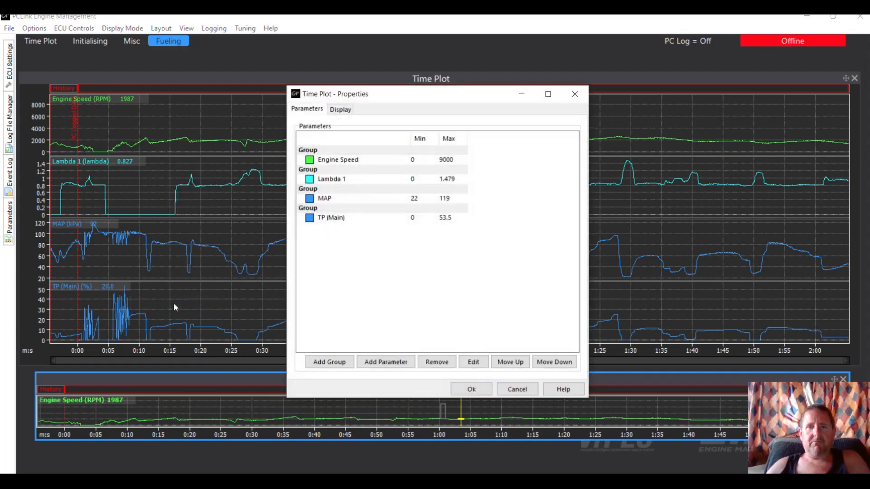
{"action": "mouse_move", "coordinate": [369, 110]}
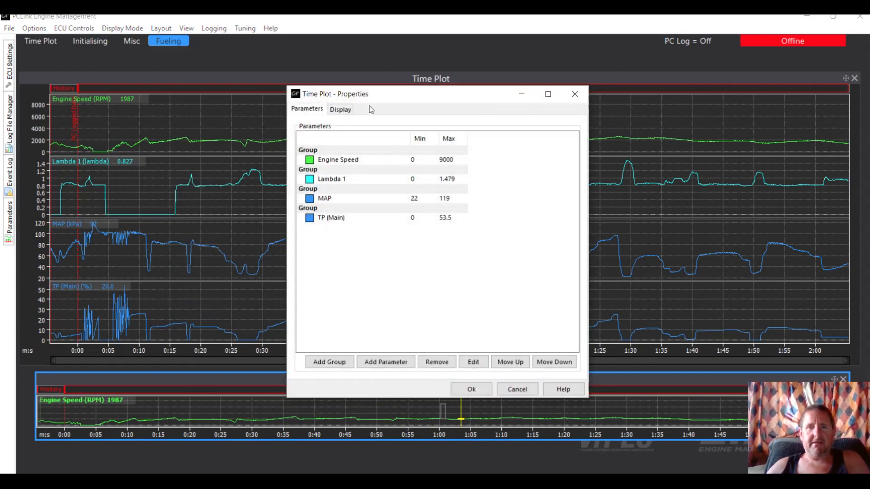
{"action": "left_click", "coordinate": [331, 178]}
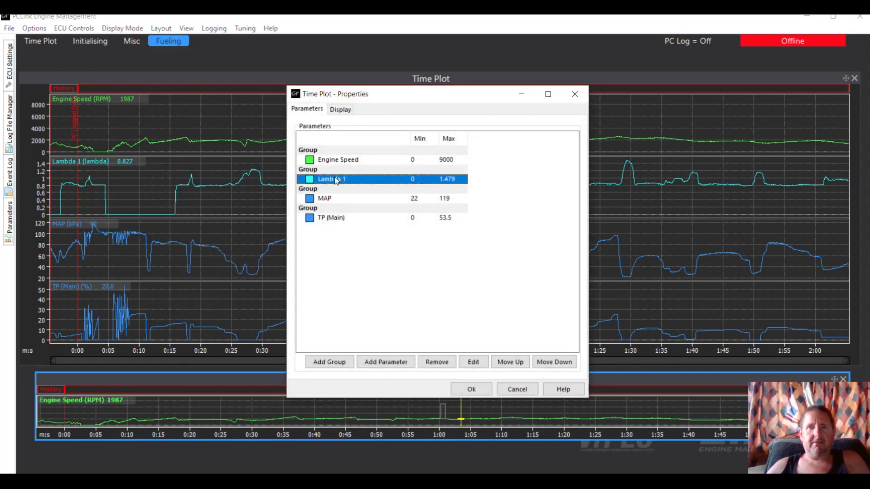
{"action": "left_click", "coordinate": [472, 362]}
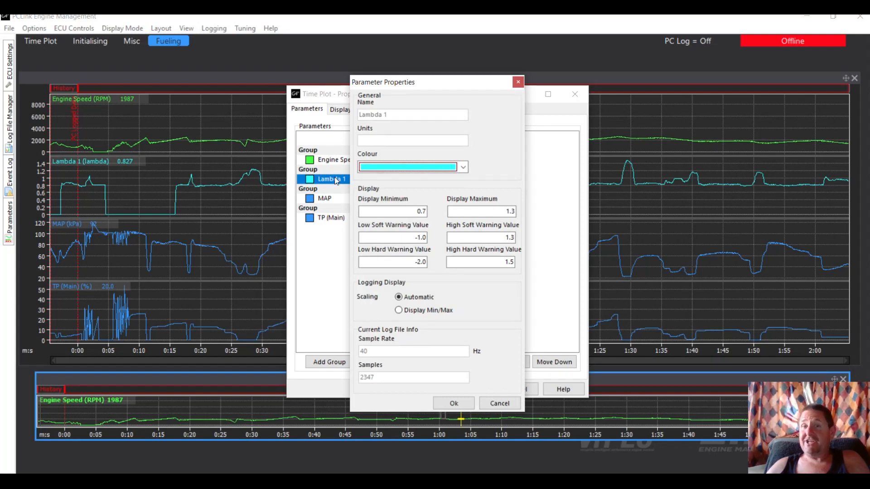
{"action": "mouse_move", "coordinate": [360, 180]}
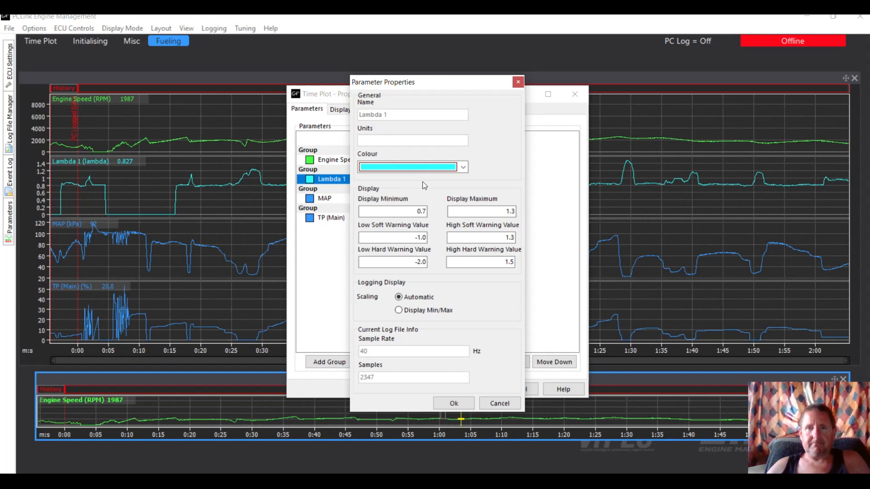
- Colour the Lambda 1 trace yellow and set its display maximum to 1.05
{"action": "left_click", "coordinate": [462, 167]}
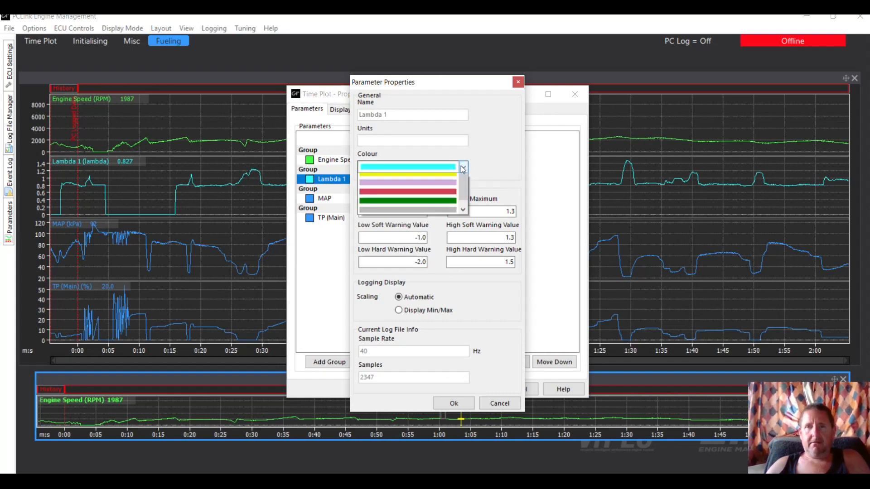
{"action": "left_click", "coordinate": [411, 190]}
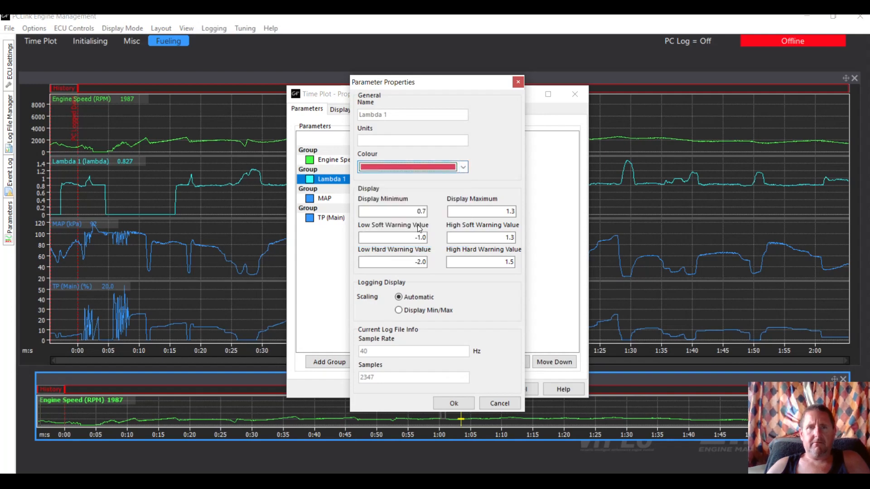
{"action": "left_click", "coordinate": [462, 167]}
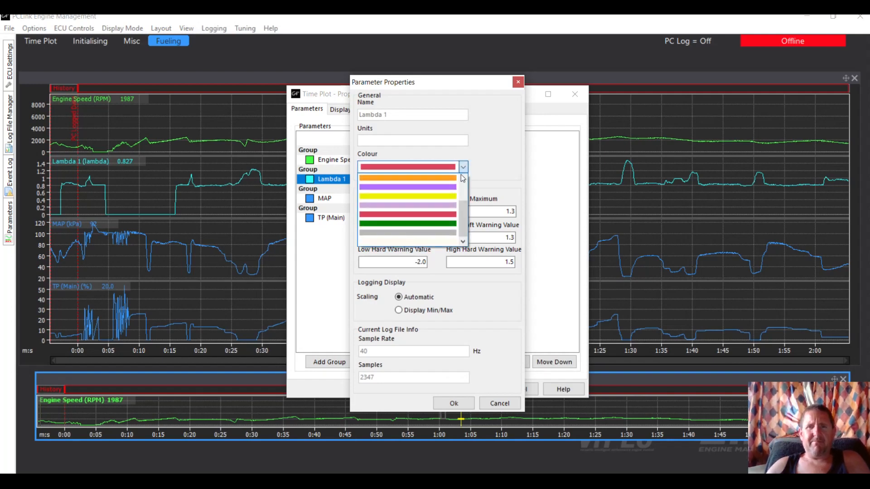
{"action": "left_click", "coordinate": [408, 190]}
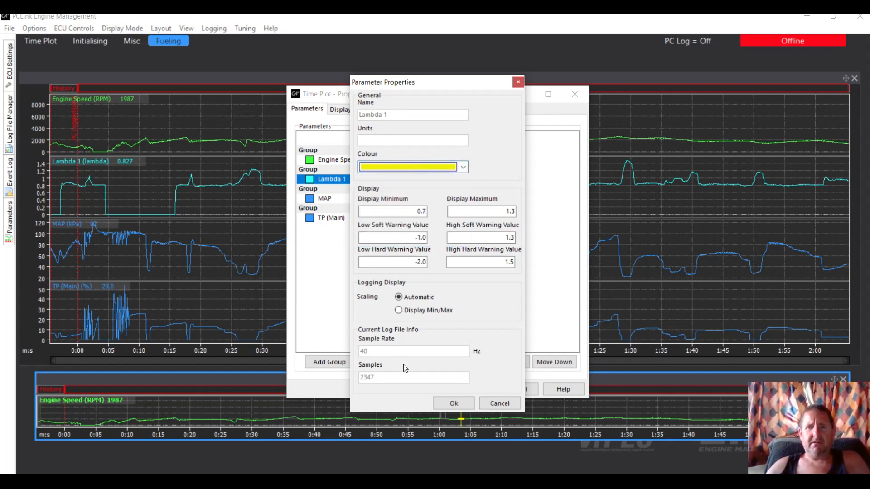
{"action": "mouse_move", "coordinate": [445, 387]}
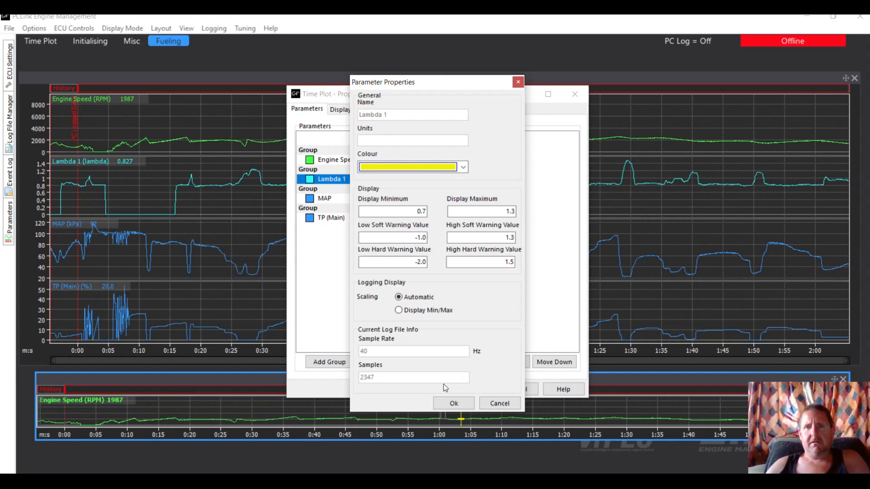
{"action": "left_click", "coordinate": [480, 211]}
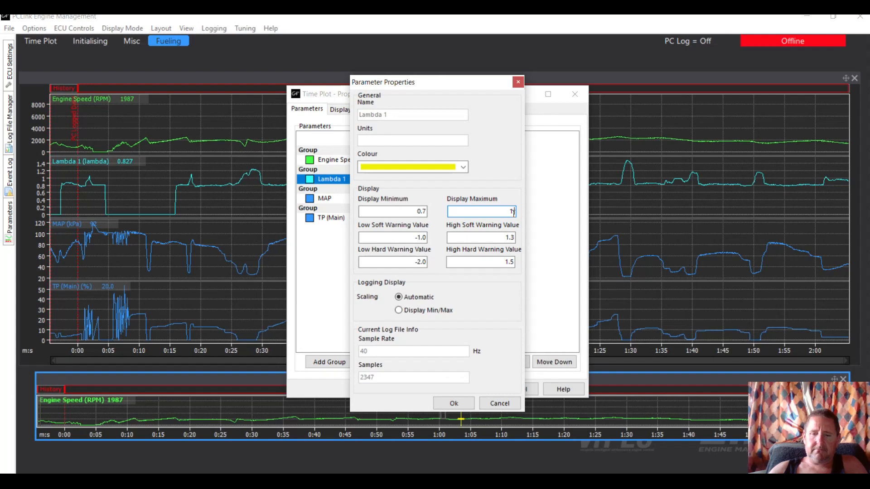
{"action": "type", "text": "1.05"}
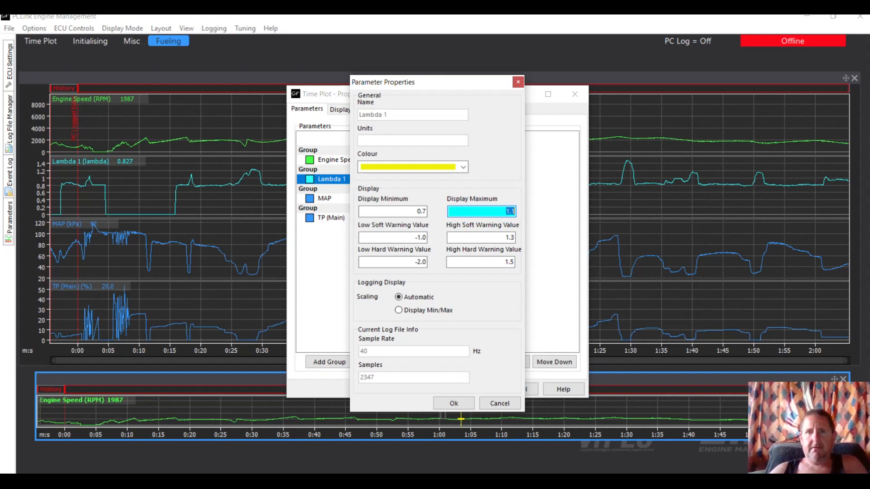
{"action": "mouse_move", "coordinate": [415, 347]}
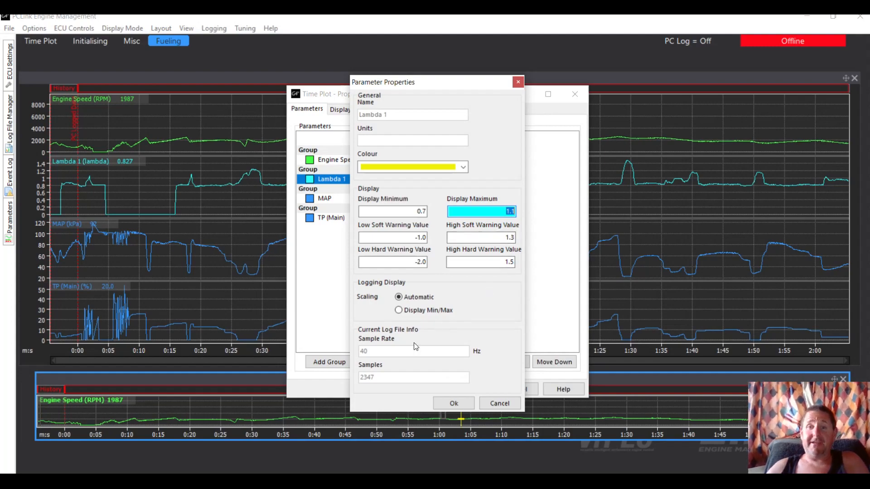
{"action": "left_click", "coordinate": [453, 403]}
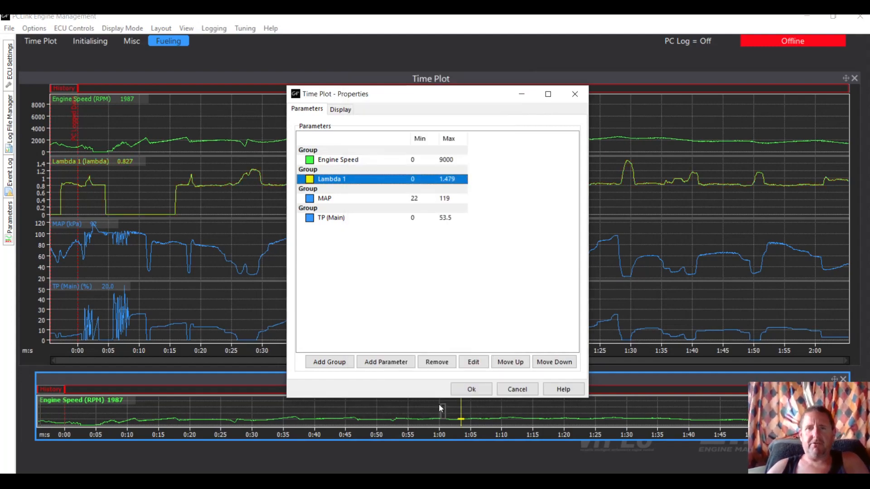
- Confirm the Time Plot properties, leaving the yellow Lambda 1 trace on the charts
{"action": "left_click", "coordinate": [470, 389]}
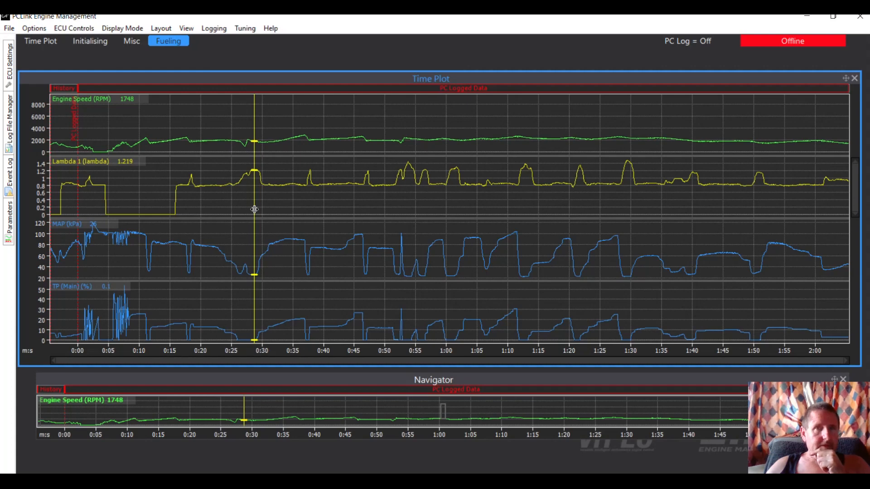
{"action": "mouse_move", "coordinate": [247, 256]}
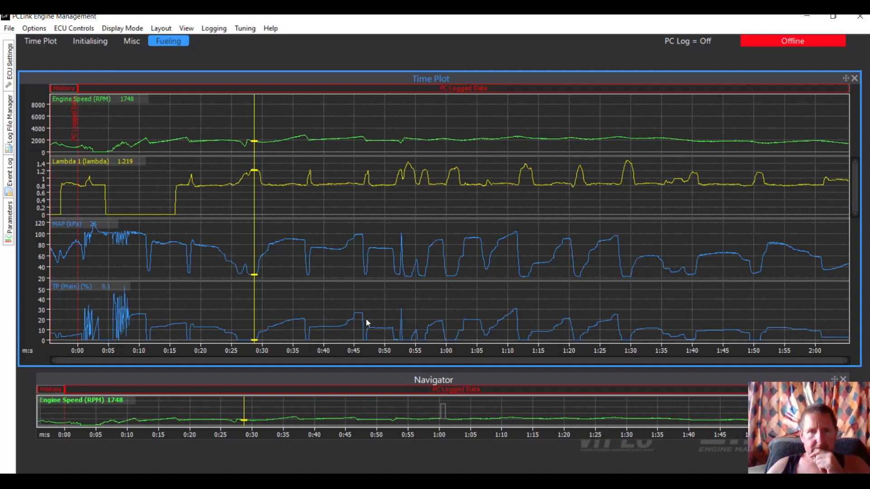
{"action": "mouse_move", "coordinate": [247, 329]}
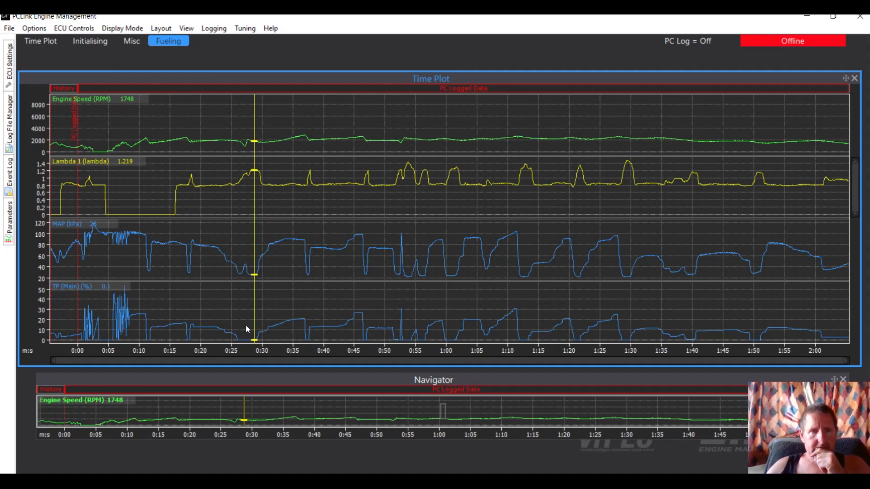
{"action": "mouse_move", "coordinate": [241, 304]}
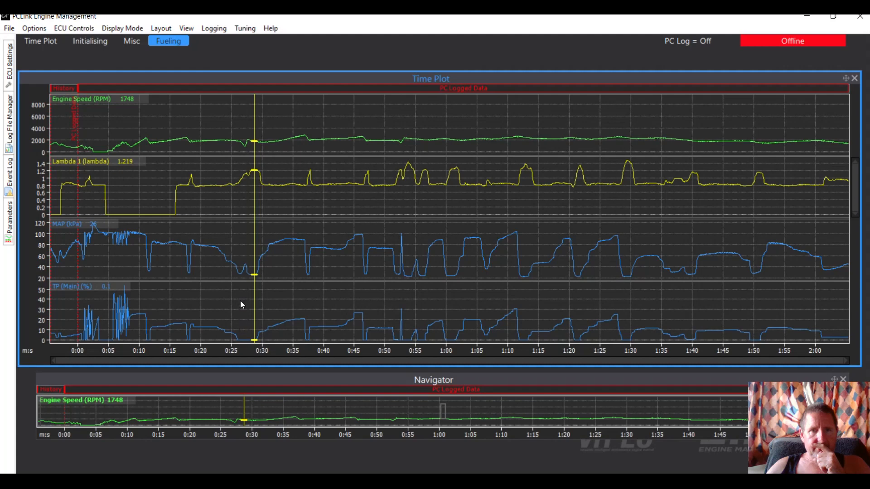
{"action": "mouse_move", "coordinate": [241, 301]}
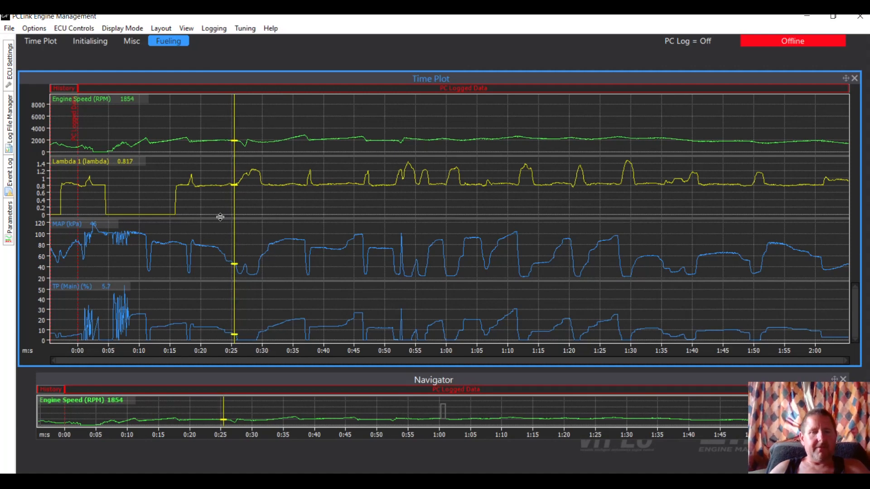
{"action": "mouse_move", "coordinate": [224, 349]}
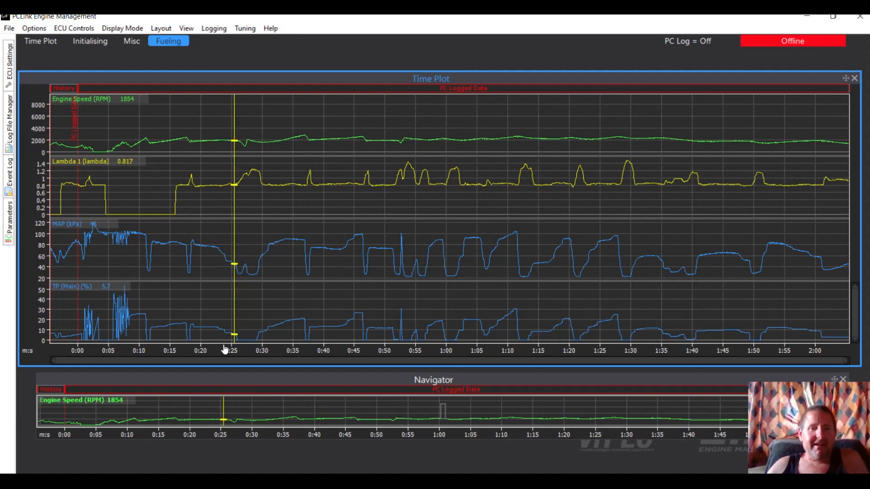
{"action": "mouse_move", "coordinate": [225, 254]}
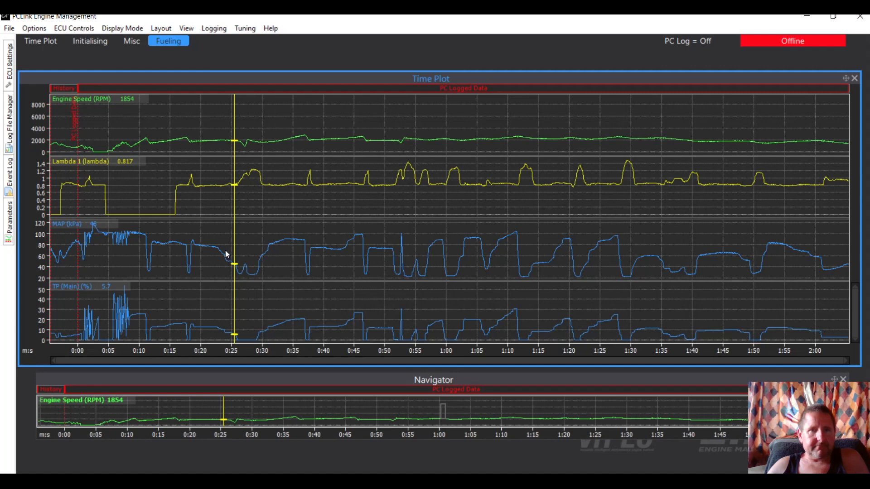
{"action": "mouse_move", "coordinate": [226, 272]}
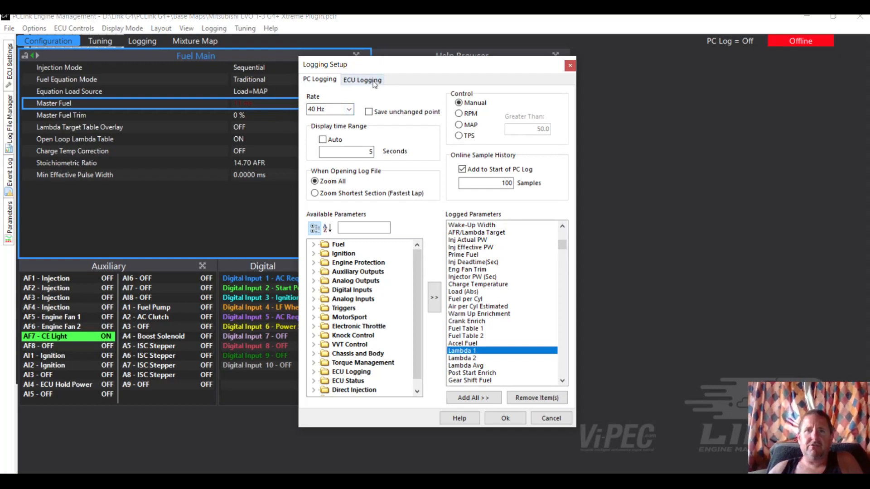
{"action": "left_click", "coordinate": [362, 80]}
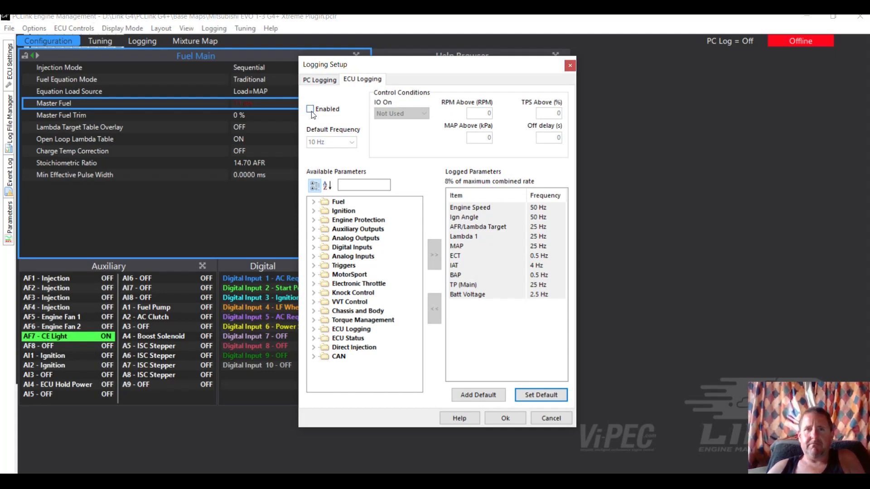
{"action": "left_click", "coordinate": [309, 109]}
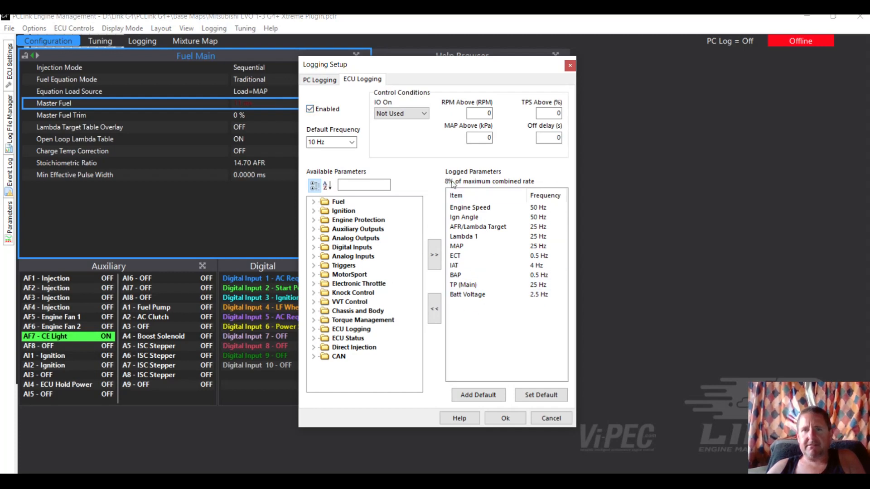
{"action": "mouse_move", "coordinate": [478, 315]}
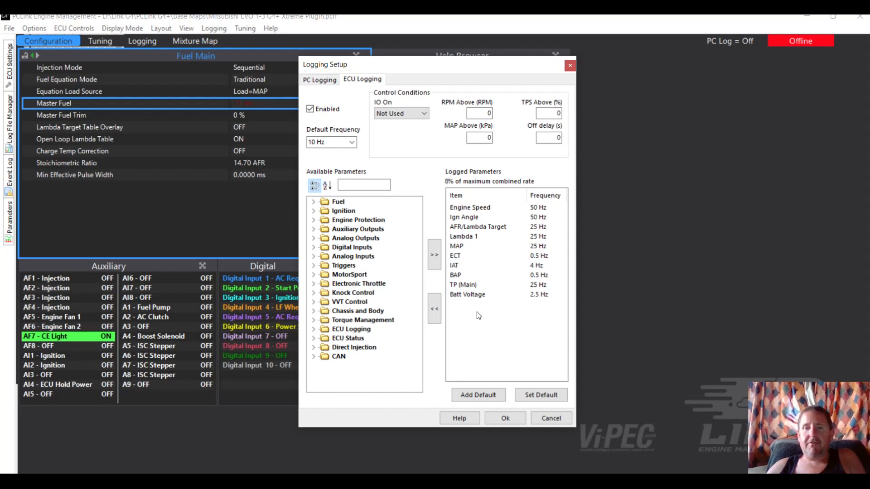
{"action": "left_click", "coordinate": [470, 207]}
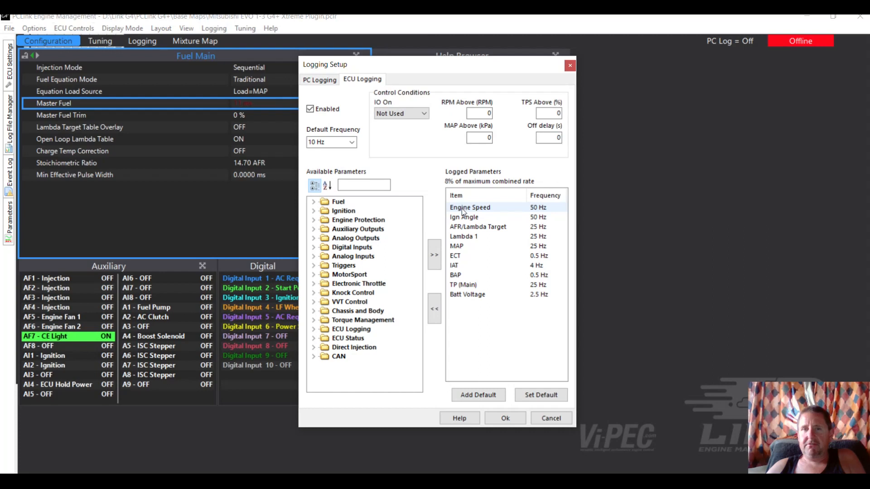
{"action": "left_click", "coordinate": [464, 216]}
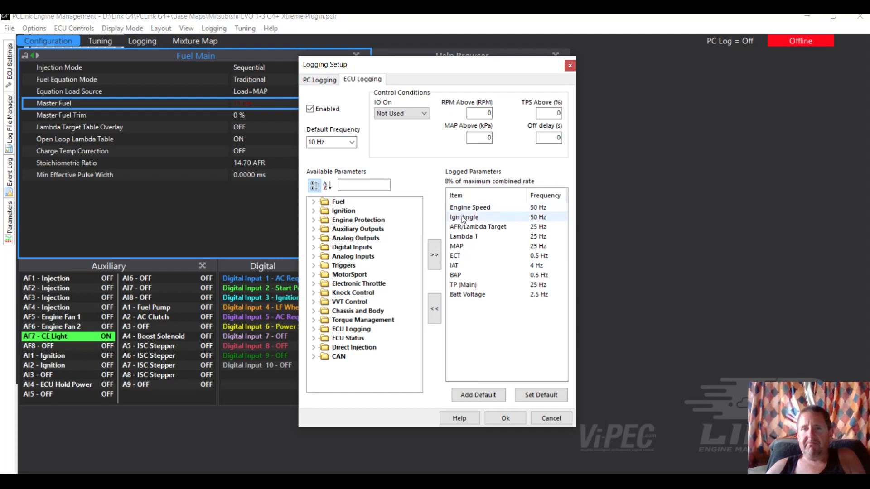
{"action": "left_click", "coordinate": [477, 227]}
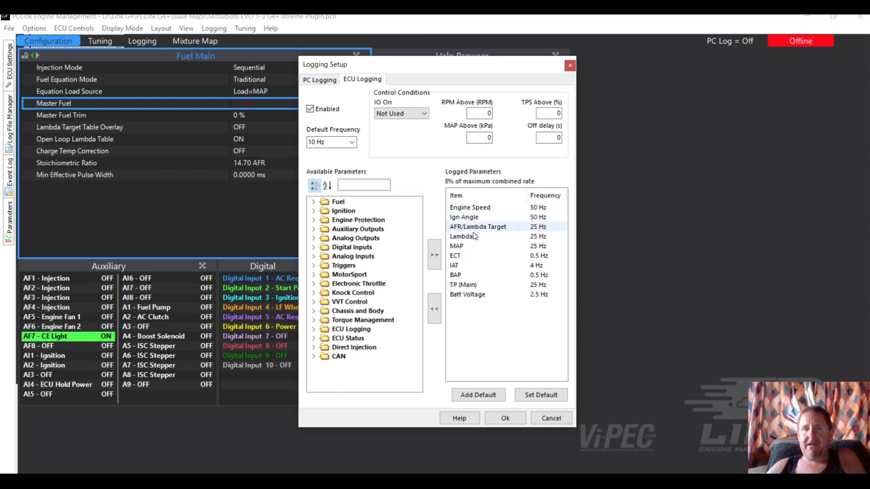
{"action": "left_click", "coordinate": [463, 237]}
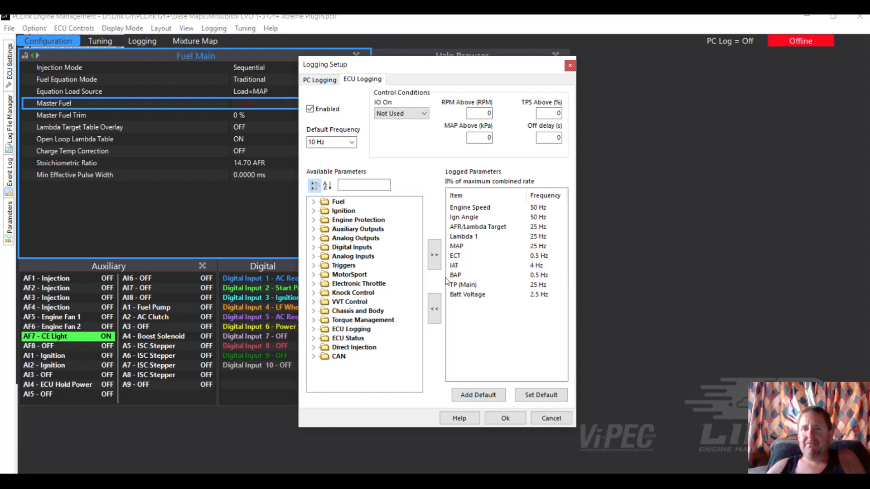
{"action": "left_click", "coordinate": [463, 285]}
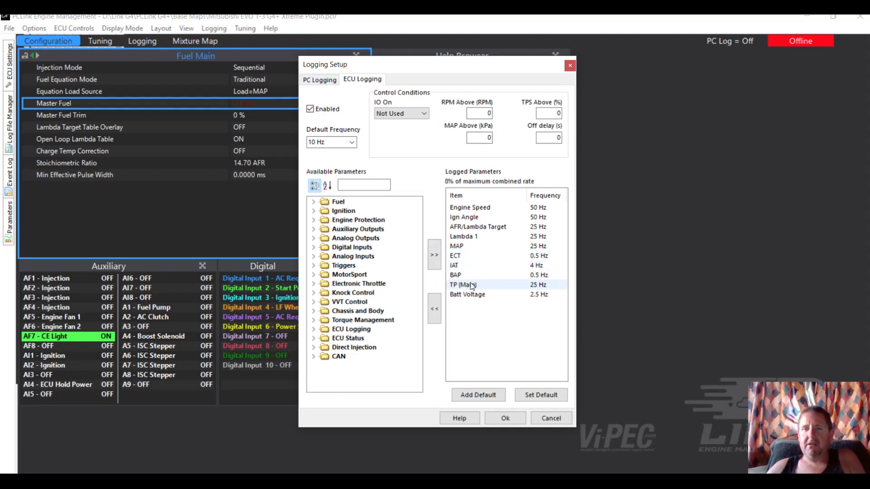
{"action": "left_click", "coordinate": [468, 294]}
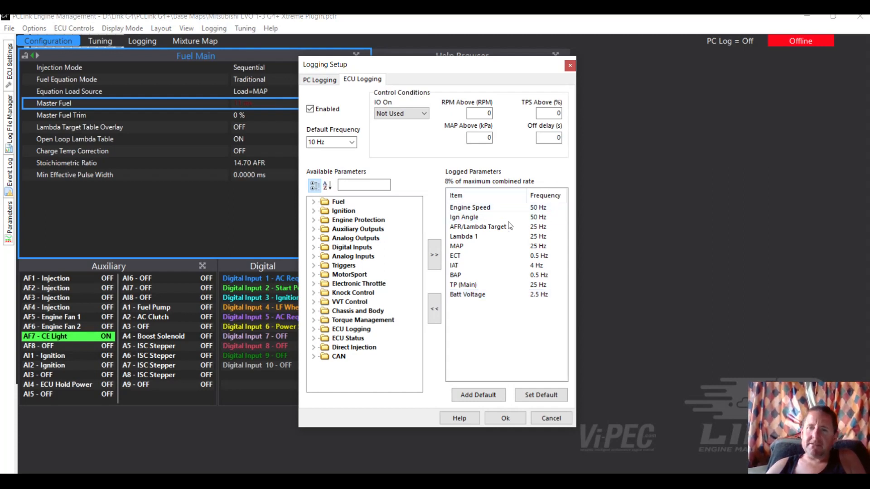
{"action": "left_click", "coordinate": [455, 275]}
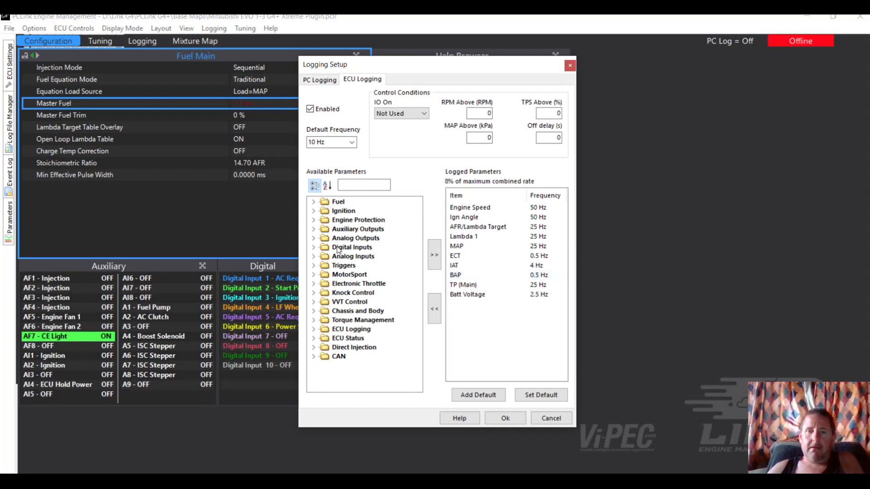
- Add MGP from Analog Inputs to the ECU logged parameters and raise its frequency to 50 Hz
{"action": "left_click", "coordinate": [352, 255]}
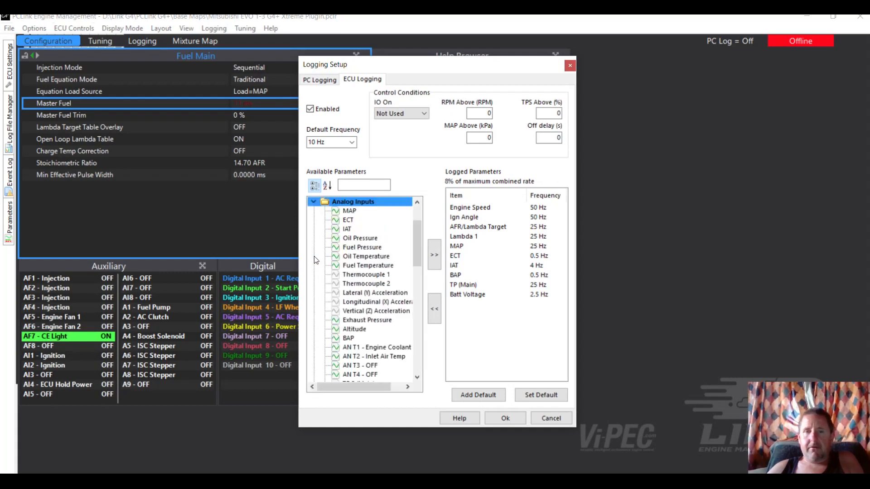
{"action": "mouse_move", "coordinate": [365, 229]}
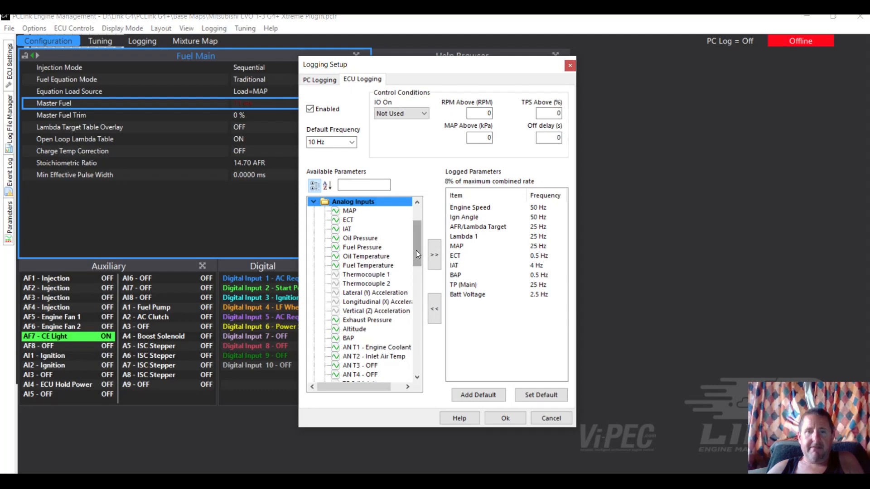
{"action": "scroll", "scroll_direction": "down", "scroll_amount": 3}
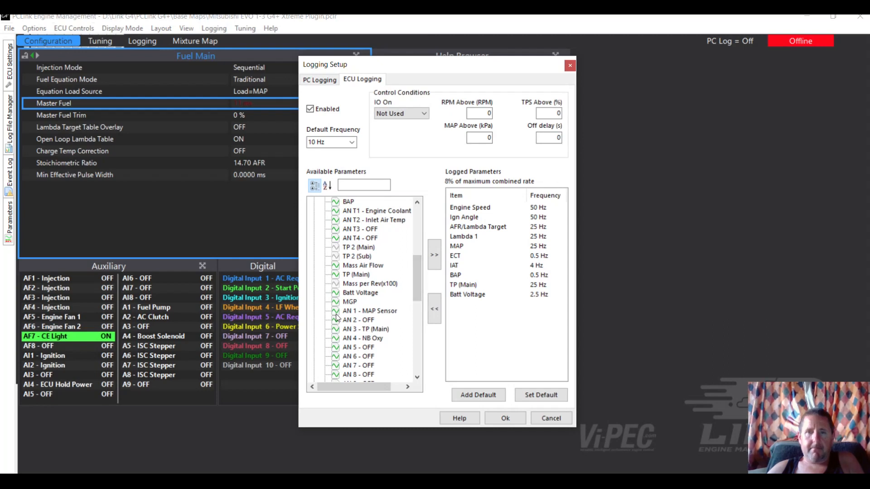
{"action": "mouse_move", "coordinate": [353, 306]}
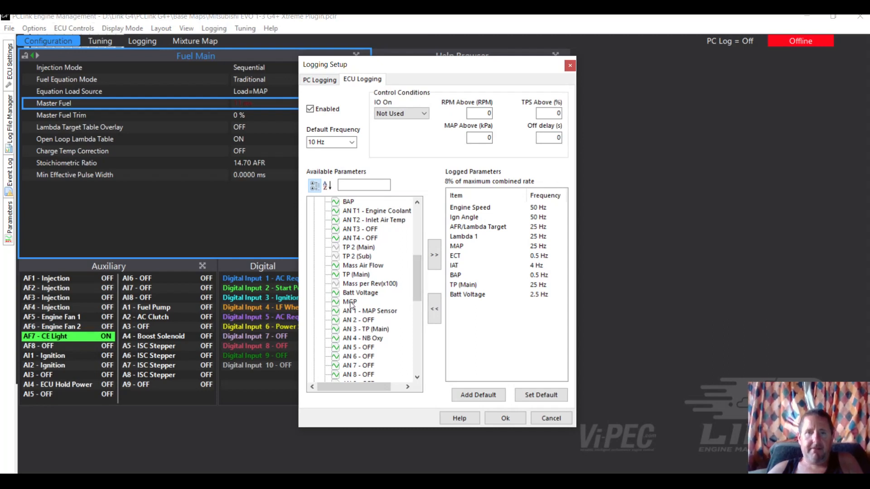
{"action": "left_click", "coordinate": [350, 301]}
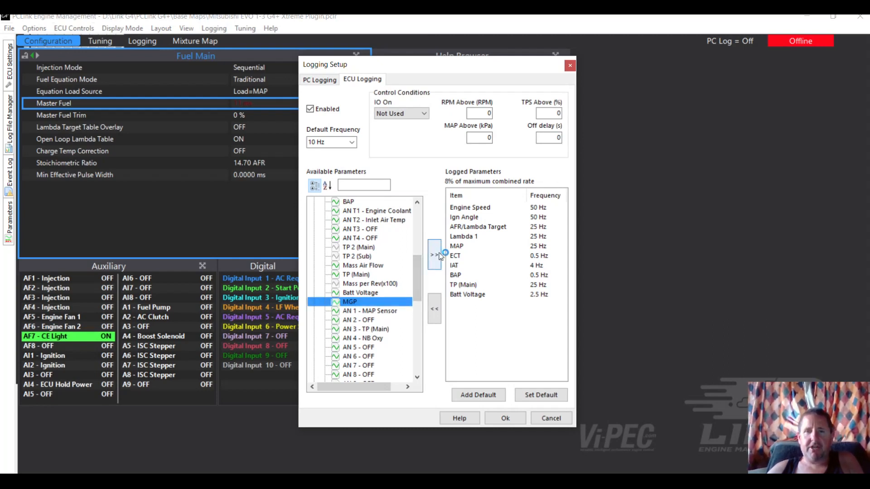
{"action": "left_click", "coordinate": [434, 254]}
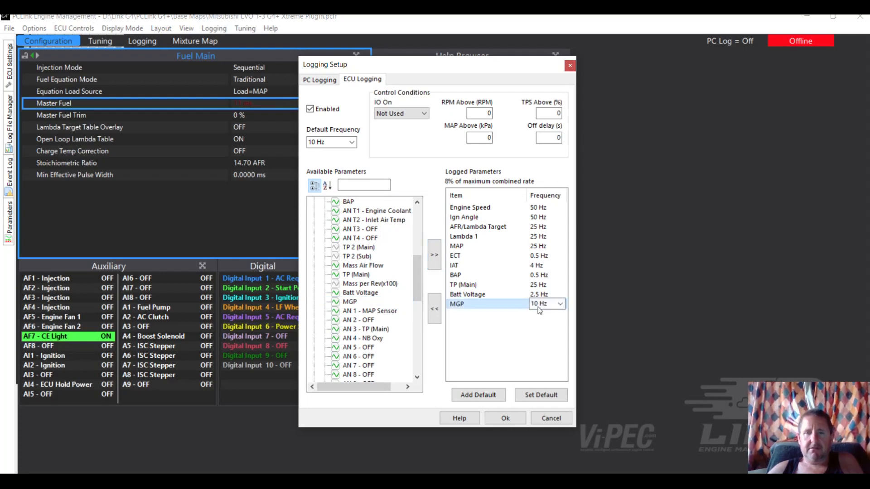
{"action": "left_click", "coordinate": [560, 303]}
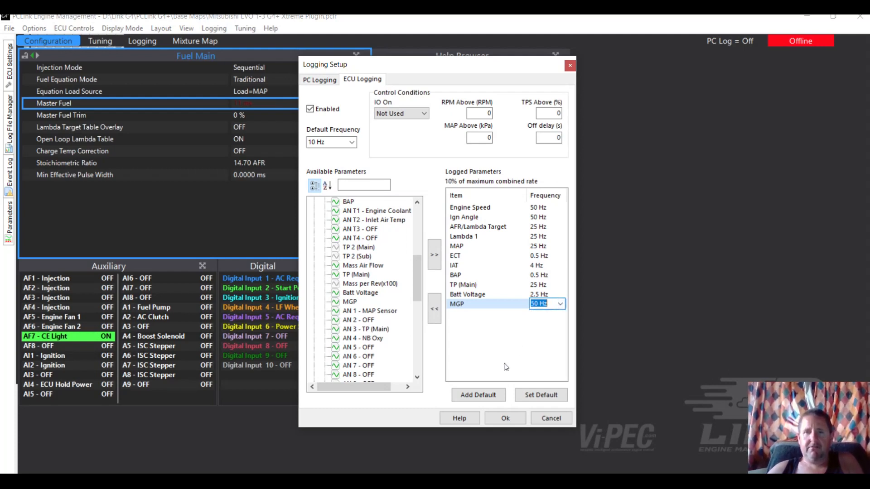
{"action": "mouse_move", "coordinate": [402, 322]}
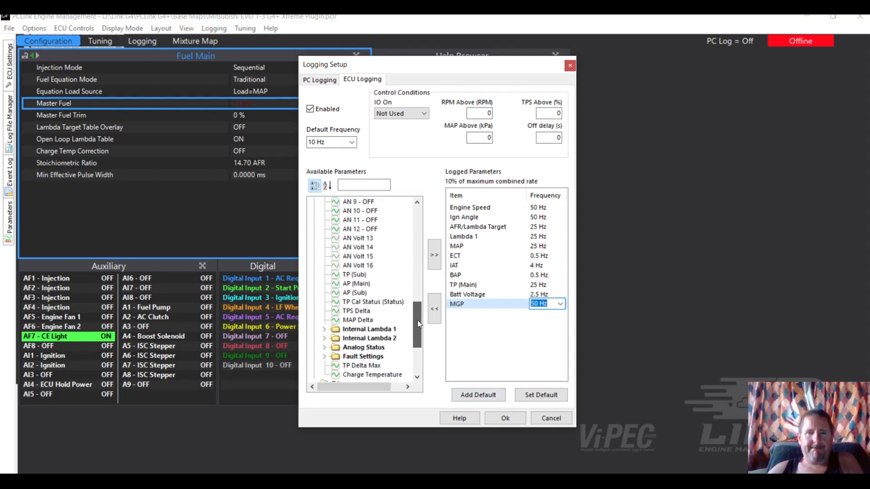
{"action": "scroll", "scroll_direction": "down", "scroll_amount": 3}
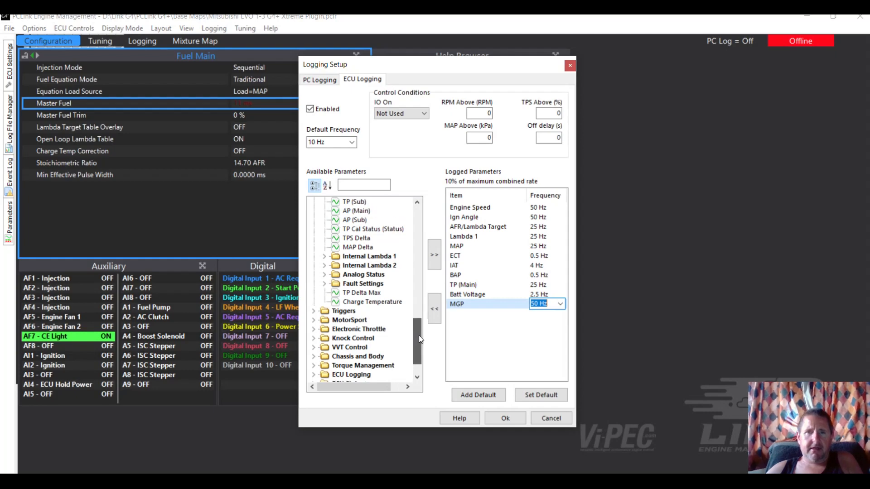
{"action": "scroll", "scroll_direction": "down", "scroll_amount": 3}
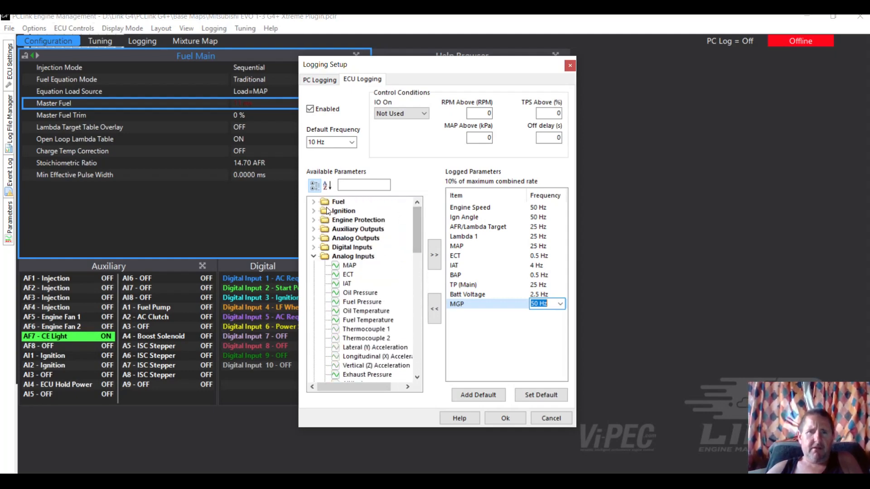
- Add Inj Duty Cycle and Warm Up Enrichment from the Fuel group to the ECU logged parameters
{"action": "left_click", "coordinate": [338, 201]}
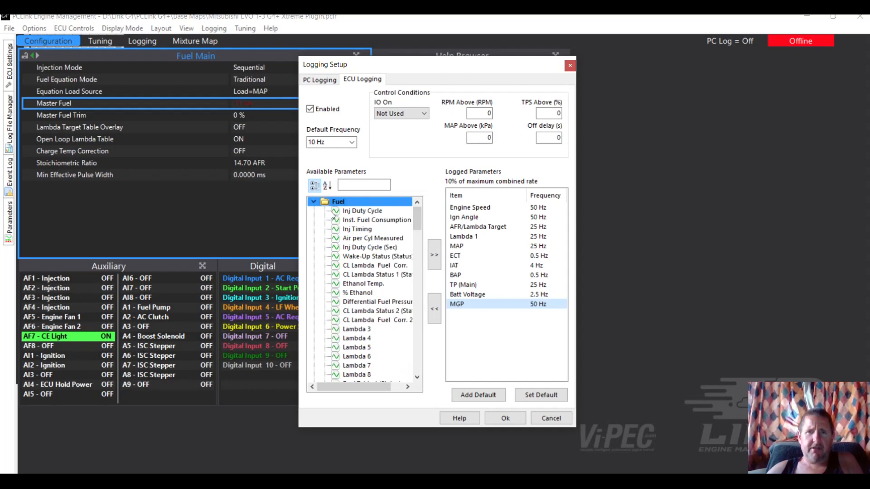
{"action": "mouse_move", "coordinate": [363, 215]}
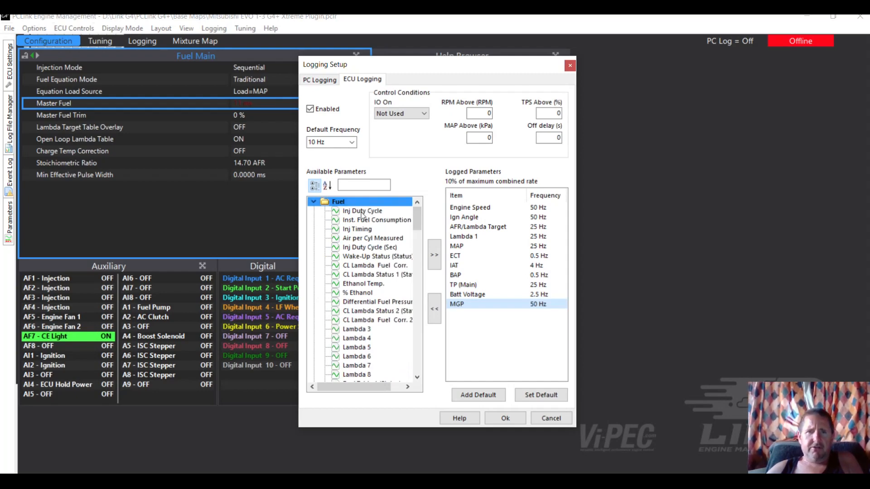
{"action": "left_click", "coordinate": [362, 211]}
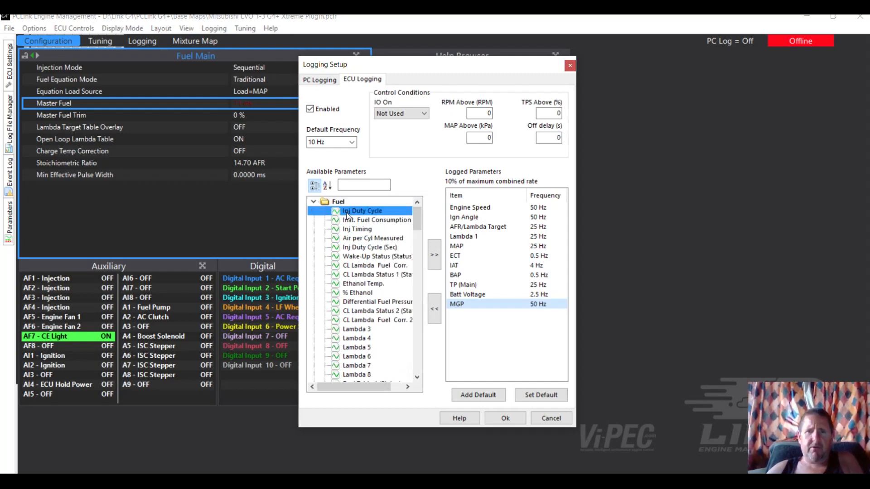
{"action": "mouse_move", "coordinate": [434, 255]}
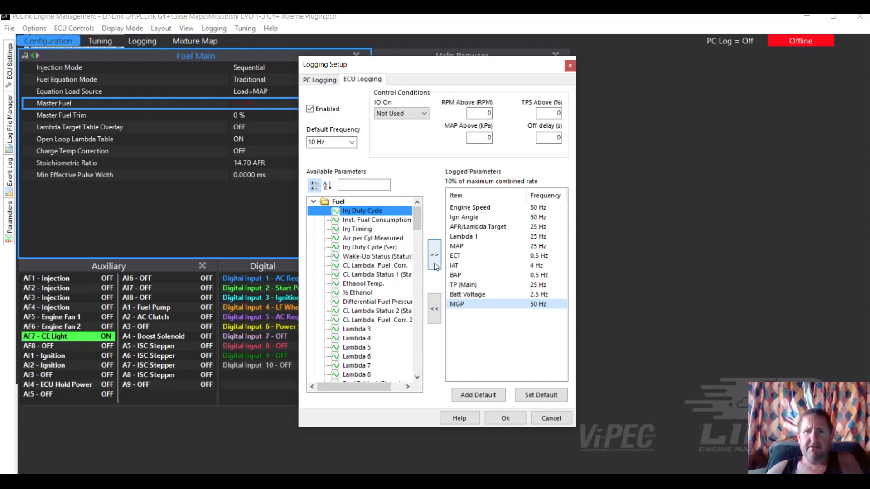
{"action": "left_click", "coordinate": [434, 254]}
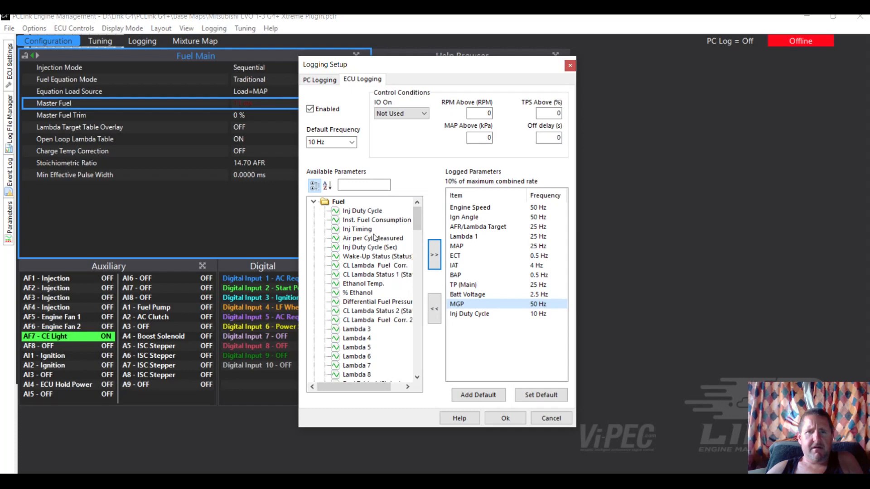
{"action": "mouse_move", "coordinate": [373, 250]}
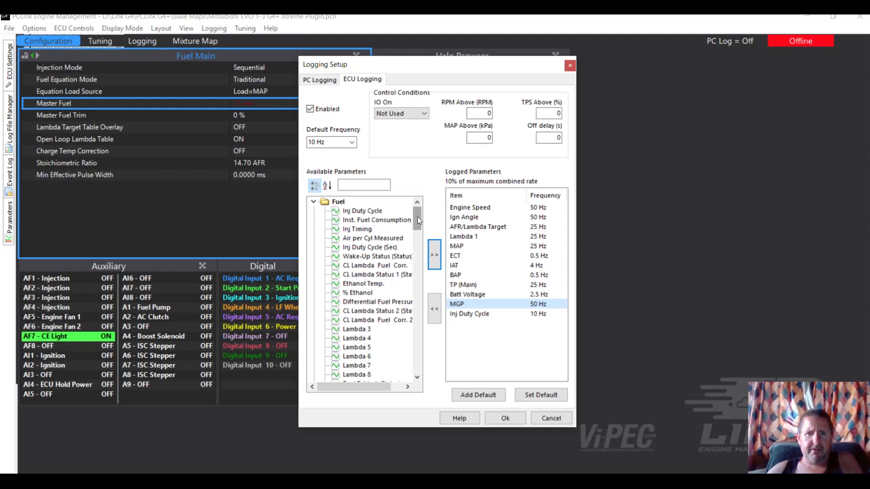
{"action": "scroll", "scroll_direction": "down", "scroll_amount": 3}
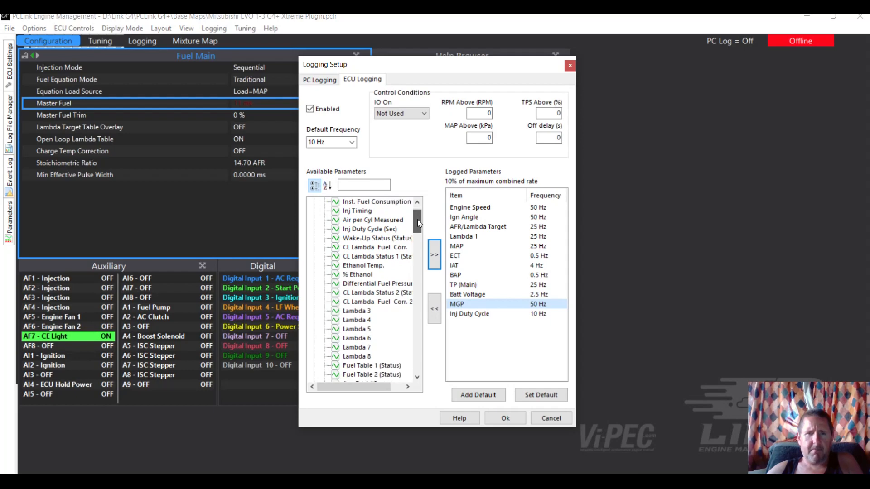
{"action": "scroll", "scroll_direction": "down", "scroll_amount": 3}
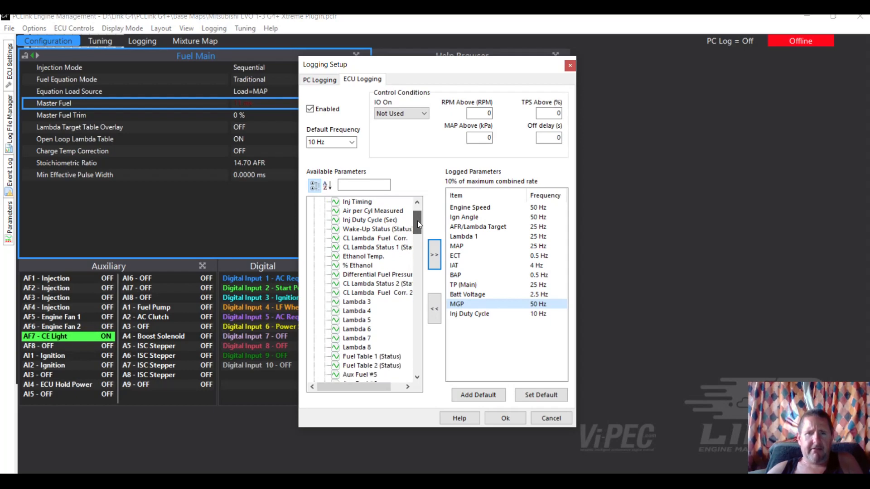
{"action": "scroll", "scroll_direction": "down", "scroll_amount": 3}
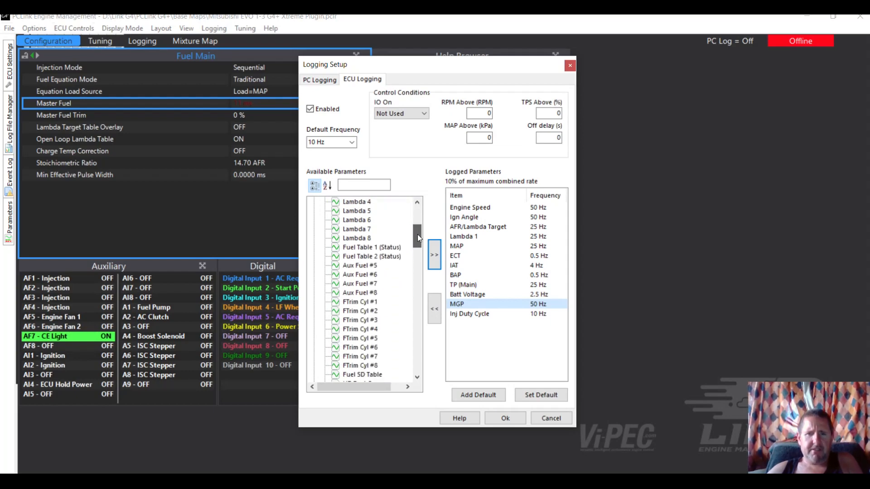
{"action": "scroll", "scroll_direction": "down", "scroll_amount": 3}
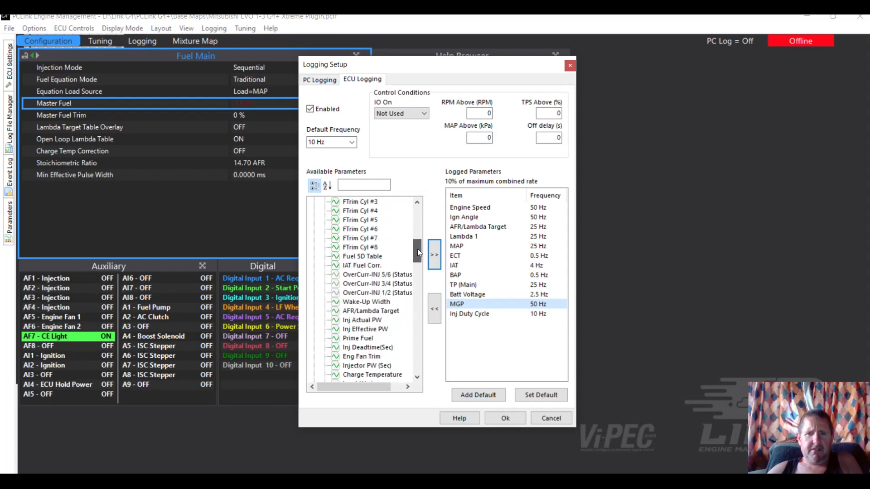
{"action": "scroll", "scroll_direction": "down", "scroll_amount": 3}
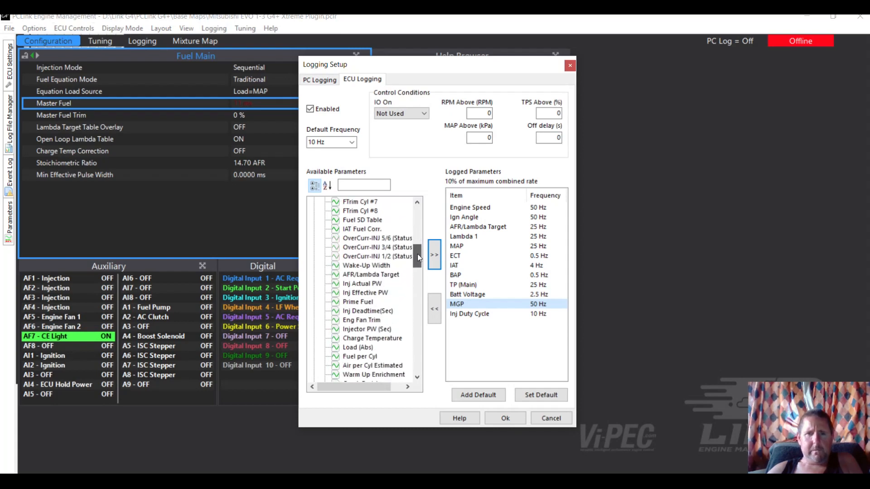
{"action": "scroll", "scroll_direction": "down", "scroll_amount": 3}
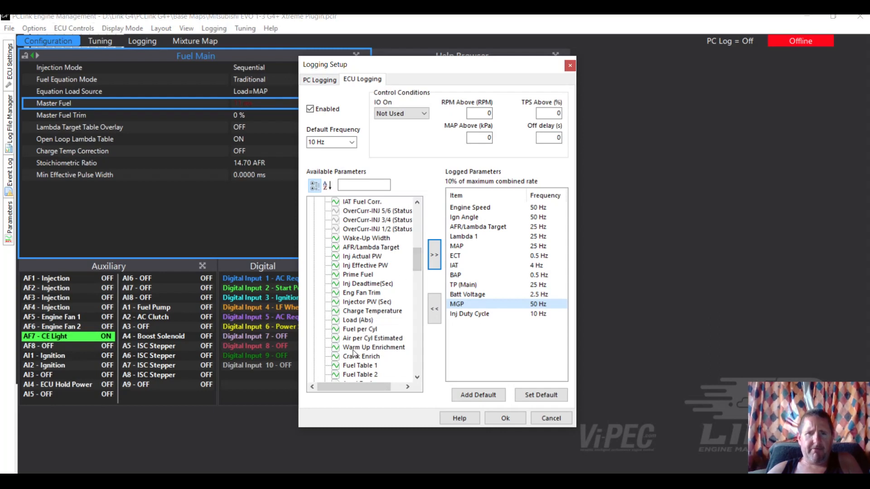
{"action": "left_click", "coordinate": [434, 255]}
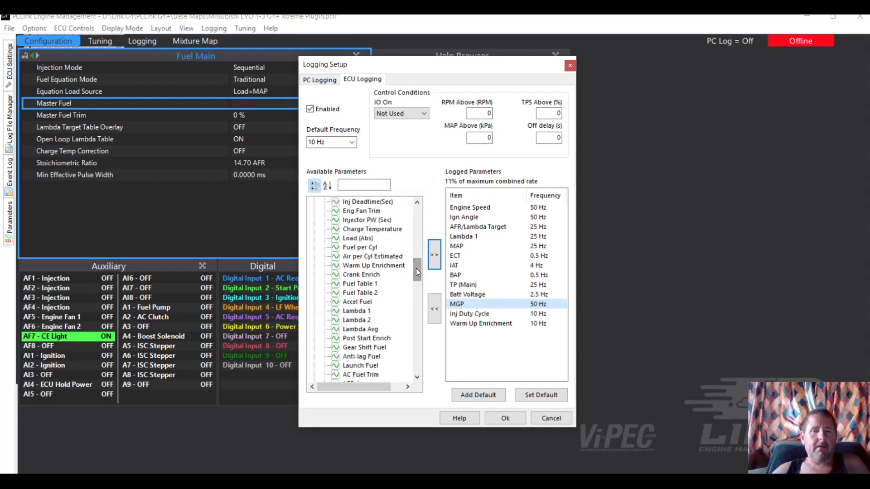
- Add Fuel Table 1 and Accel Fuel to the ECU logged parameters
{"action": "left_click", "coordinate": [434, 254]}
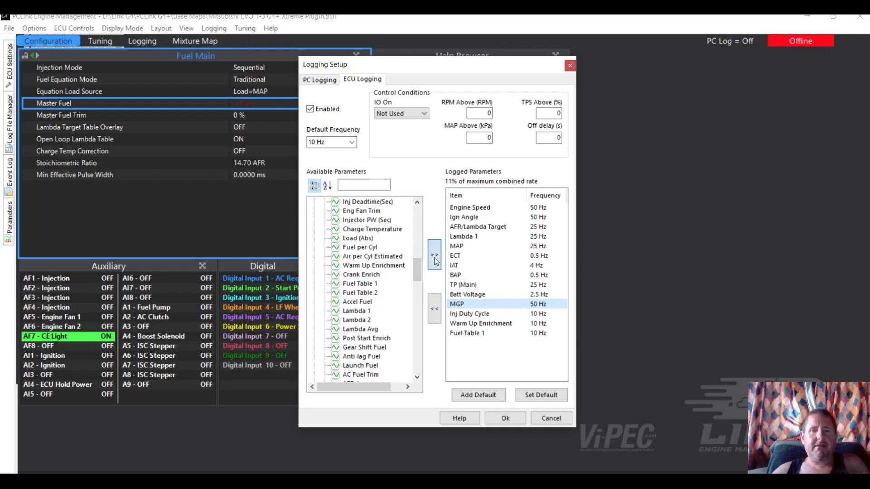
{"action": "scroll", "scroll_direction": "down", "scroll_amount": 3}
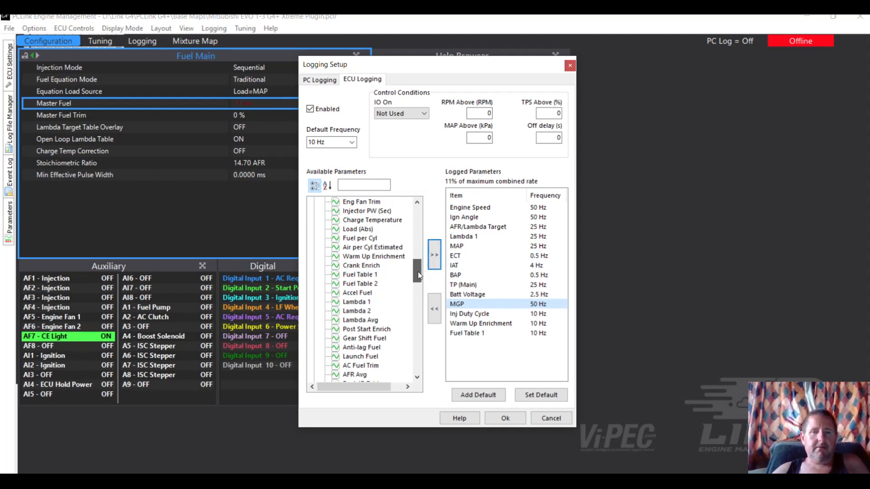
{"action": "scroll", "scroll_direction": "down", "scroll_amount": 3}
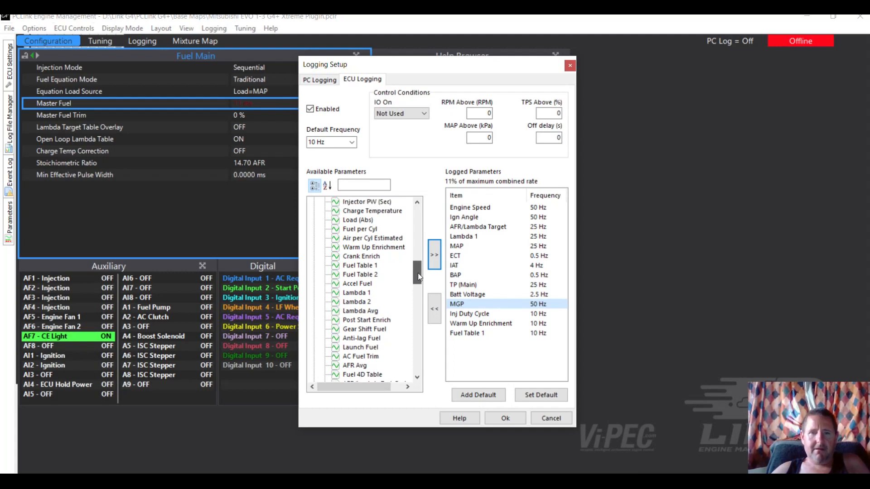
{"action": "left_click", "coordinate": [357, 284]}
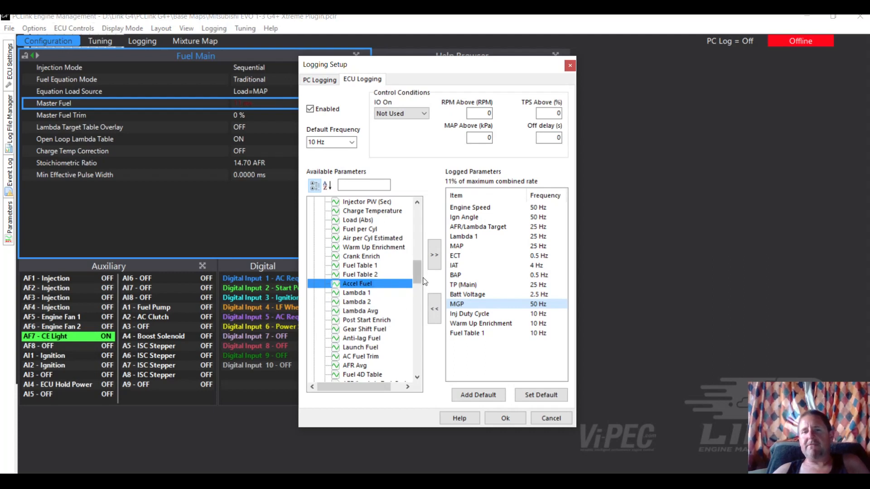
{"action": "left_click", "coordinate": [434, 254]}
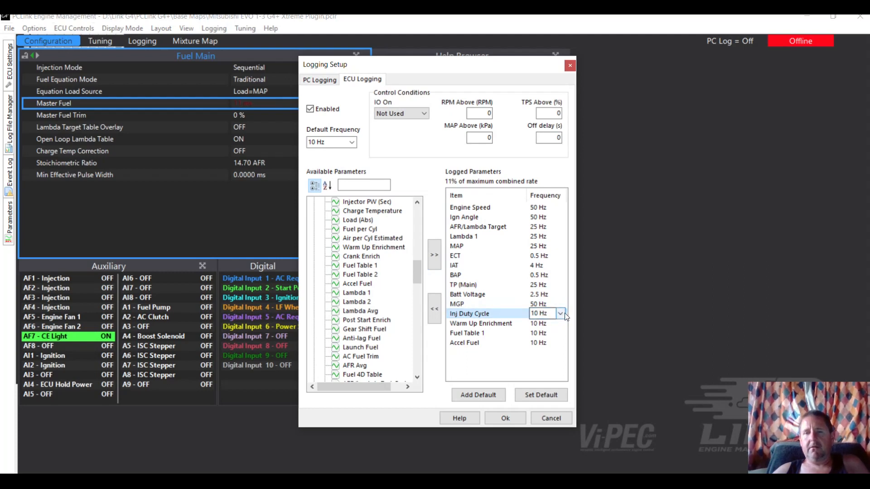
- Set Inj Duty Cycle, Fuel Table 1 and Accel Fuel to log at 50 Hz
{"action": "left_click", "coordinate": [560, 314]}
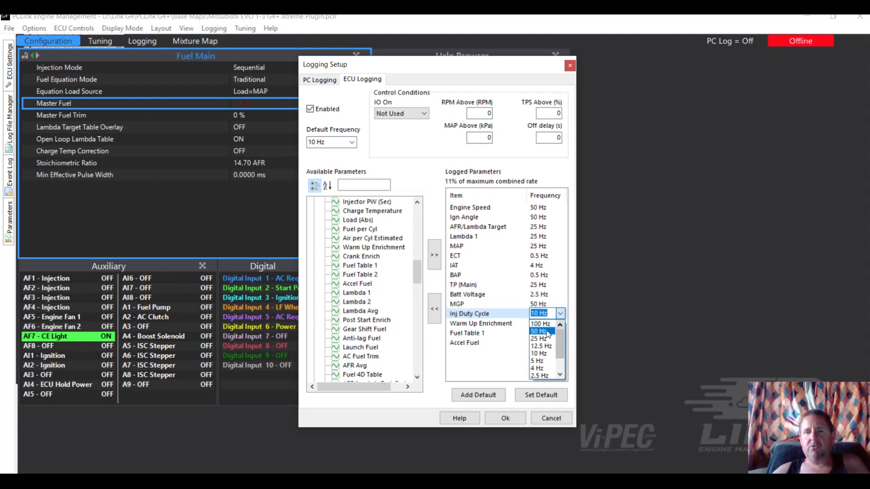
{"action": "left_click", "coordinate": [539, 332]}
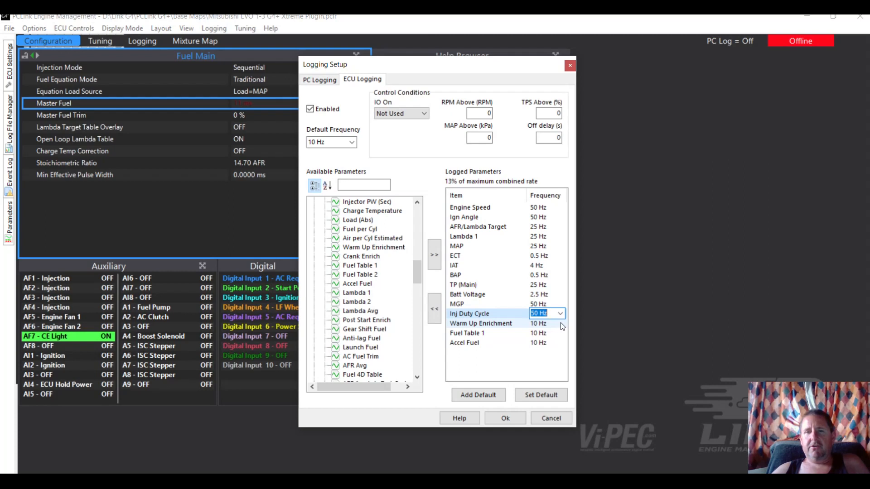
{"action": "left_click", "coordinate": [466, 332]}
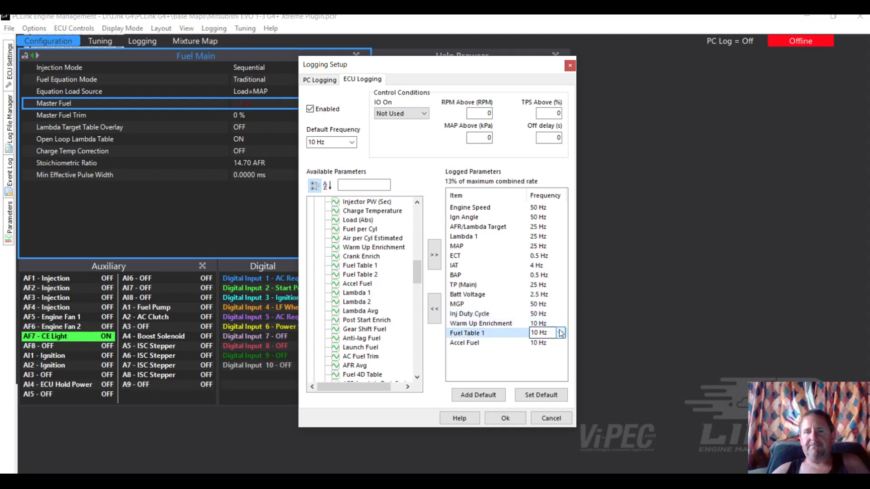
{"action": "left_click", "coordinate": [560, 333]}
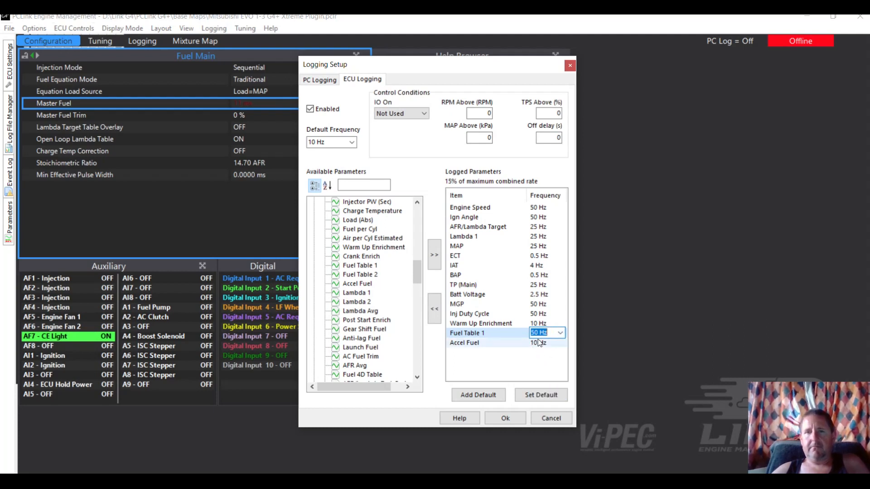
{"action": "mouse_move", "coordinate": [537, 346]}
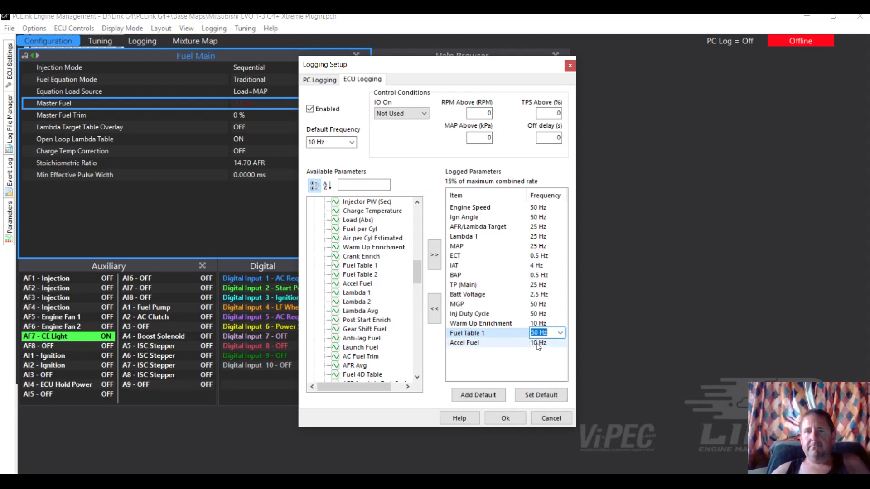
{"action": "left_click", "coordinate": [464, 343]}
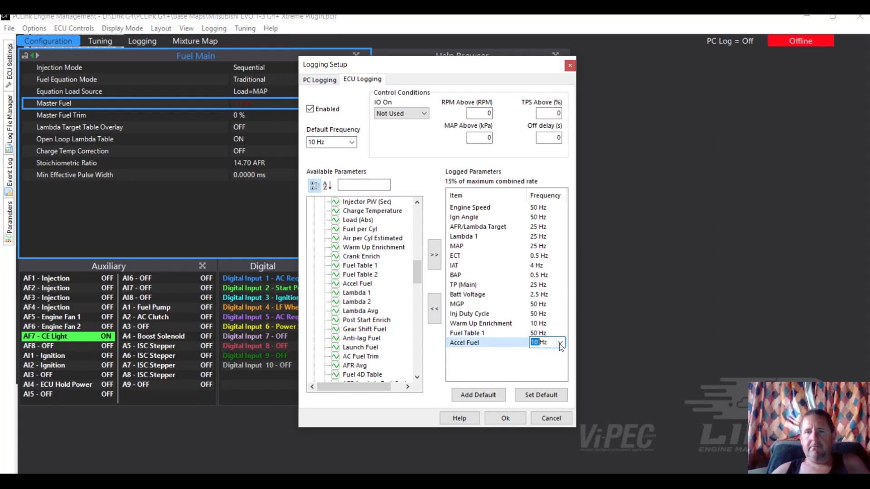
{"action": "left_click", "coordinate": [559, 341]}
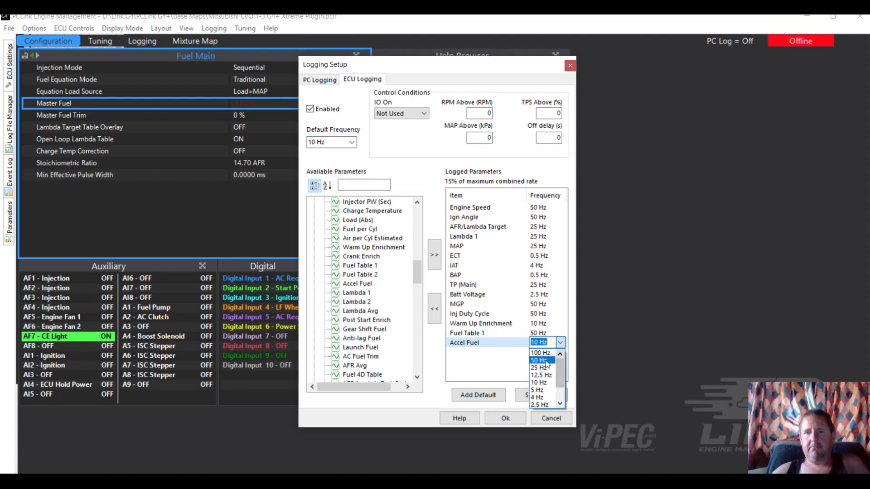
{"action": "left_click", "coordinate": [539, 359]}
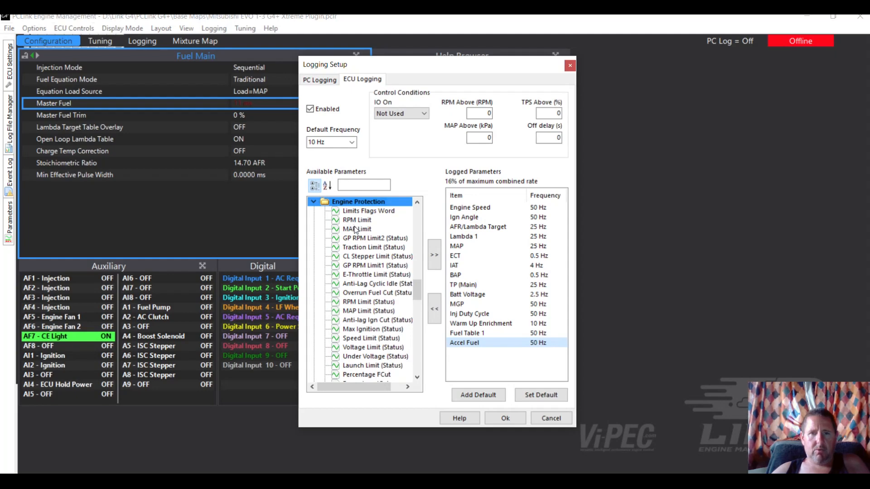
{"action": "mouse_move", "coordinate": [355, 305]}
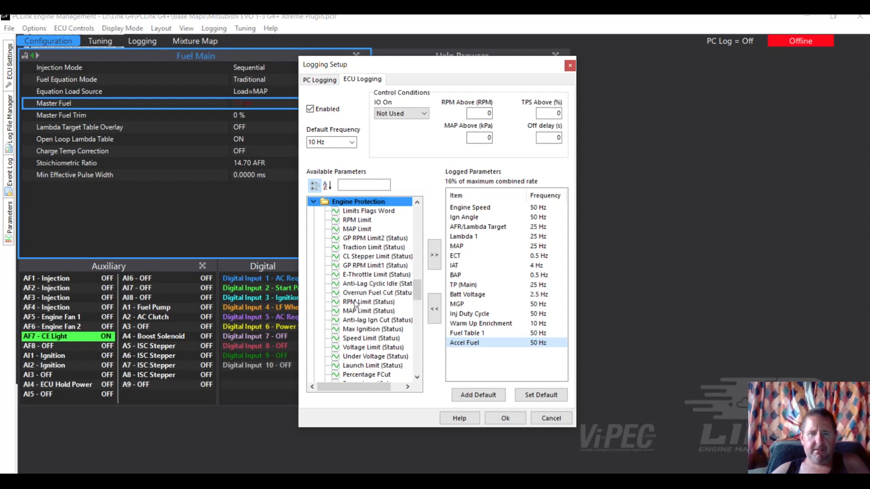
- Add RPM Limit (Status) and MAP Limit (Status) to the ECU logged parameters
{"action": "left_click", "coordinate": [369, 302]}
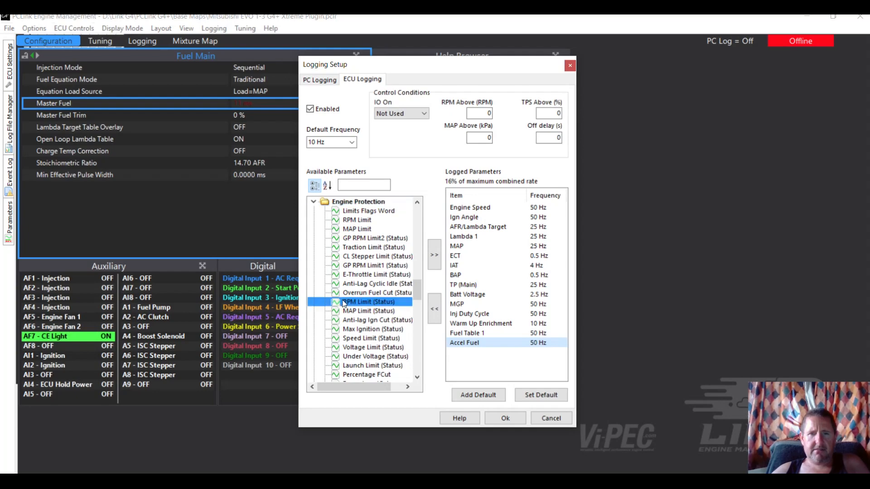
{"action": "left_click", "coordinate": [368, 311]}
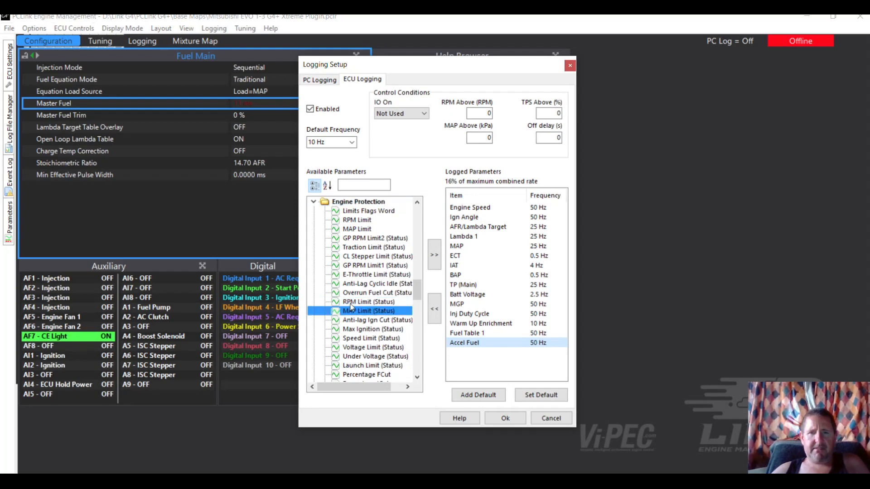
{"action": "left_click", "coordinate": [366, 301]}
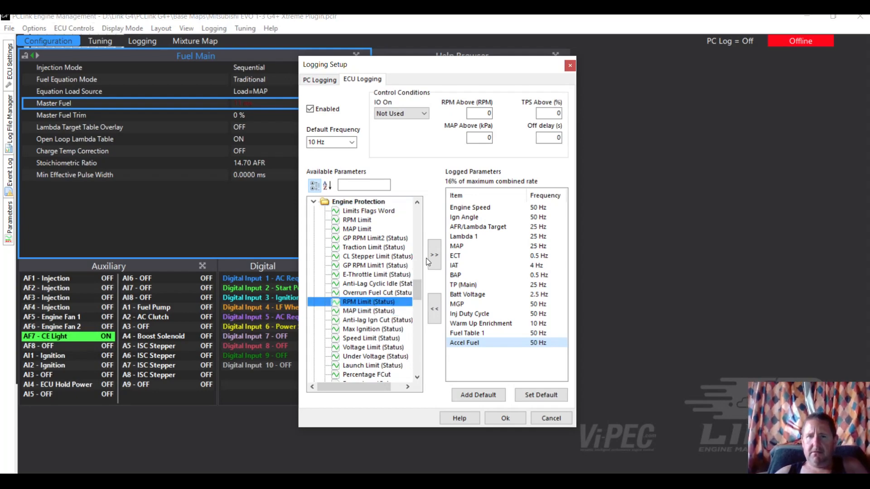
{"action": "left_click", "coordinate": [368, 311]}
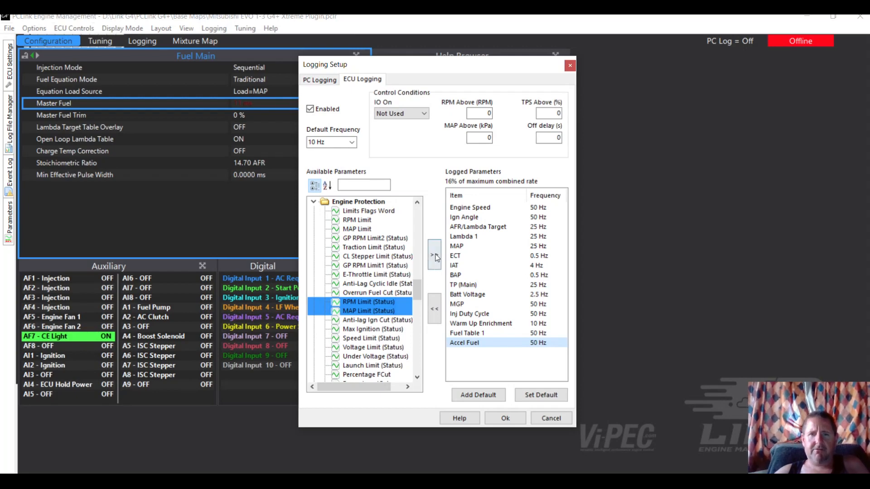
{"action": "left_click", "coordinate": [434, 254]}
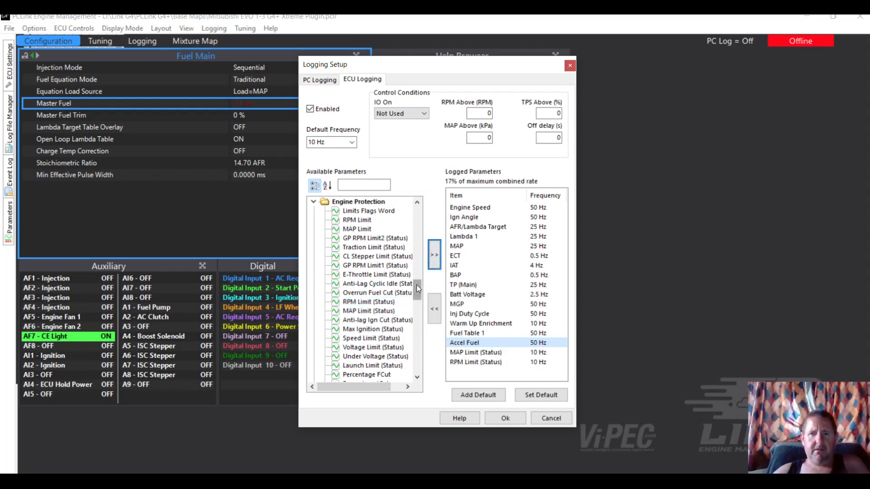
- Add the idle target and position parameters to the log and accept the ECU logging setup
{"action": "scroll", "scroll_direction": "down", "scroll_amount": 3}
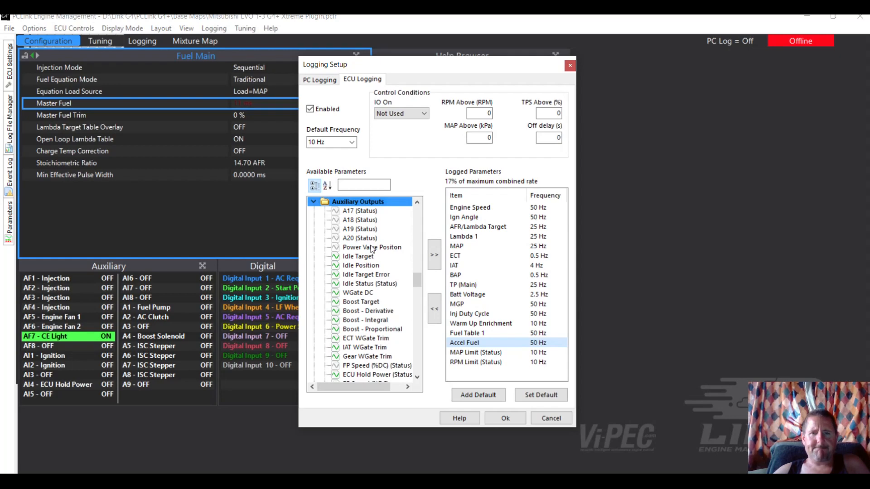
{"action": "mouse_move", "coordinate": [370, 271]}
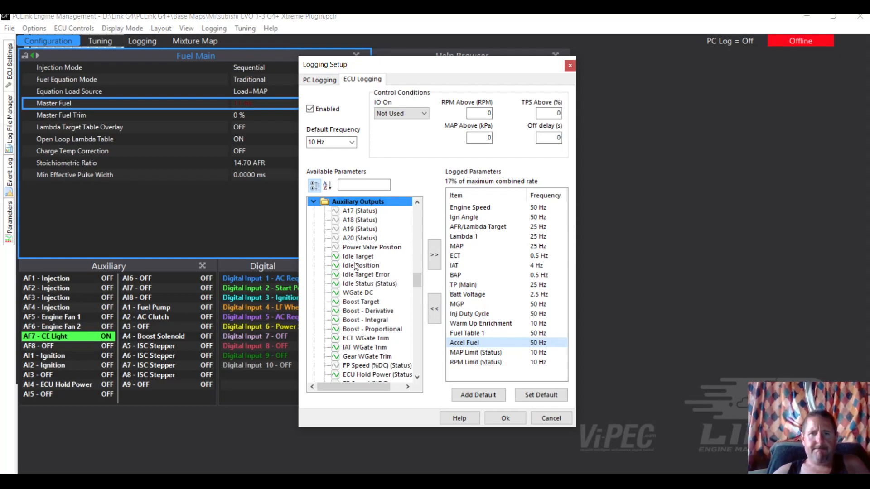
{"action": "left_click", "coordinate": [358, 256]}
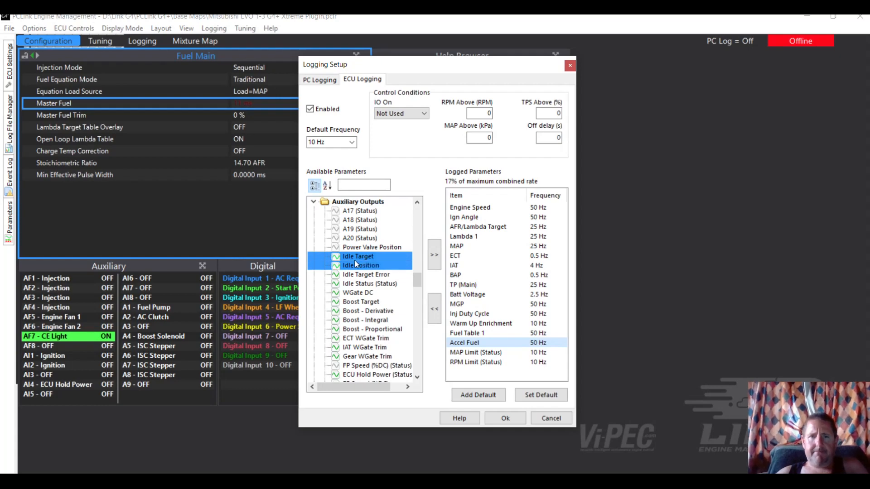
{"action": "left_click", "coordinate": [369, 284]}
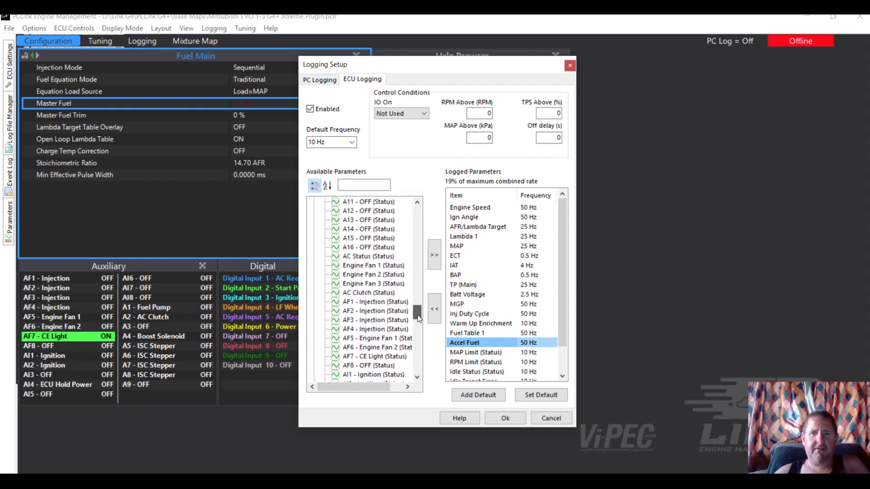
{"action": "scroll", "scroll_direction": "down", "scroll_amount": 3}
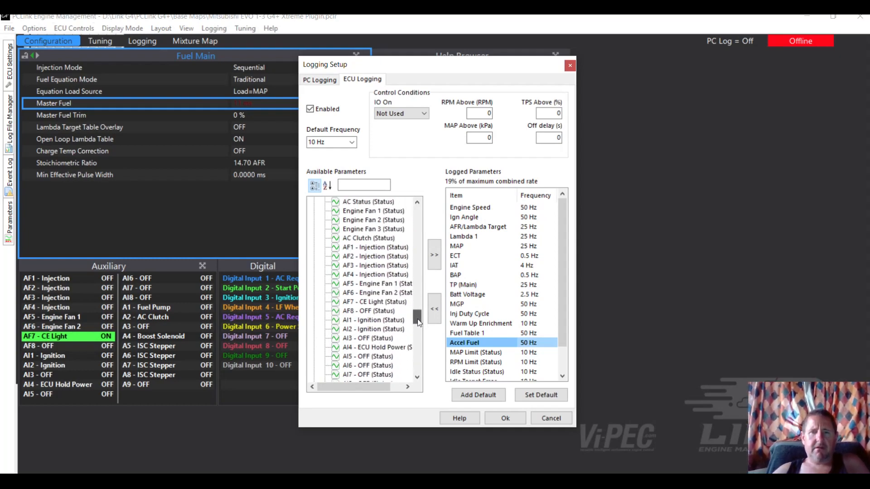
{"action": "left_click", "coordinate": [373, 211]}
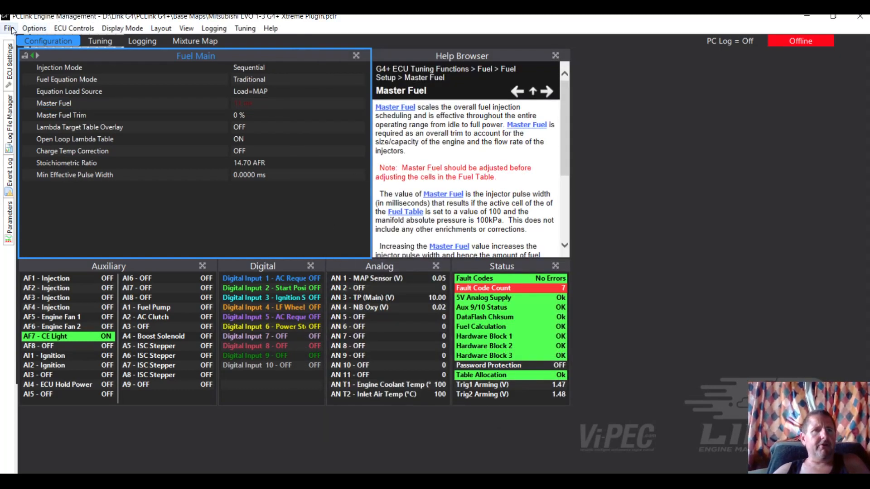
- Start Save As and browse through the tuning maps folders into Various Maps
{"action": "left_click", "coordinate": [9, 28]}
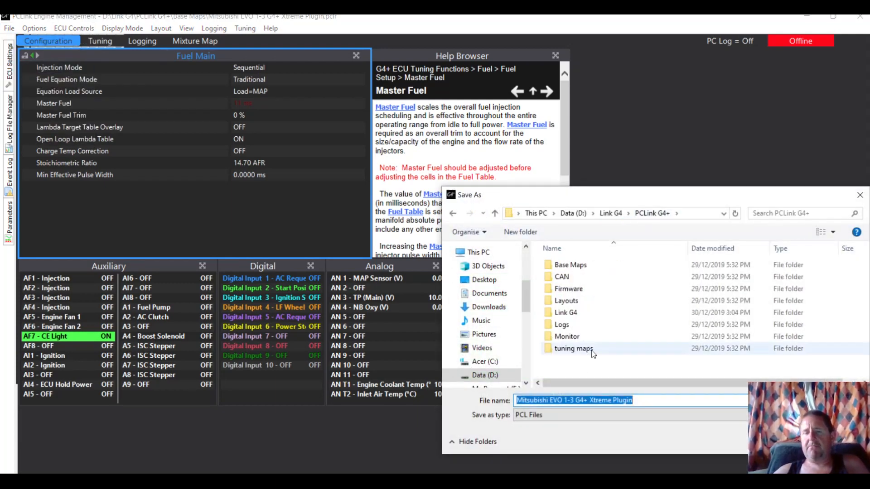
{"action": "double_click", "coordinate": [573, 347]}
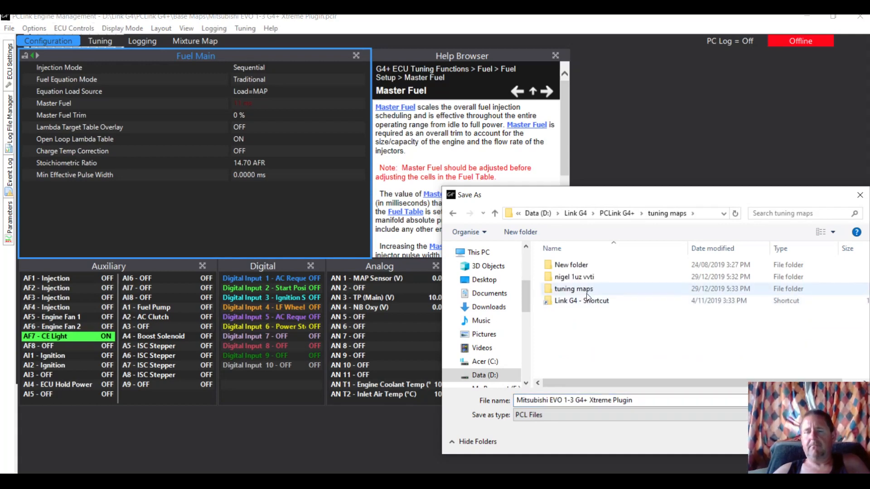
{"action": "double_click", "coordinate": [573, 288]}
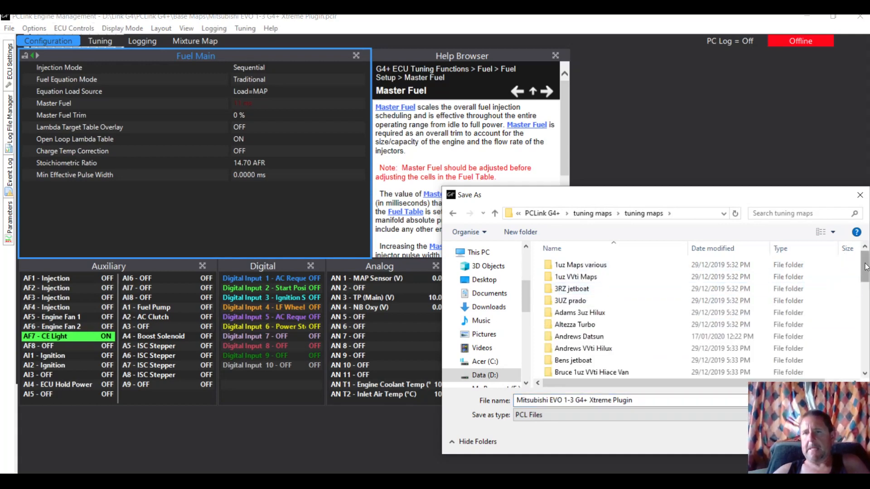
{"action": "scroll", "scroll_direction": "down", "scroll_amount": 3}
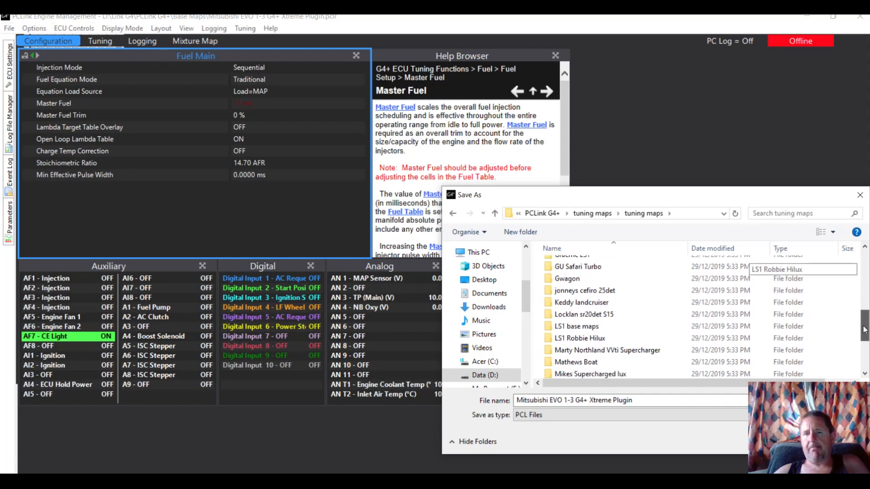
{"action": "scroll", "scroll_direction": "down", "scroll_amount": 3}
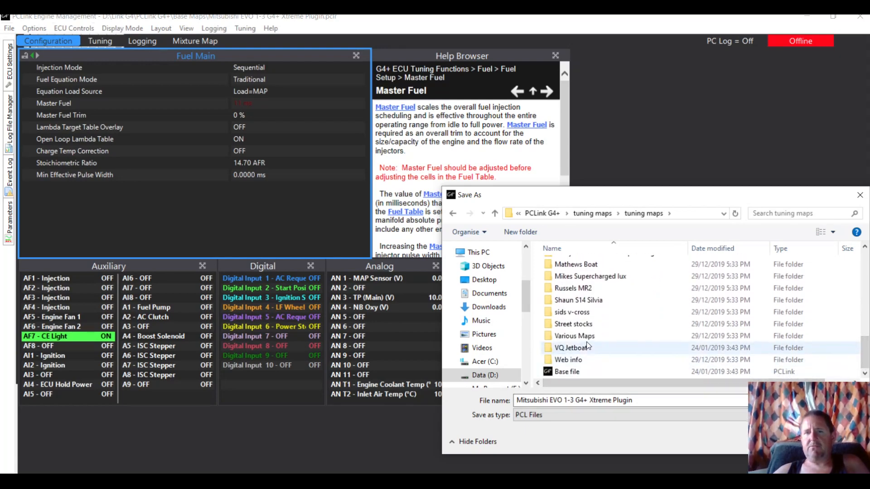
{"action": "double_click", "coordinate": [573, 348]}
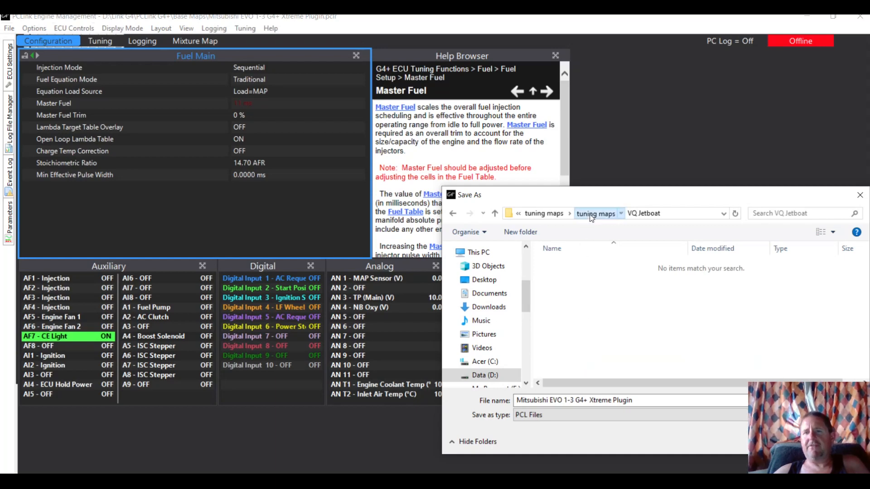
{"action": "left_click", "coordinate": [596, 213]}
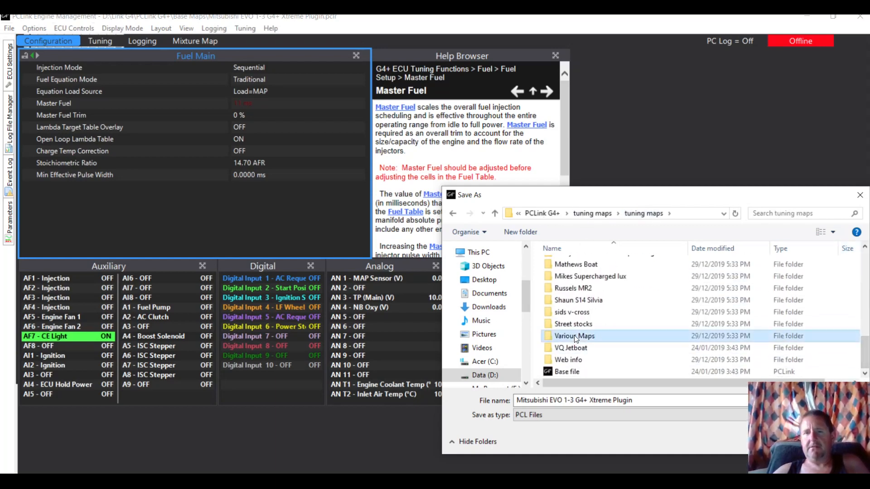
{"action": "double_click", "coordinate": [574, 335]}
{"action": "type", "text": " -"}
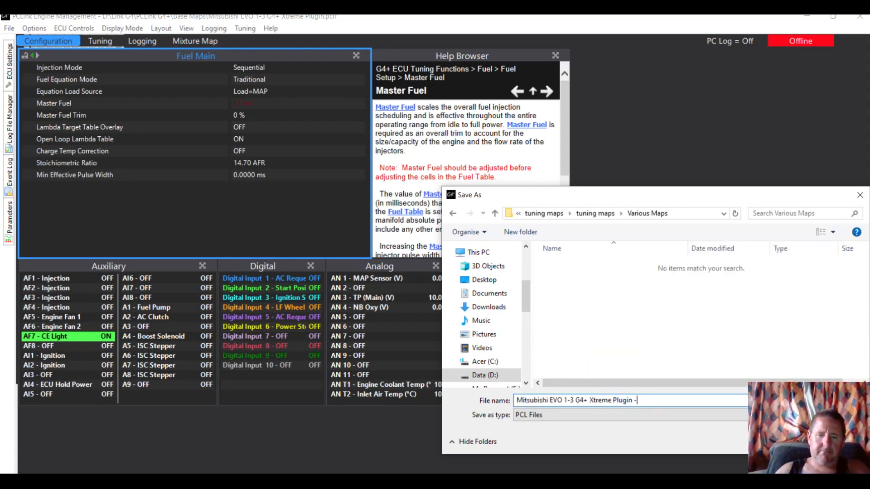
- Name the map copy starting 'Modified an…' for saving in Various Maps
{"action": "type", "text": "M"}
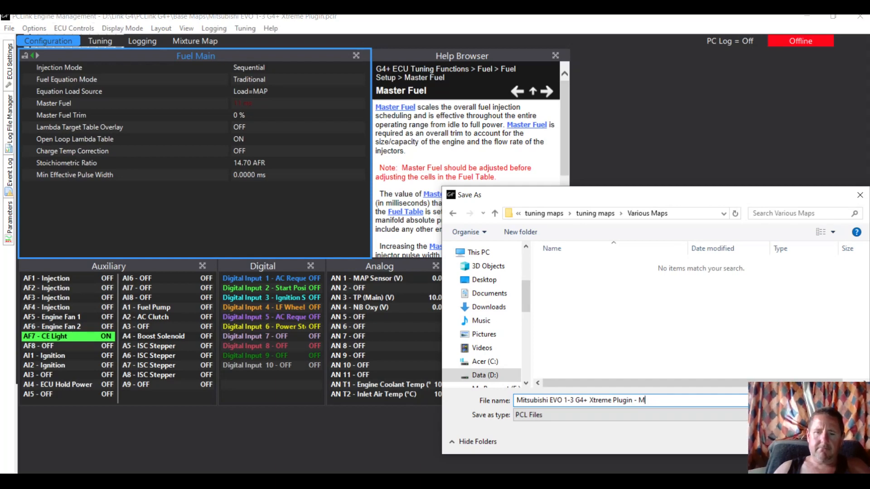
{"action": "type", "text": "odifieD"}
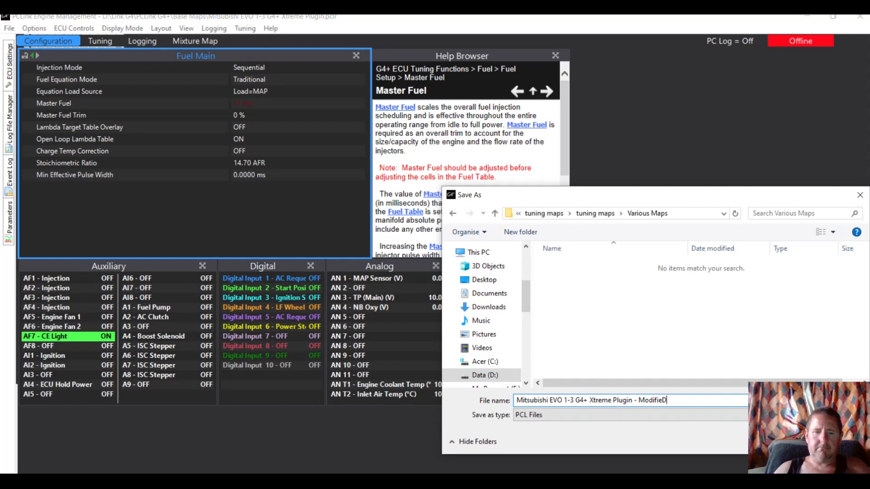
{"action": "key", "text": "backspace"}
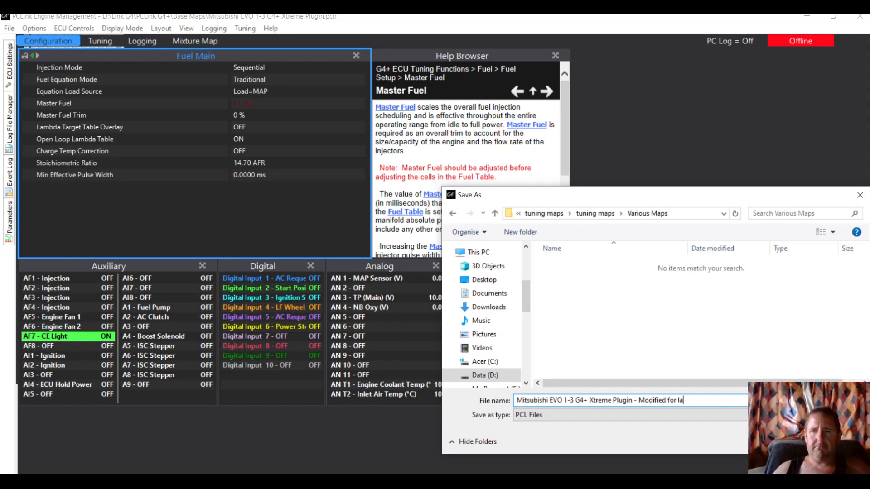
{"action": "type", "text": "an"}
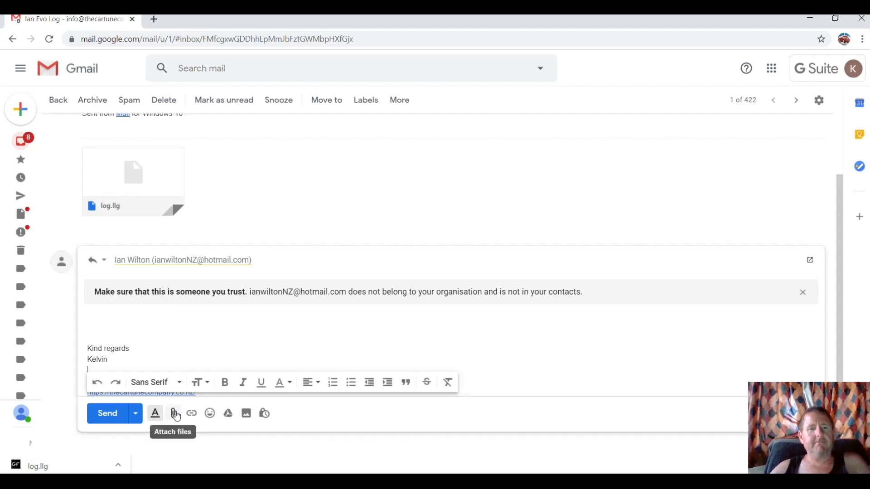
- Attach the modified Mitsubishi EVO map from D:\Link G4\...\Various Maps to the Gmail reply
{"action": "left_click", "coordinate": [175, 413]}
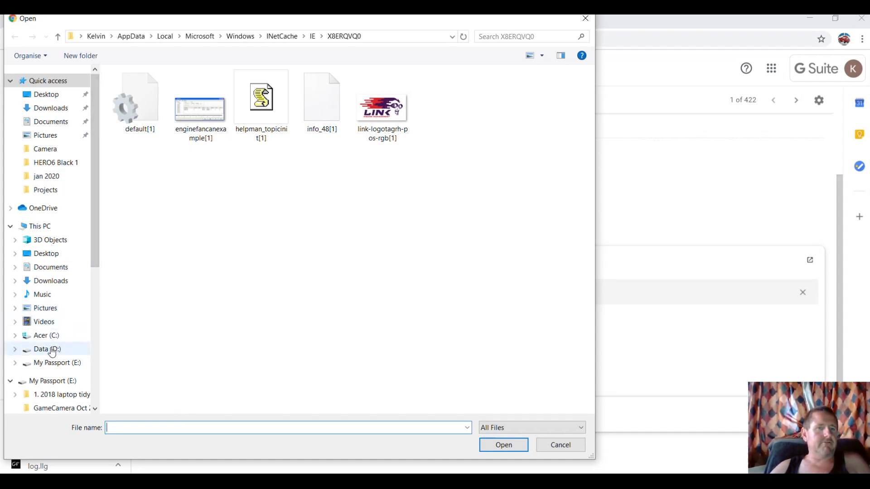
{"action": "left_click", "coordinate": [46, 349]}
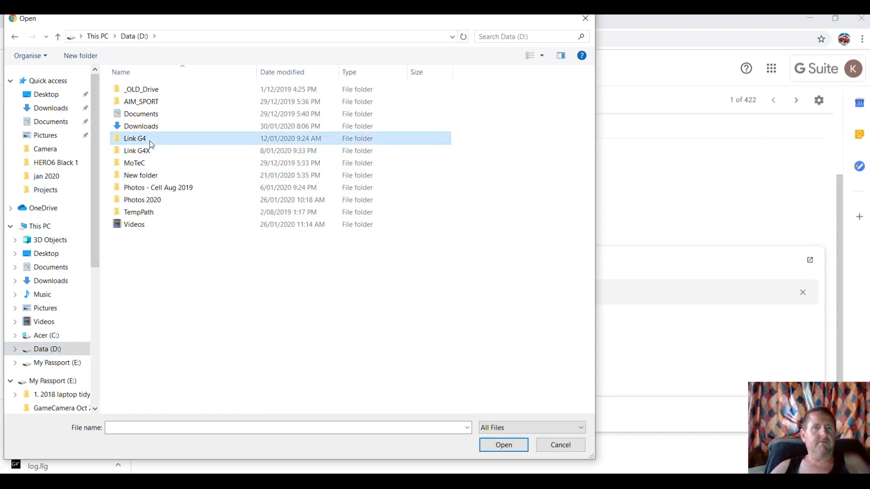
{"action": "double_click", "coordinate": [134, 138]}
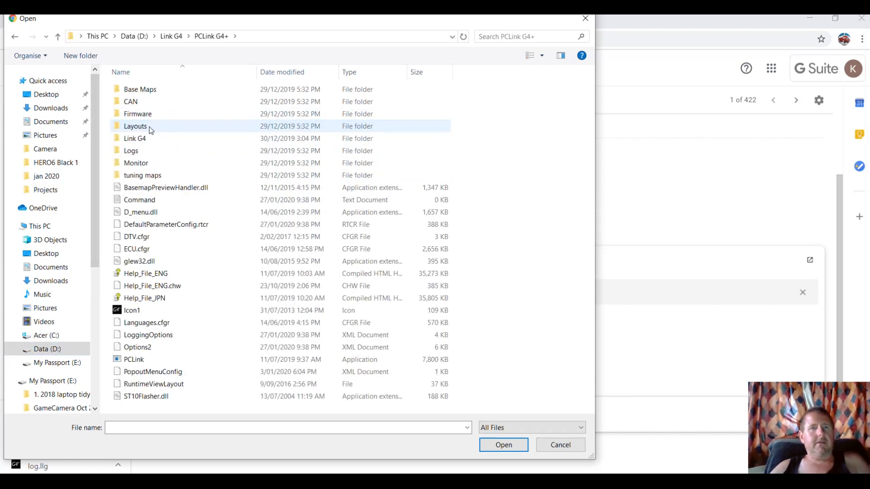
{"action": "double_click", "coordinate": [142, 175]}
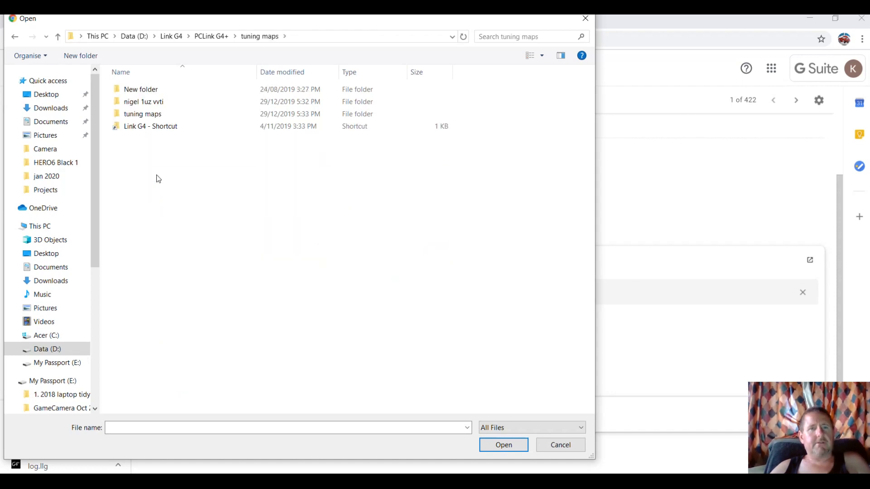
{"action": "double_click", "coordinate": [142, 114]}
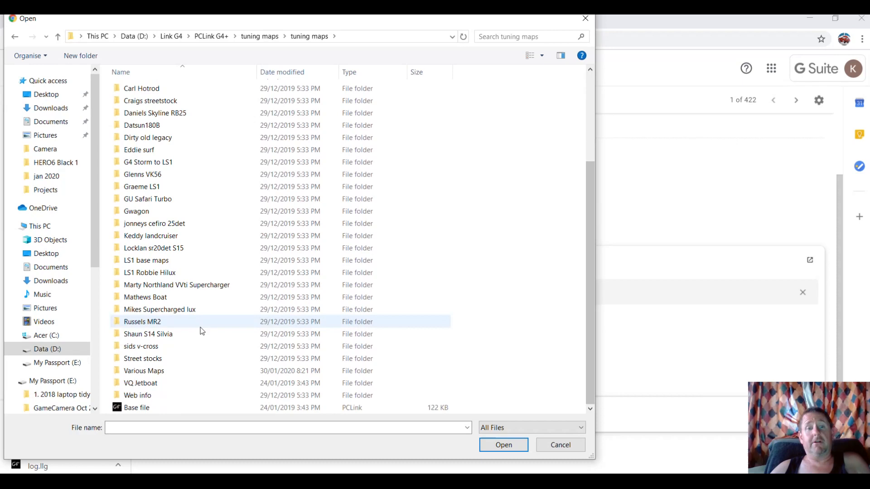
{"action": "double_click", "coordinate": [144, 370]}
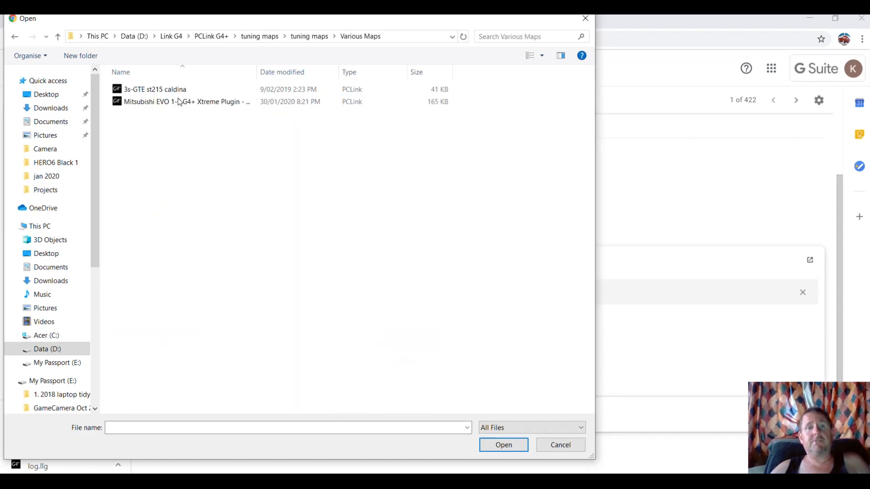
{"action": "left_click", "coordinate": [183, 101]}
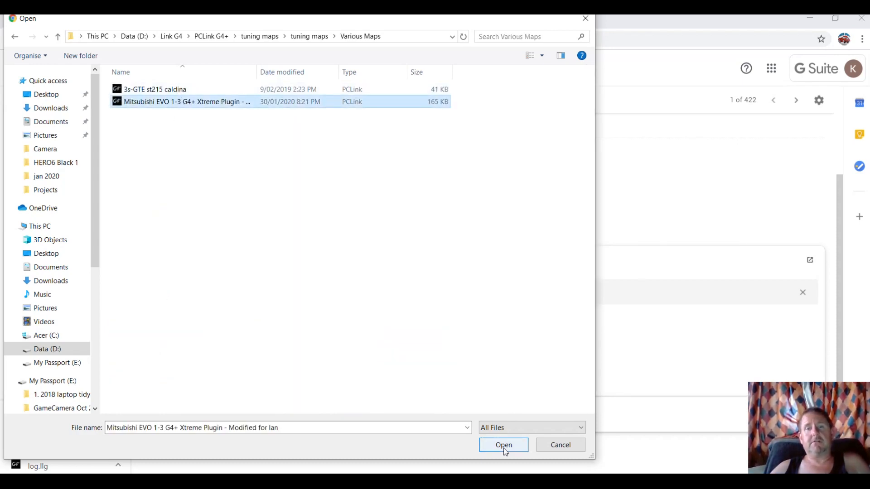
{"action": "left_click", "coordinate": [503, 445]}
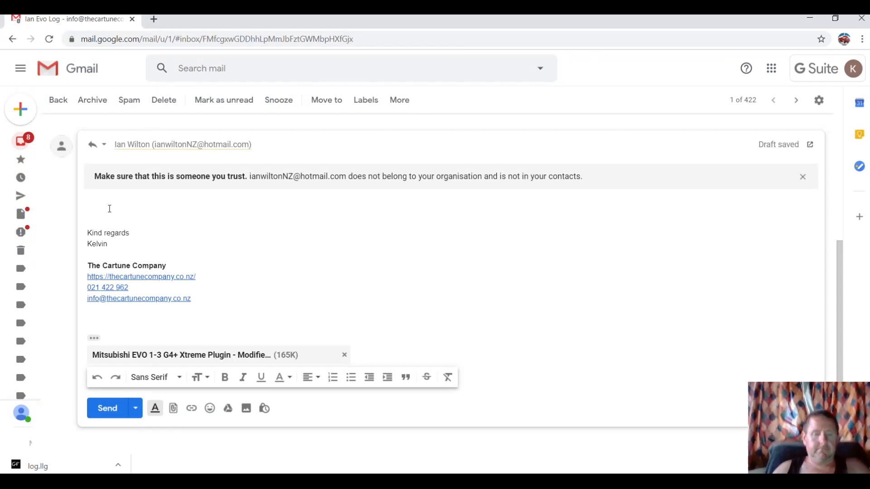
- Write 'Hello Ia, Please load this map in ECU. ECU logg…' and send the reply
{"action": "type", "text": "Hello Ia"}
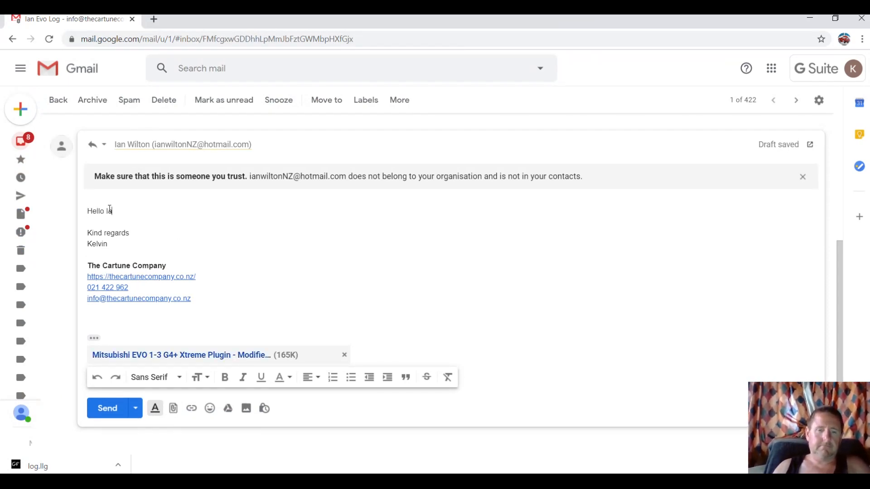
{"action": "type", "text": "Please"}
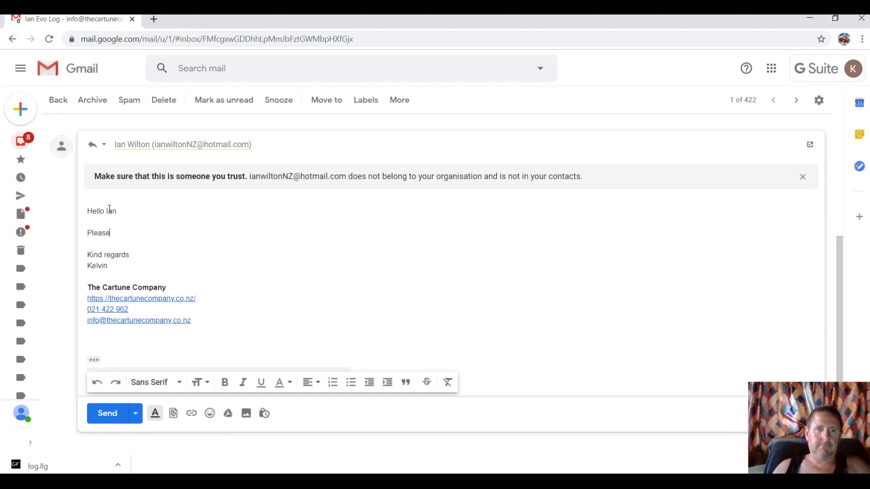
{"action": "type", "text": "load this"}
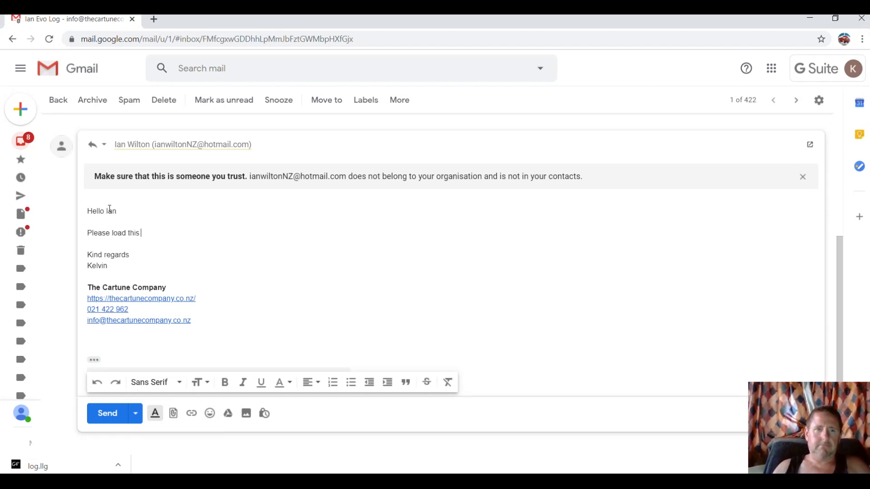
{"action": "type", "text": "map ind"}
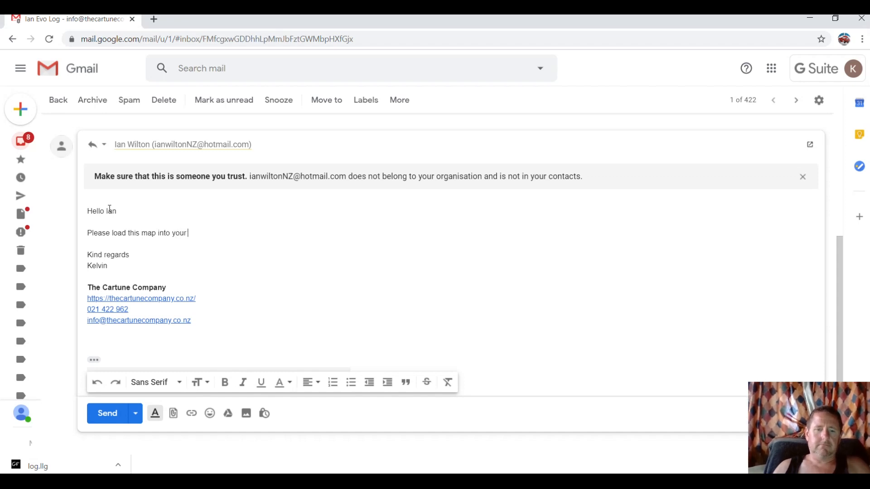
{"action": "type", "text": "ecu.  Loh"}
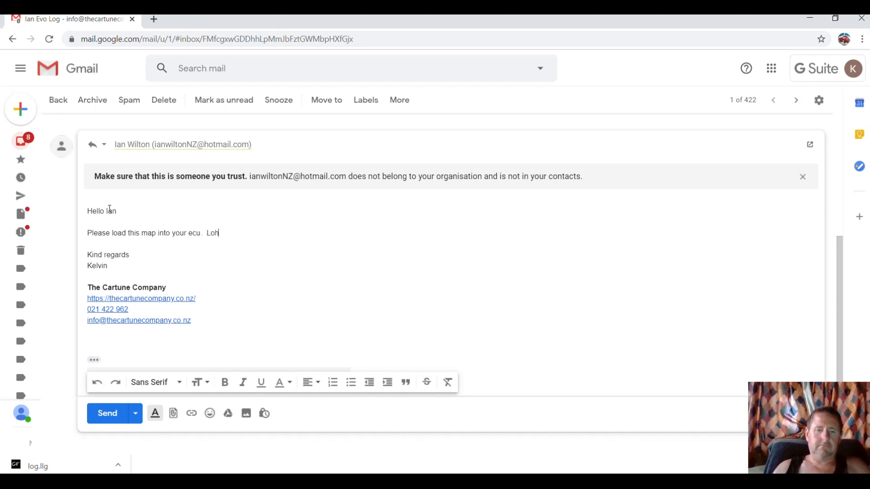
{"action": "key", "text": "Backspace"}
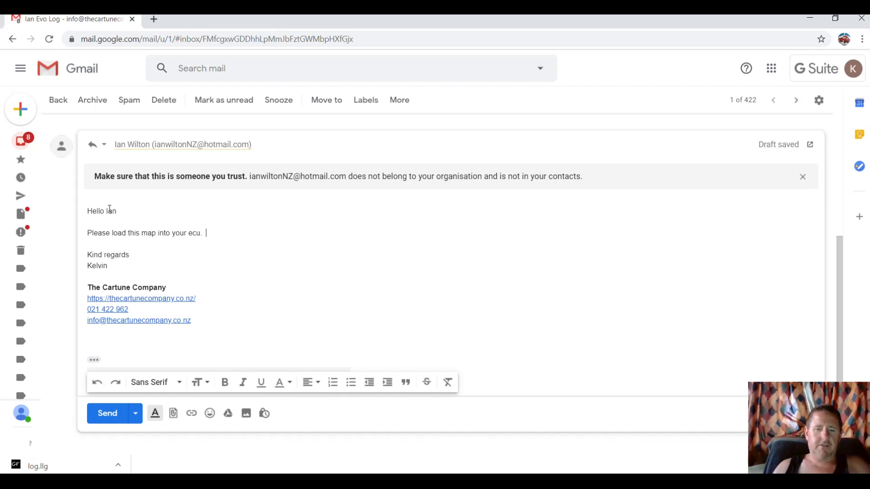
{"action": "type", "text": "ECU logging is turned on."}
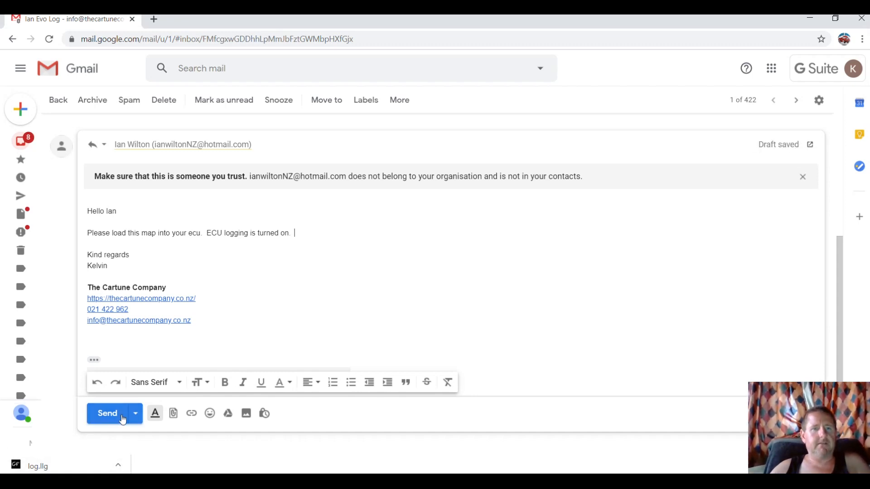
{"action": "left_click", "coordinate": [107, 413]}
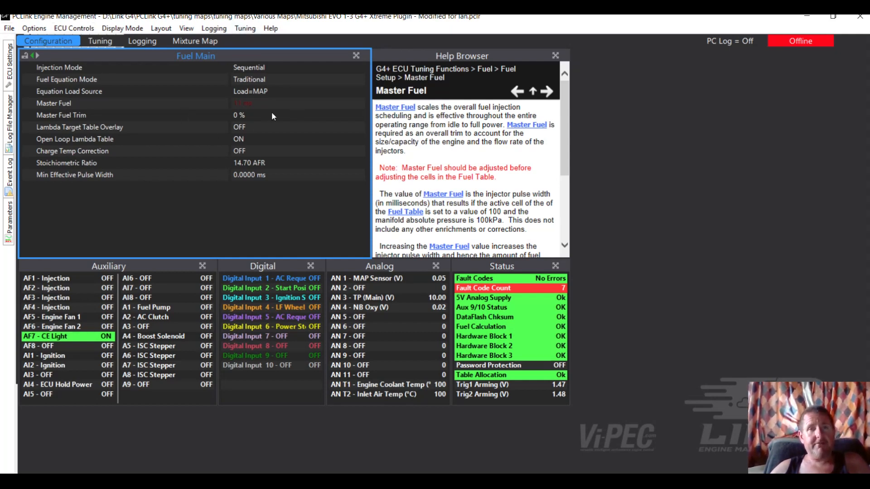
{"action": "mouse_move", "coordinate": [252, 107]}
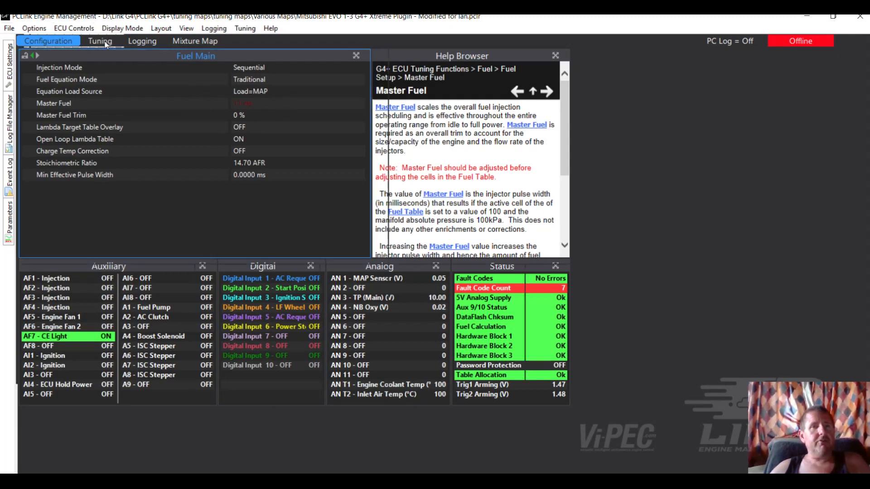
{"action": "left_click", "coordinate": [100, 41]}
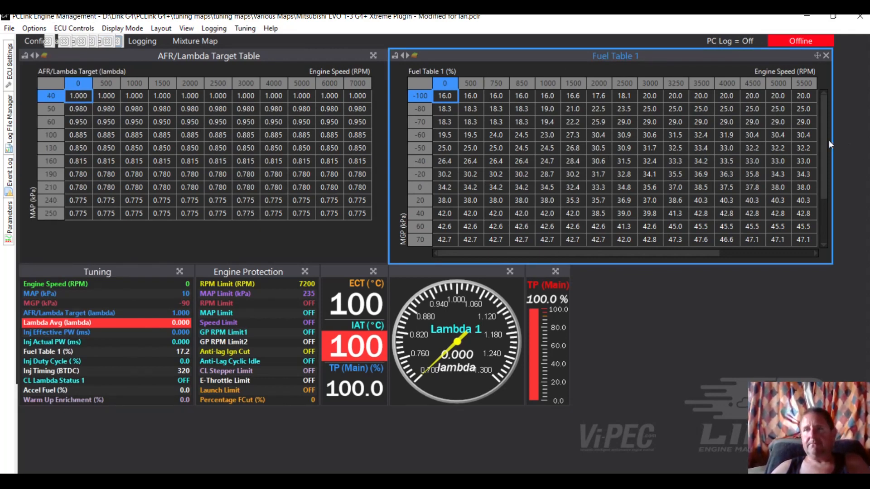
{"action": "mouse_move", "coordinate": [502, 104]}
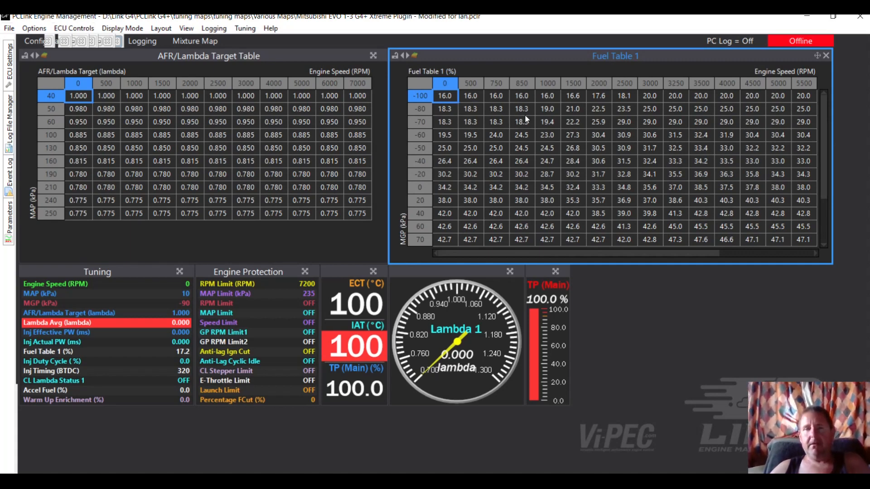
{"action": "left_click", "coordinate": [445, 108]}
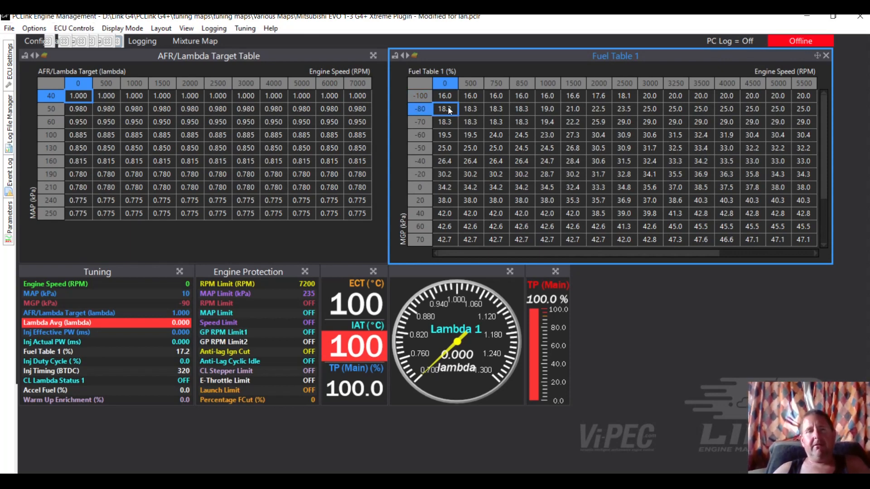
{"action": "left_click", "coordinate": [48, 41]}
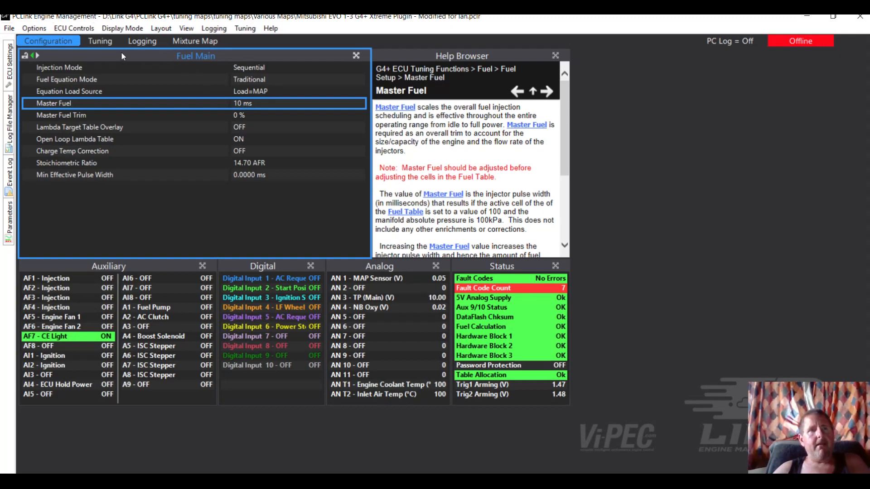
{"action": "left_click", "coordinate": [99, 40]}
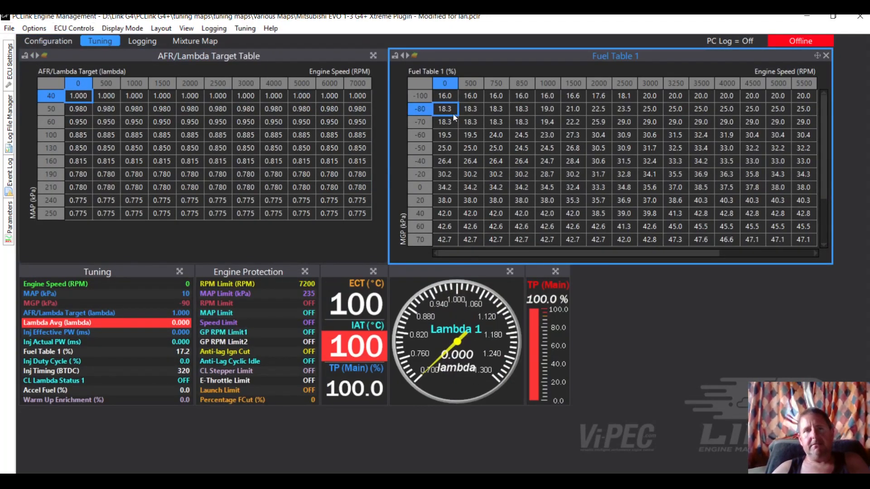
- Select the idle cells of Fuel Table 1 at -80/-70 kPa, 0–850 RPM, for the 18.5 value
{"action": "left_click", "coordinate": [444, 96]}
{"action": "type", "text": "18.5"}
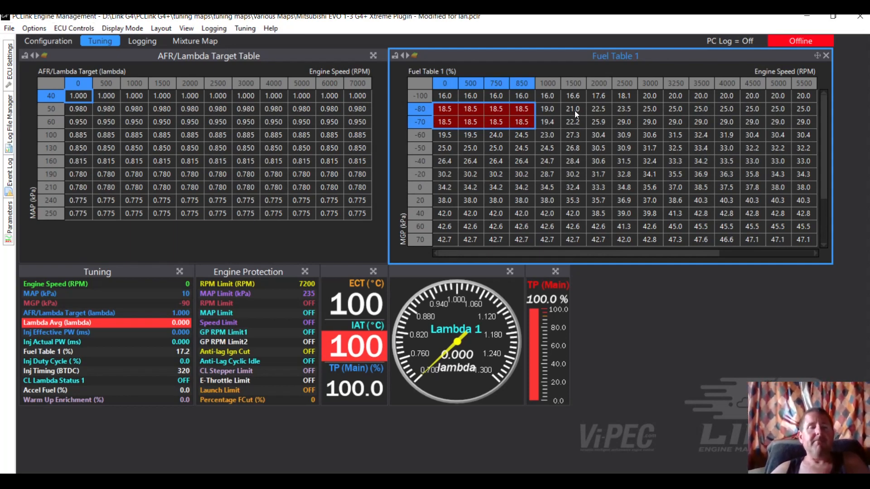
{"action": "mouse_move", "coordinate": [596, 146]}
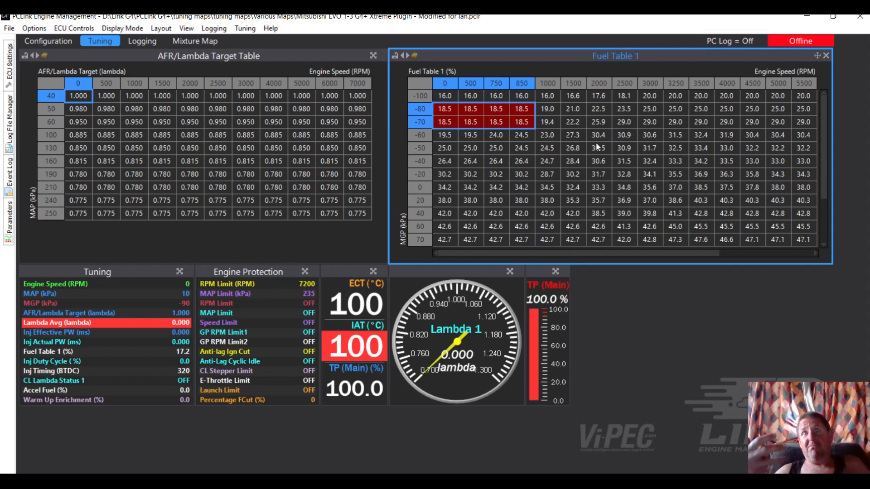
{"action": "mouse_move", "coordinate": [562, 167]}
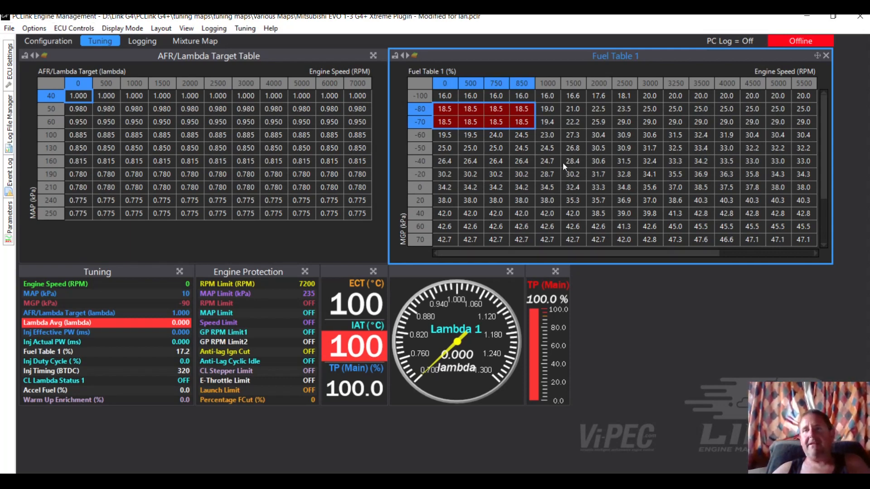
{"action": "mouse_move", "coordinate": [563, 167]}
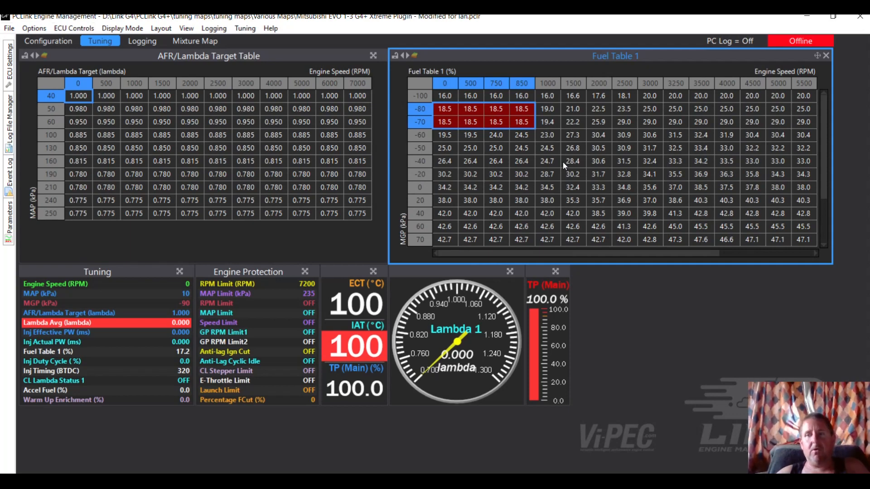